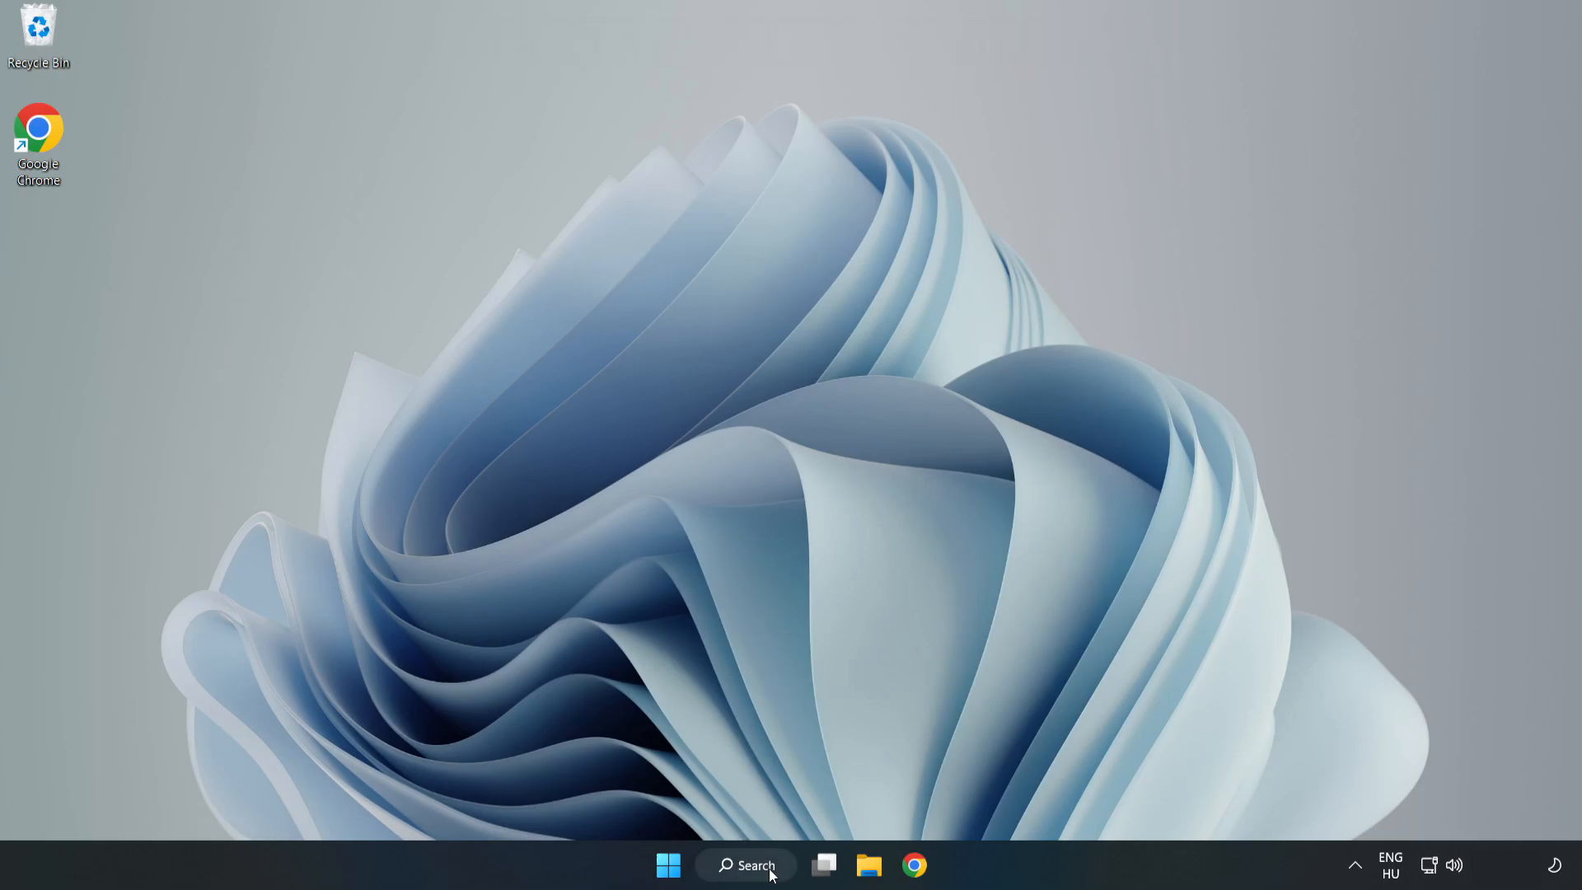
- Search the taskbar for 'device manager' to bring up Device Manager as best match
{"action": "left_click", "coordinate": [746, 864]}
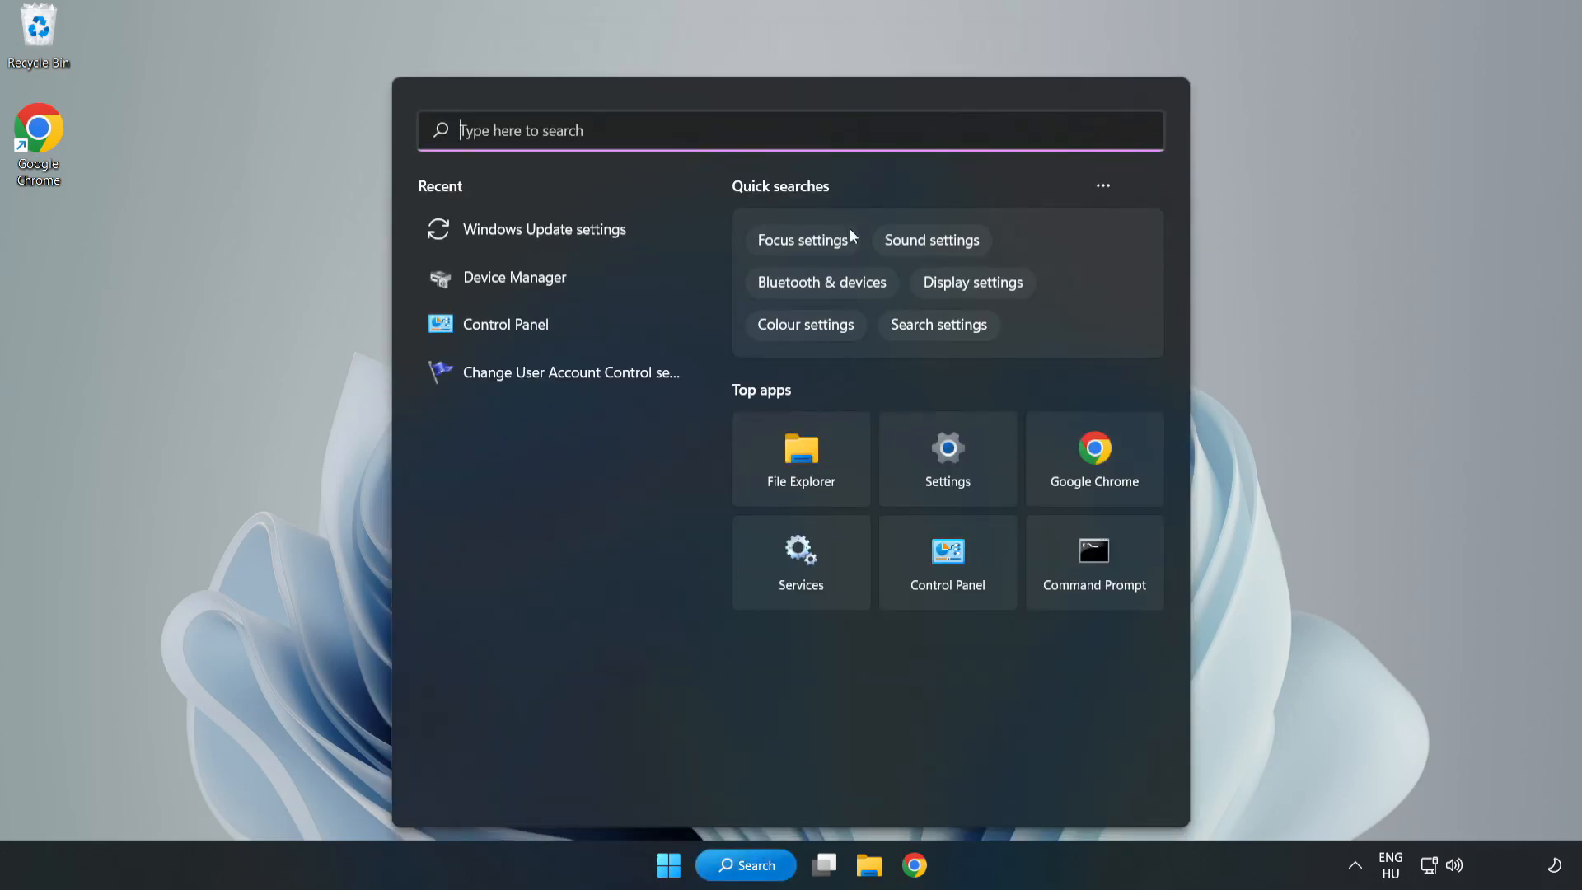
{"action": "type", "text": "device manager"}
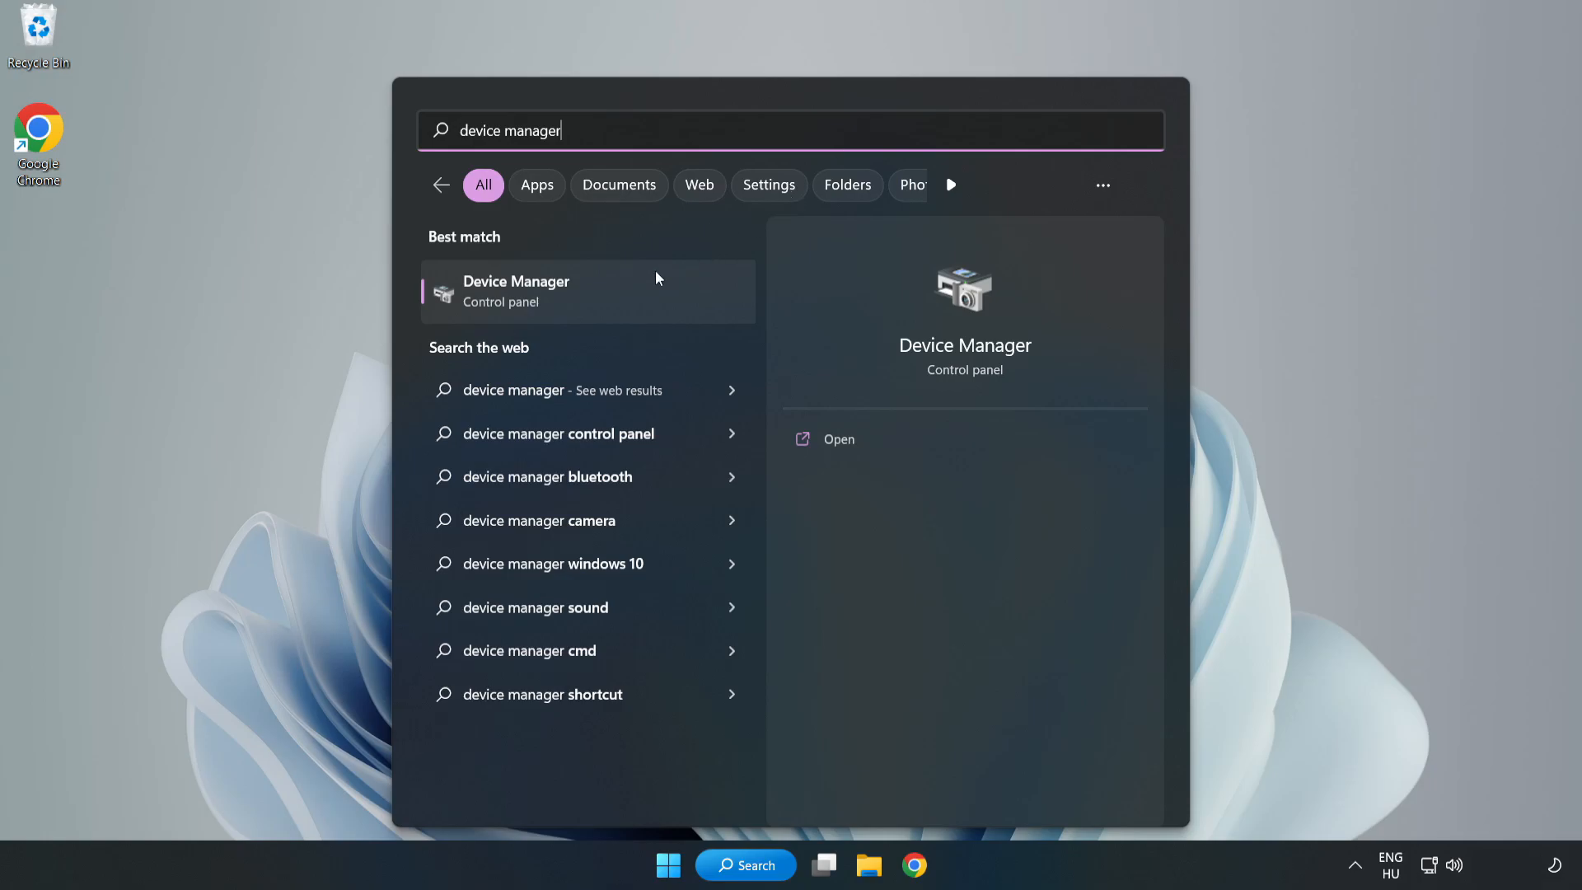
{"action": "mouse_move", "coordinate": [589, 306]}
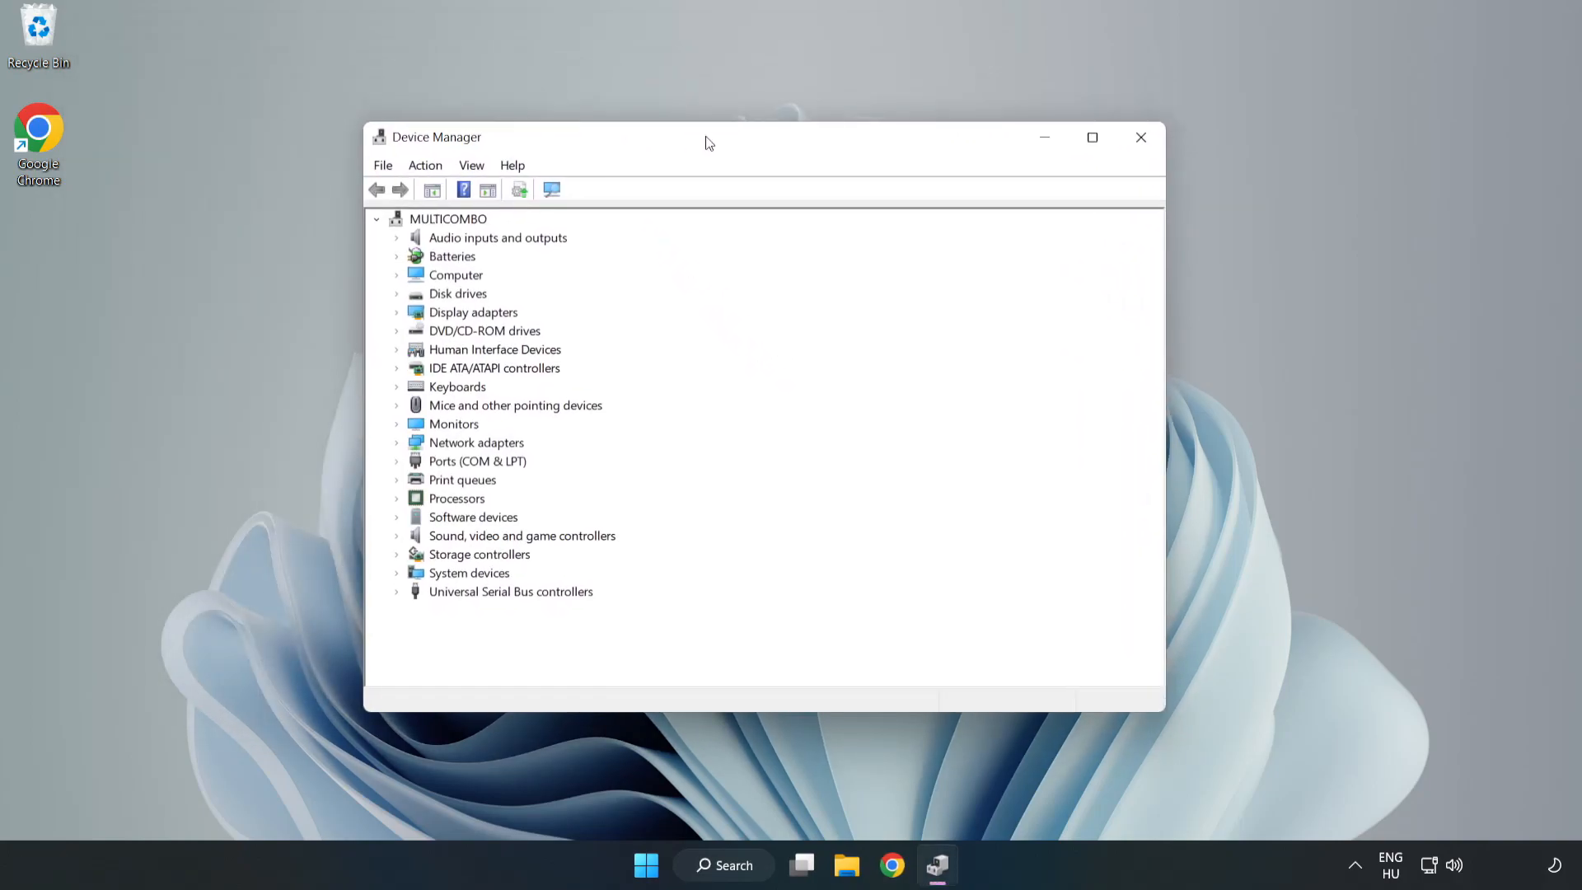
- Search automatically for a newer VMware SVGA 3D driver, dismiss the result, and close Device Manager
{"action": "left_click", "coordinate": [472, 311]}
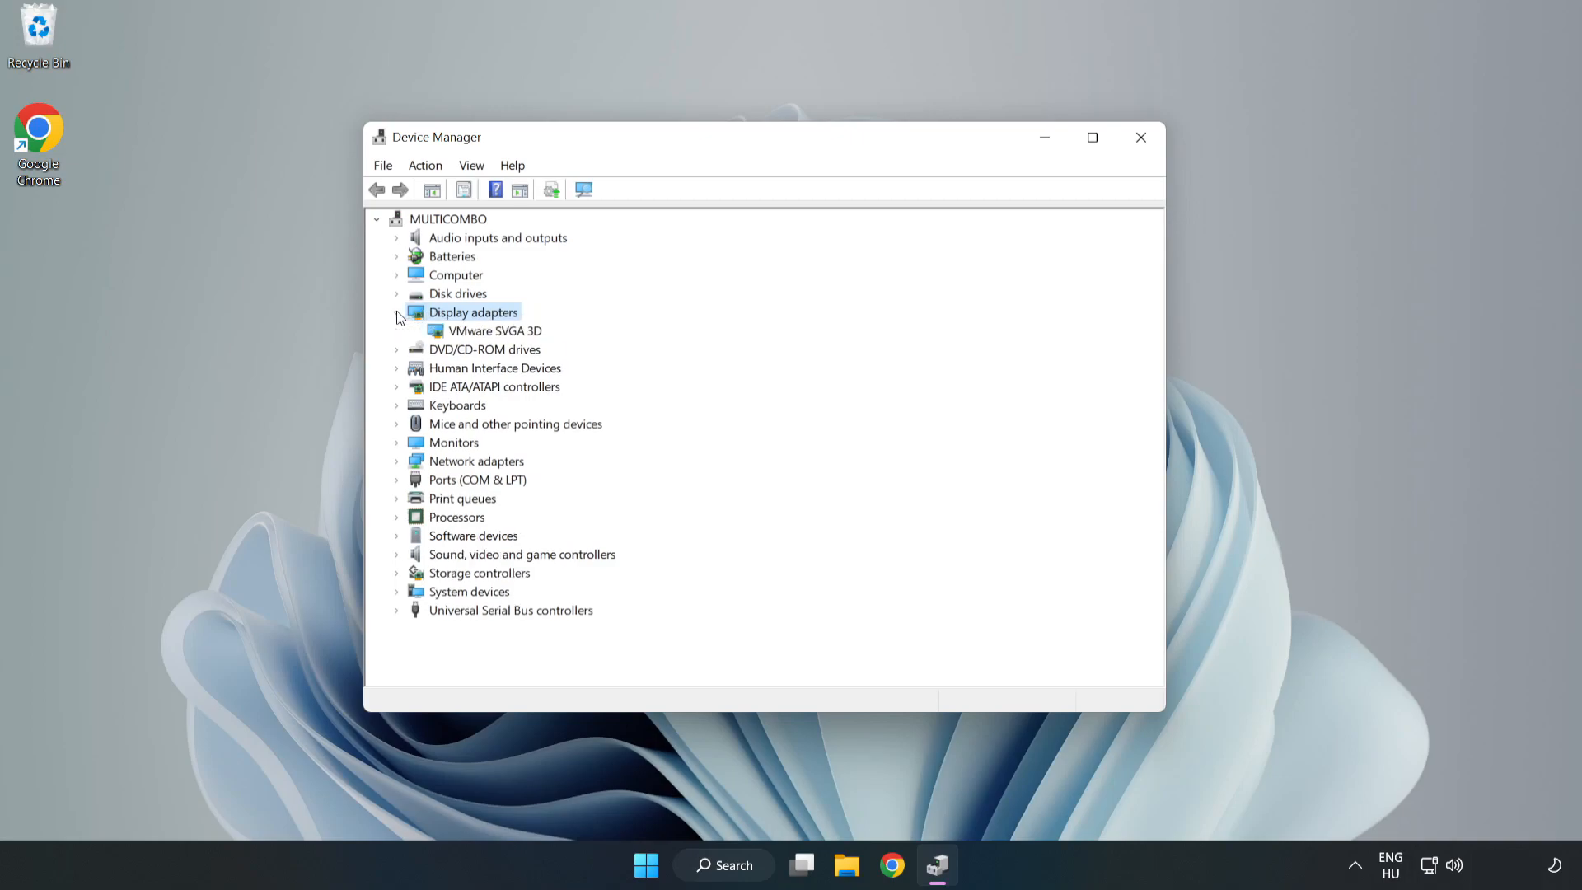
{"action": "left_click", "coordinate": [495, 330]}
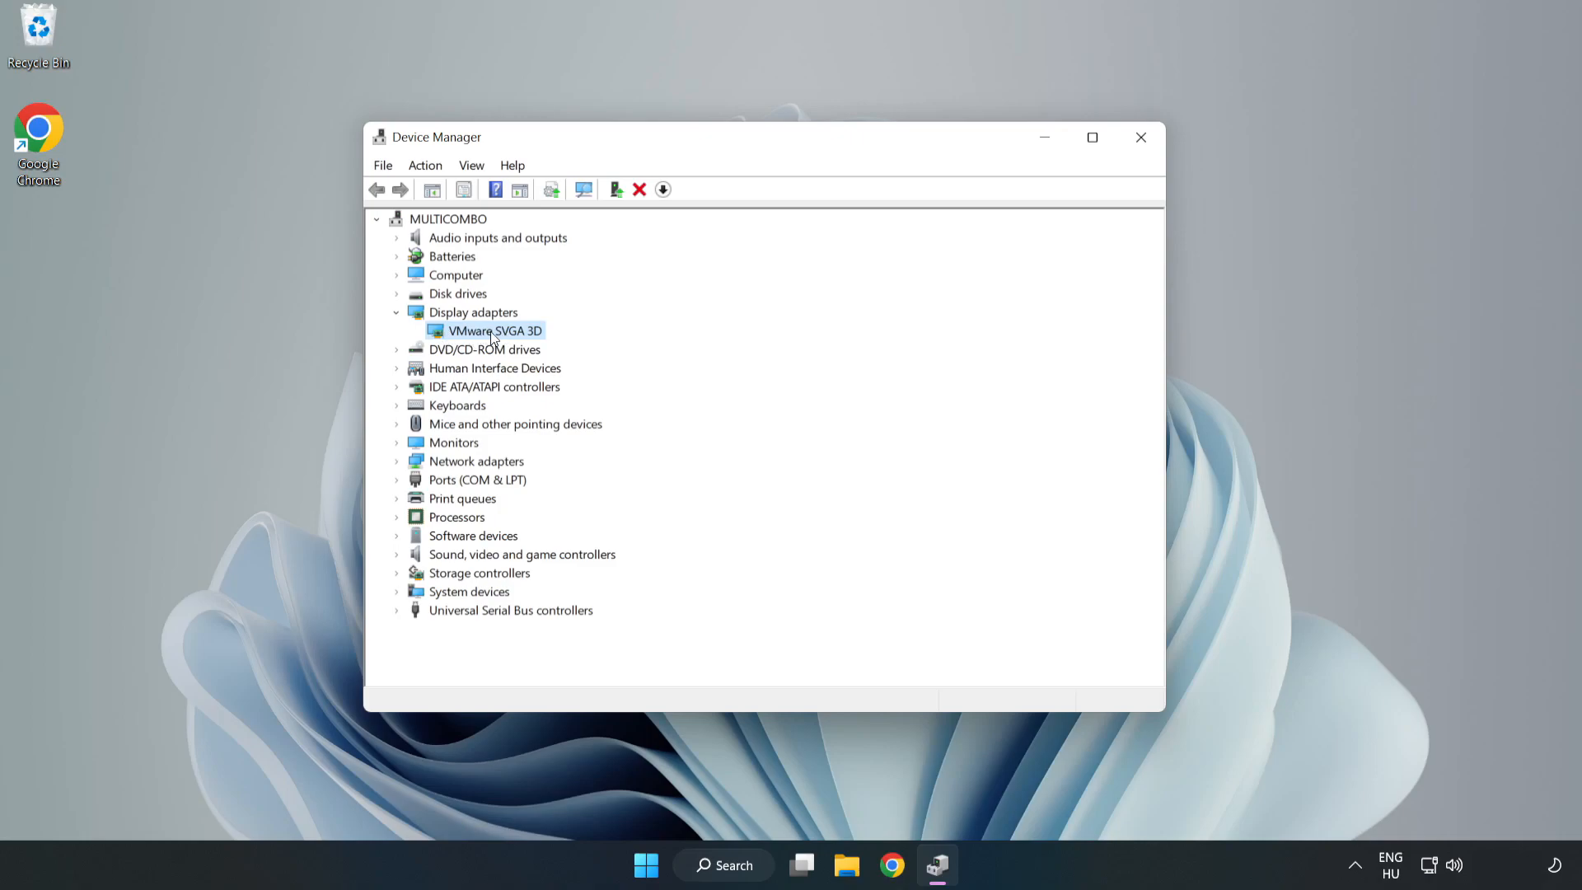
{"action": "right_click", "coordinate": [493, 330]}
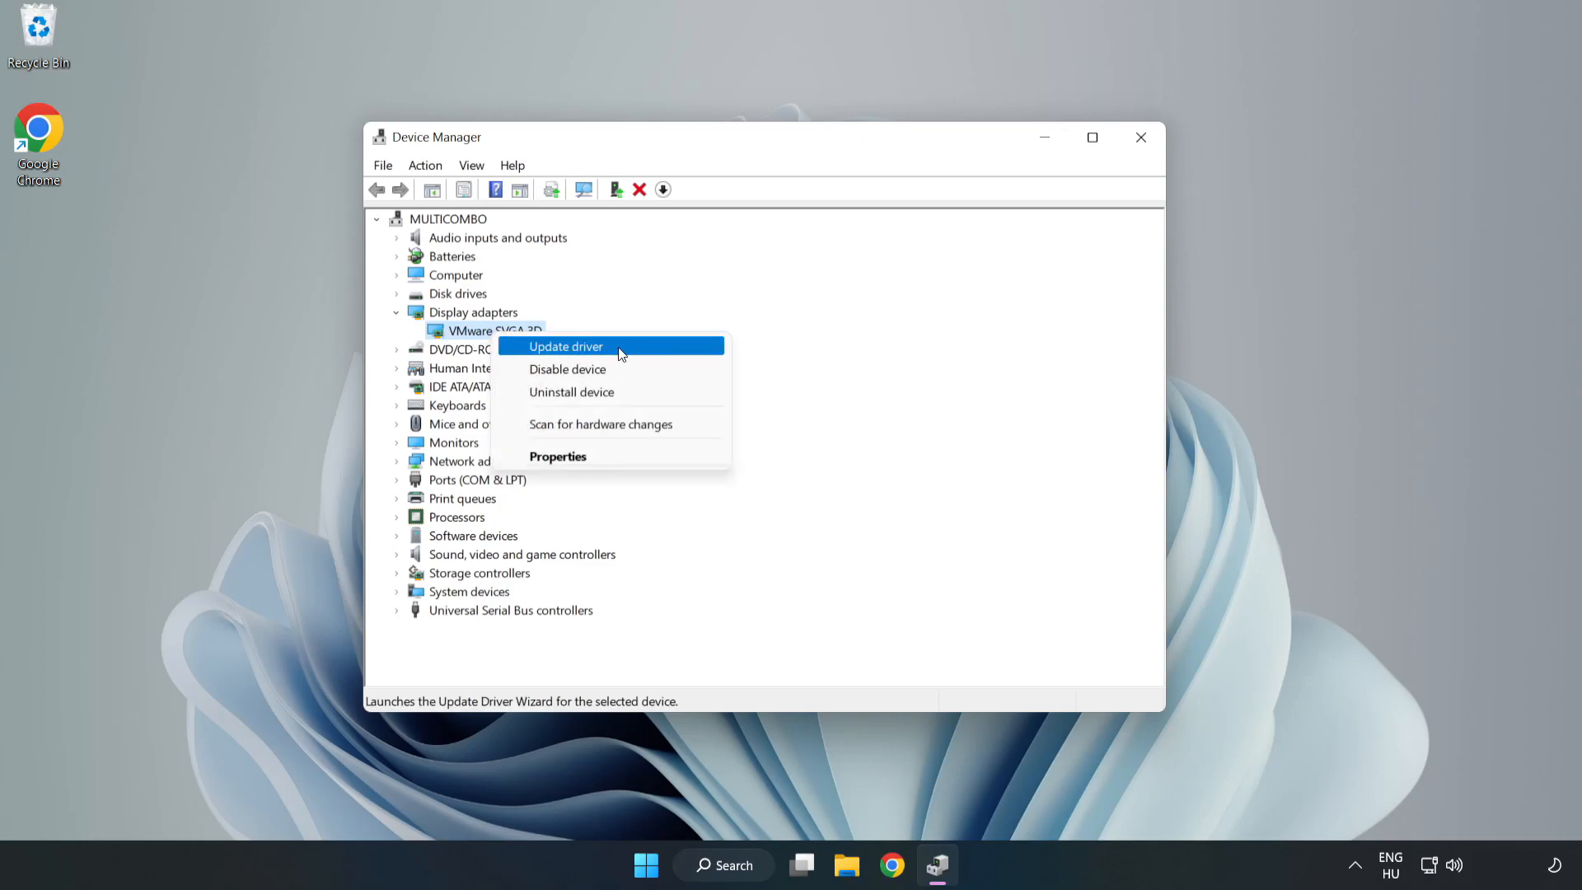
{"action": "left_click", "coordinate": [566, 346]}
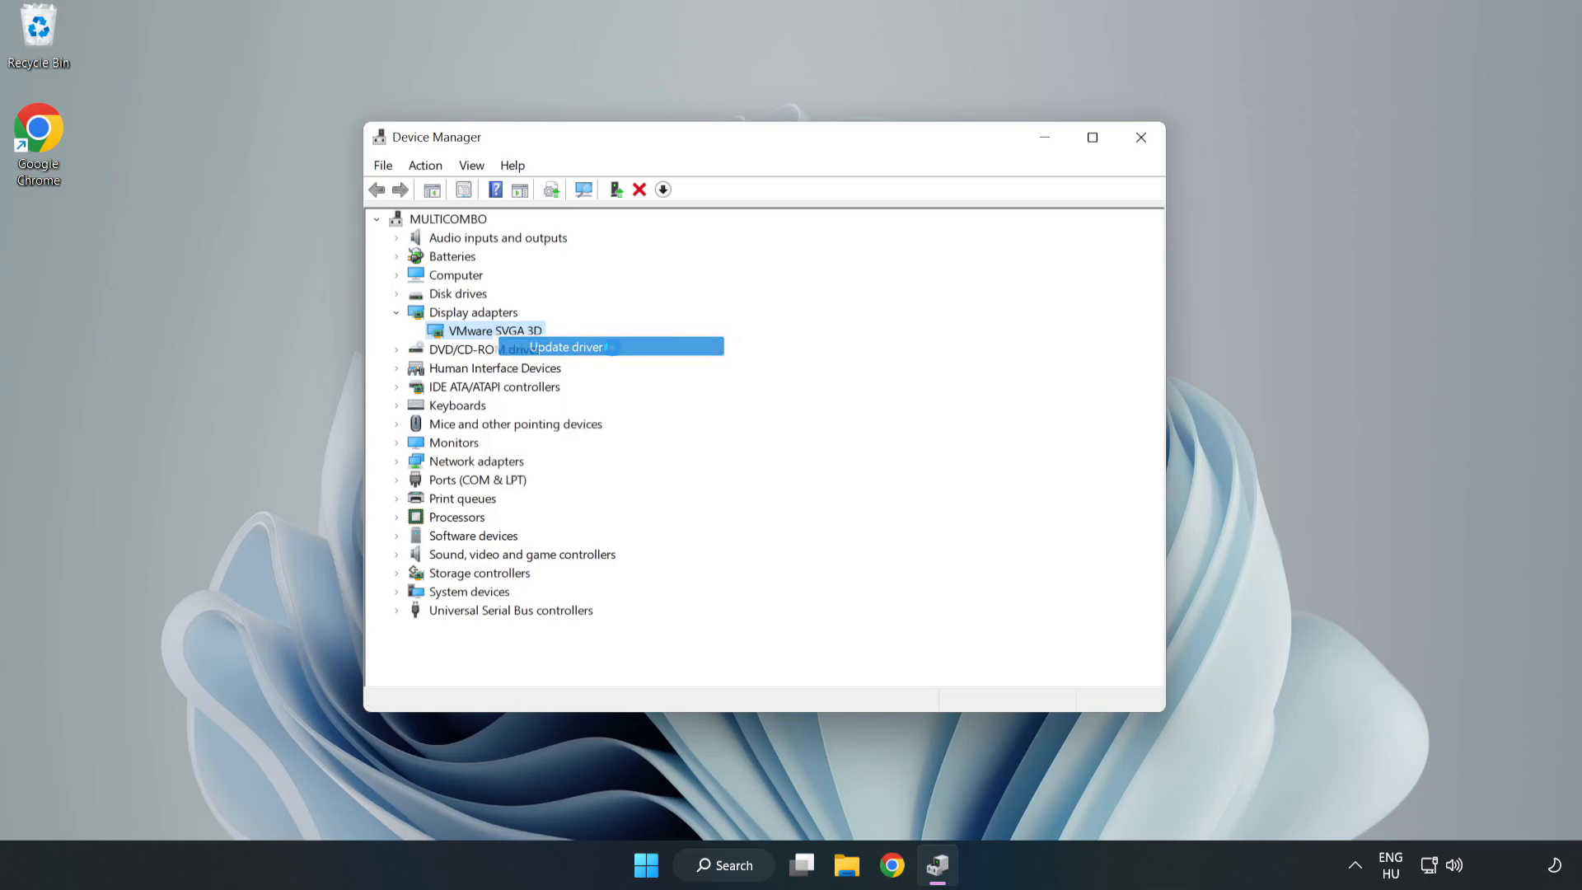
{"action": "left_click", "coordinate": [565, 347]}
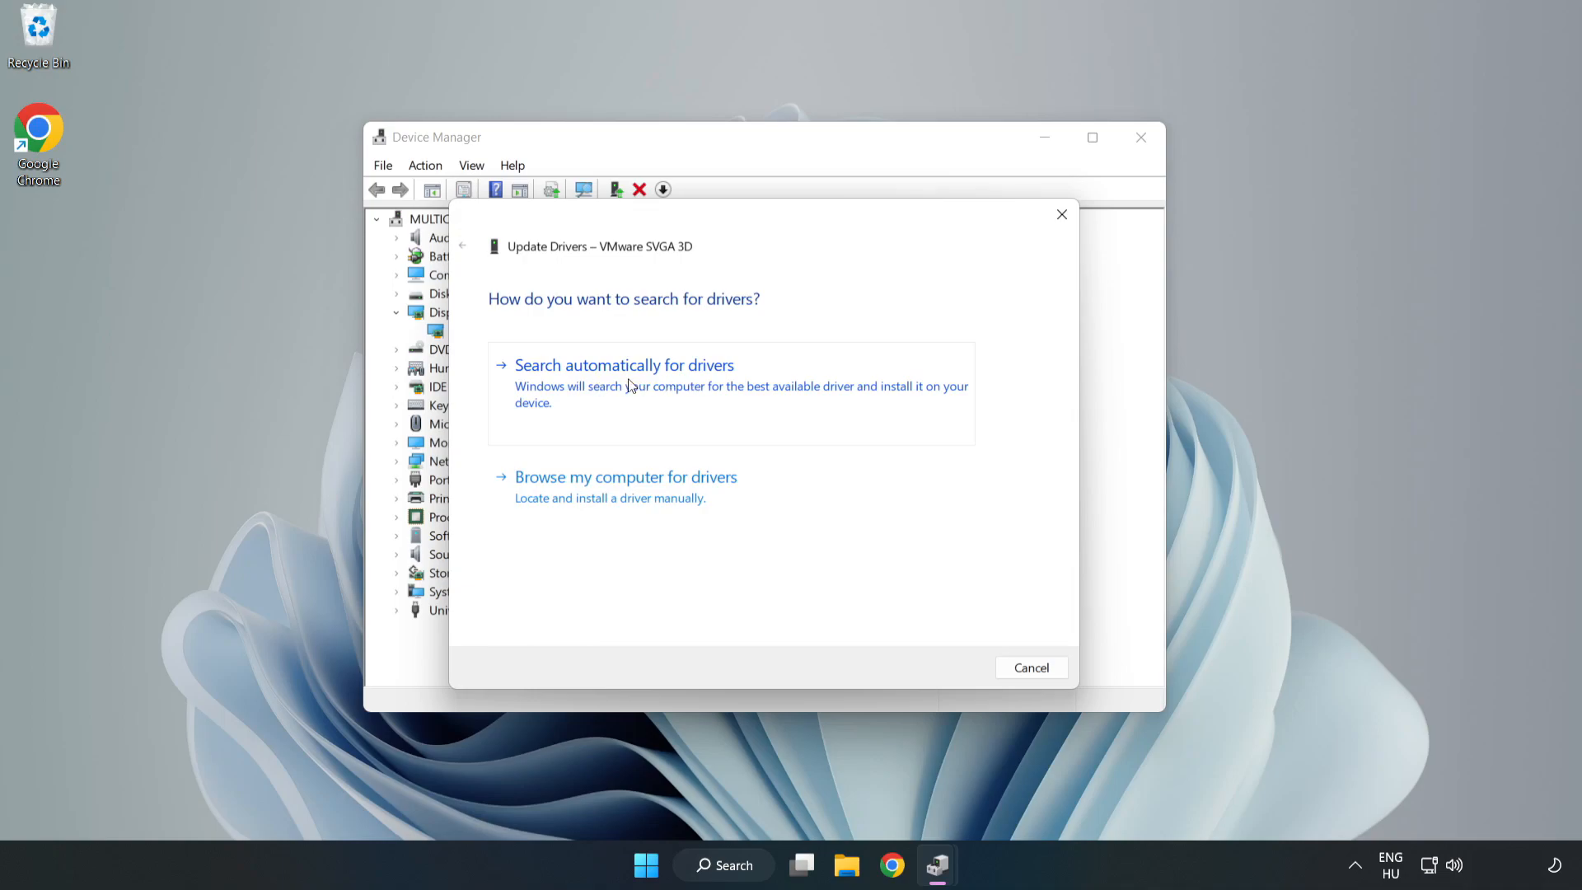
{"action": "left_click", "coordinate": [623, 364]}
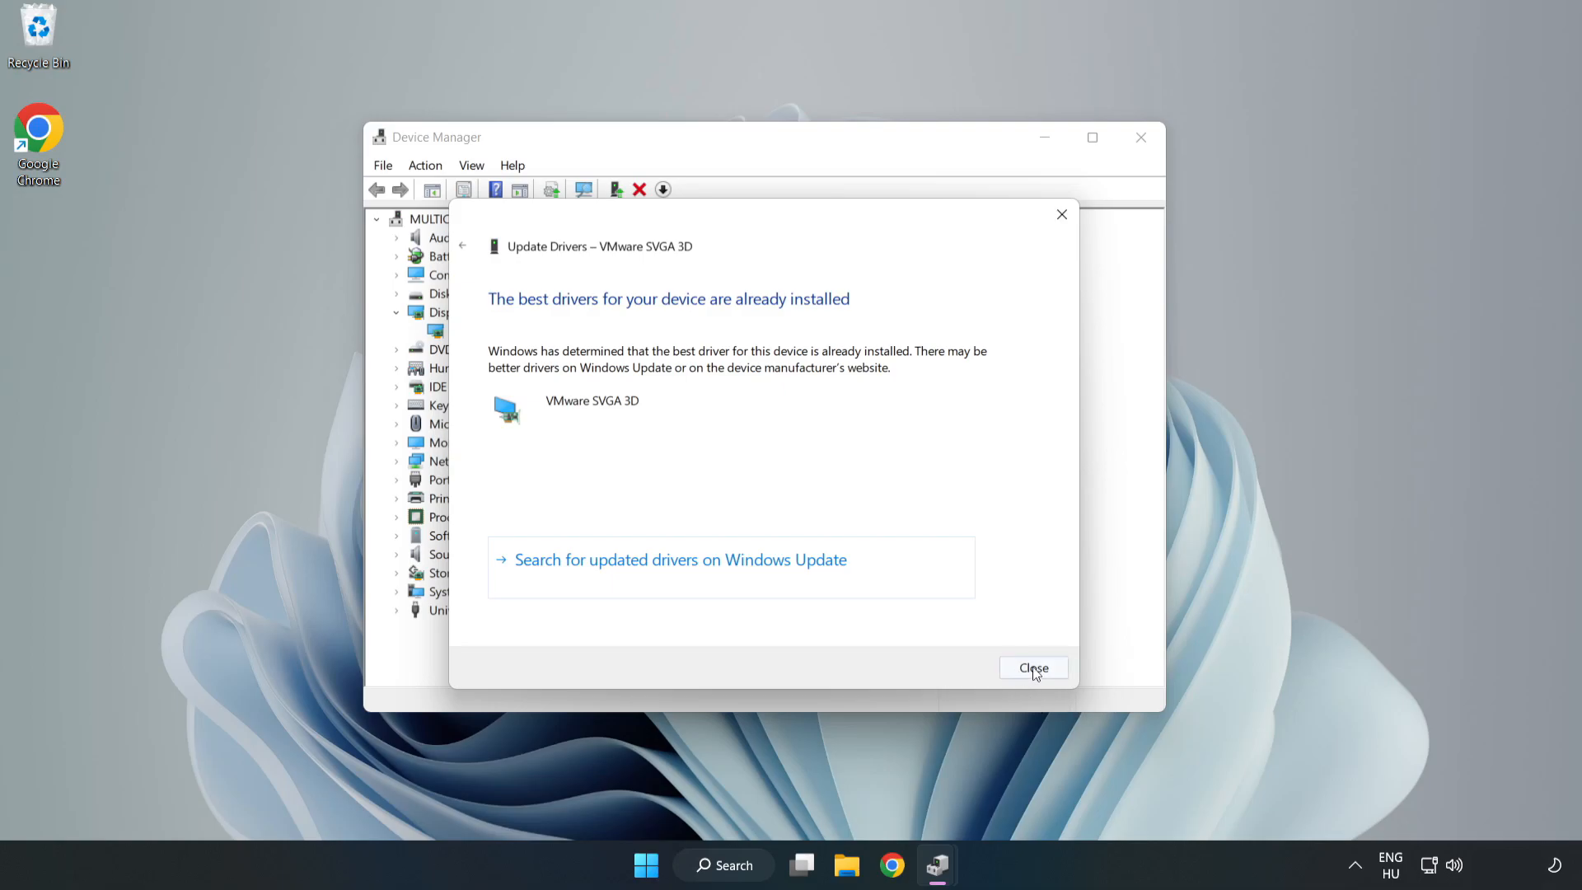
{"action": "left_click", "coordinate": [1032, 668]}
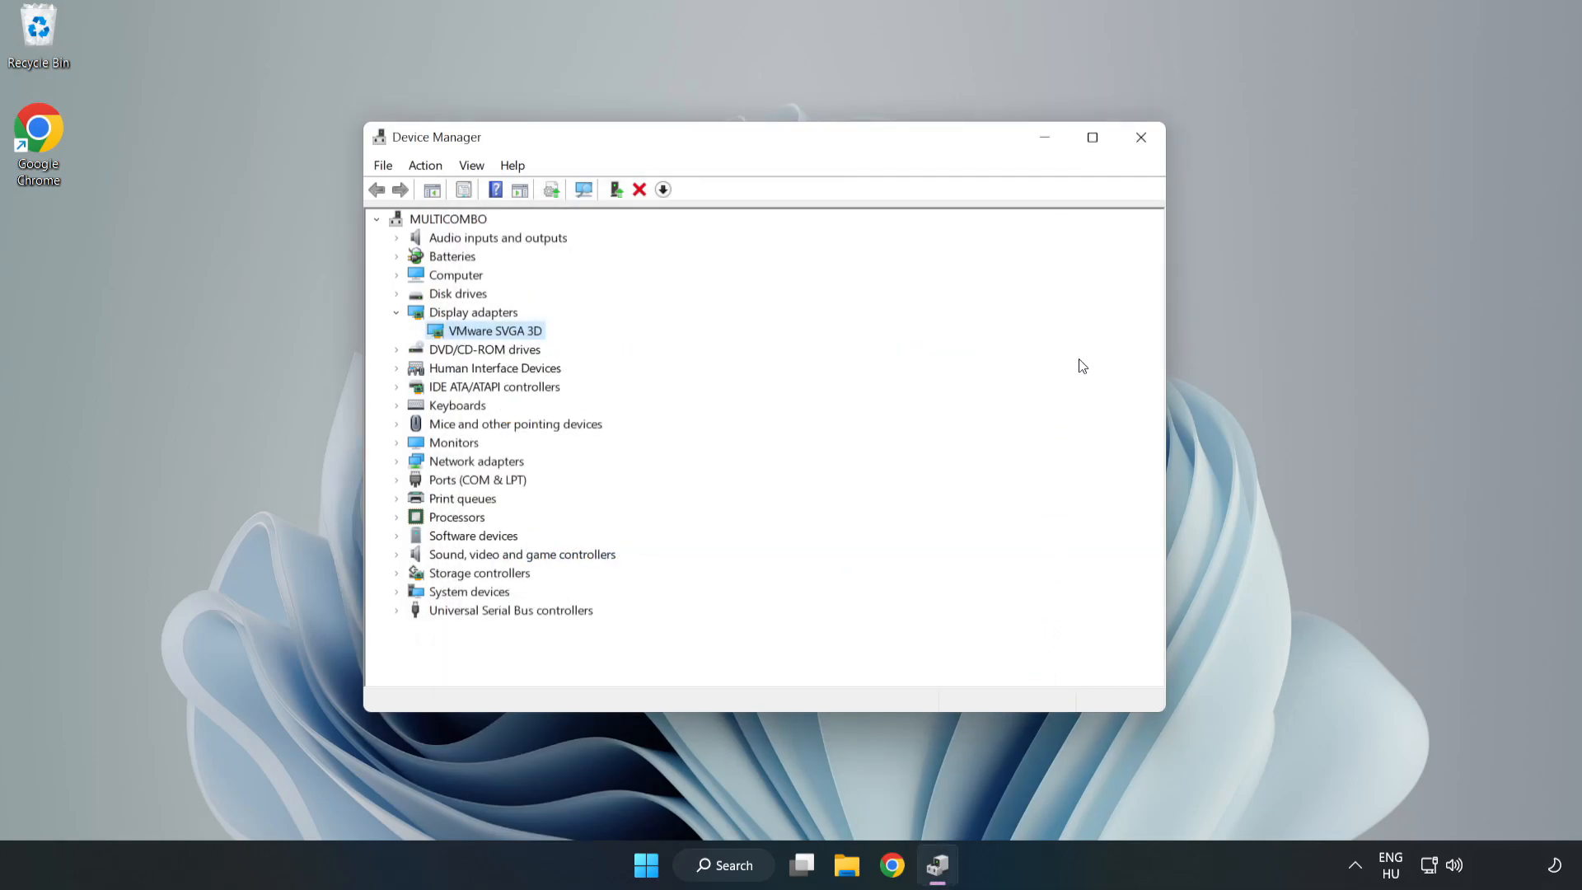
{"action": "mouse_move", "coordinate": [1141, 138]}
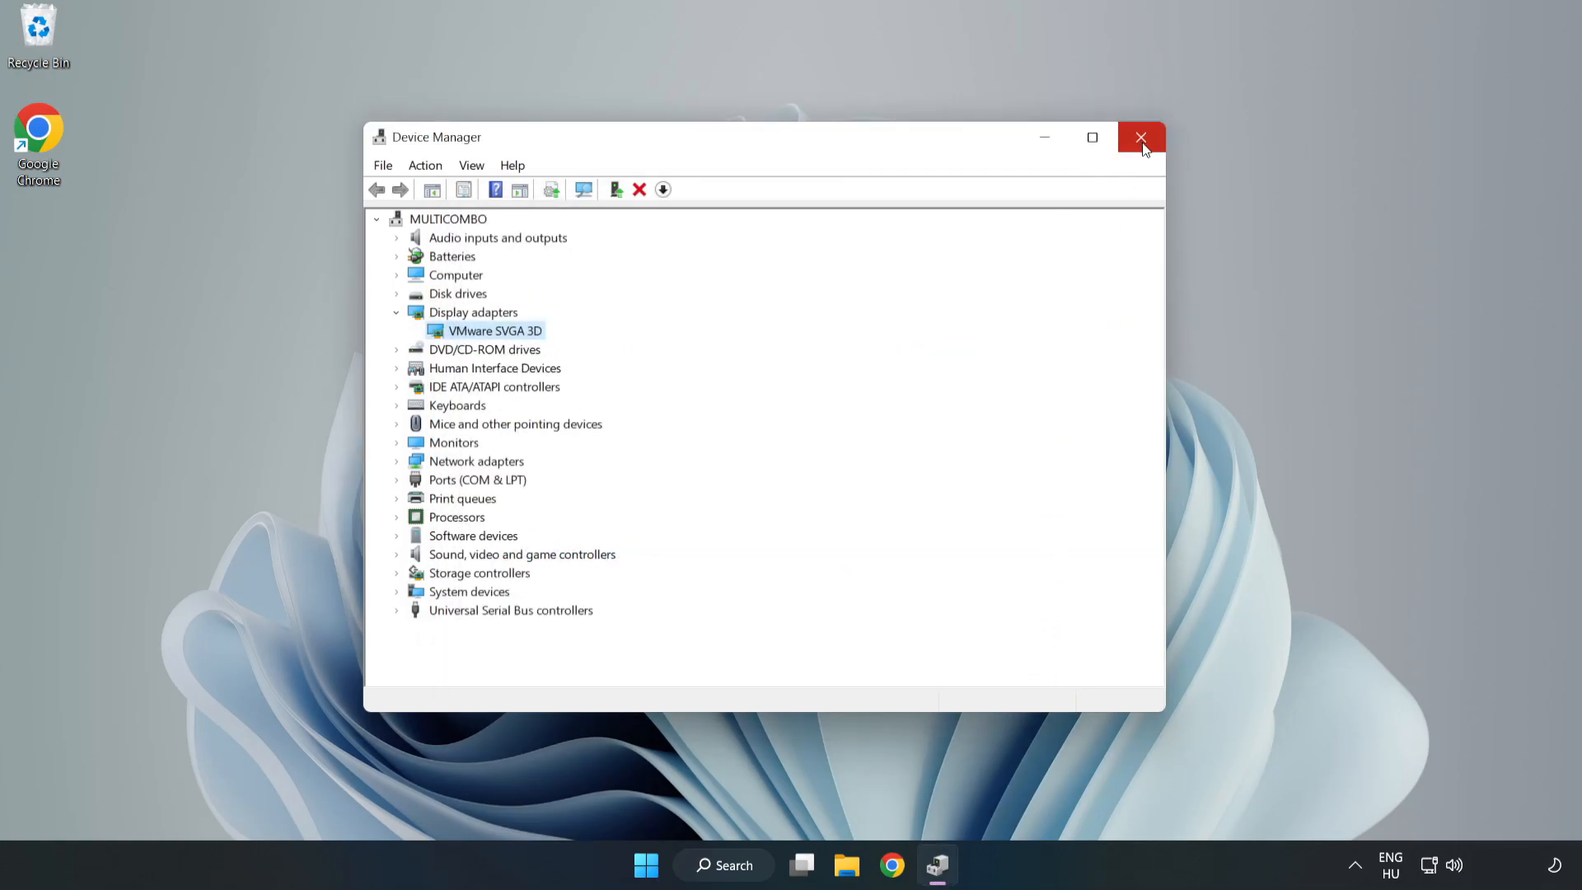
{"action": "left_click", "coordinate": [1140, 137]}
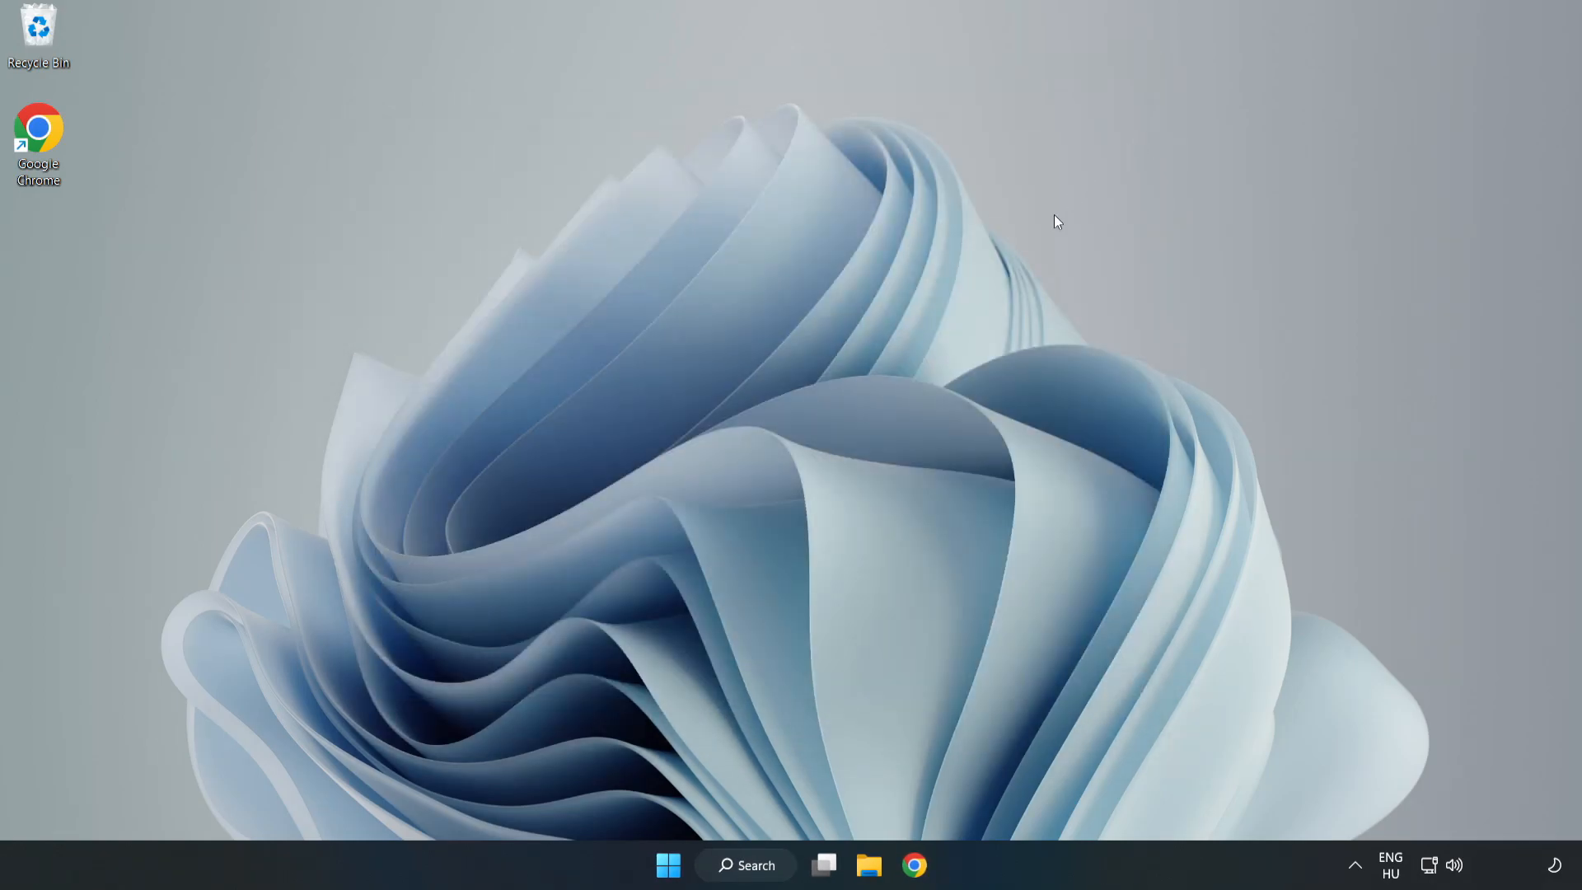
- Search for 'update' to reach the Windows Update settings page
{"action": "left_click", "coordinate": [746, 866]}
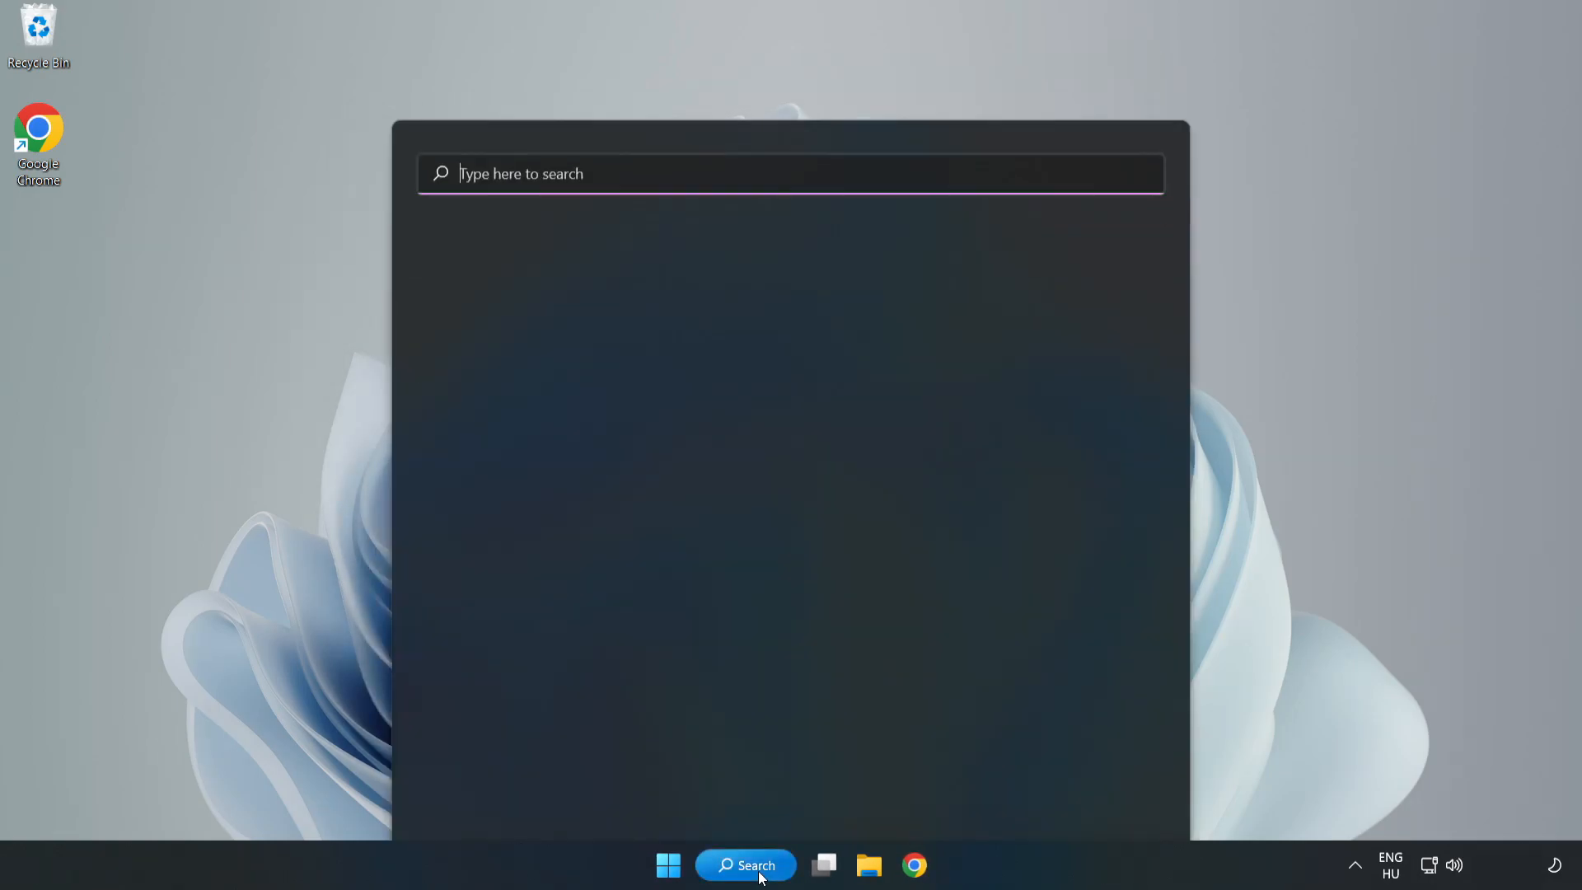
{"action": "left_click", "coordinate": [745, 864]}
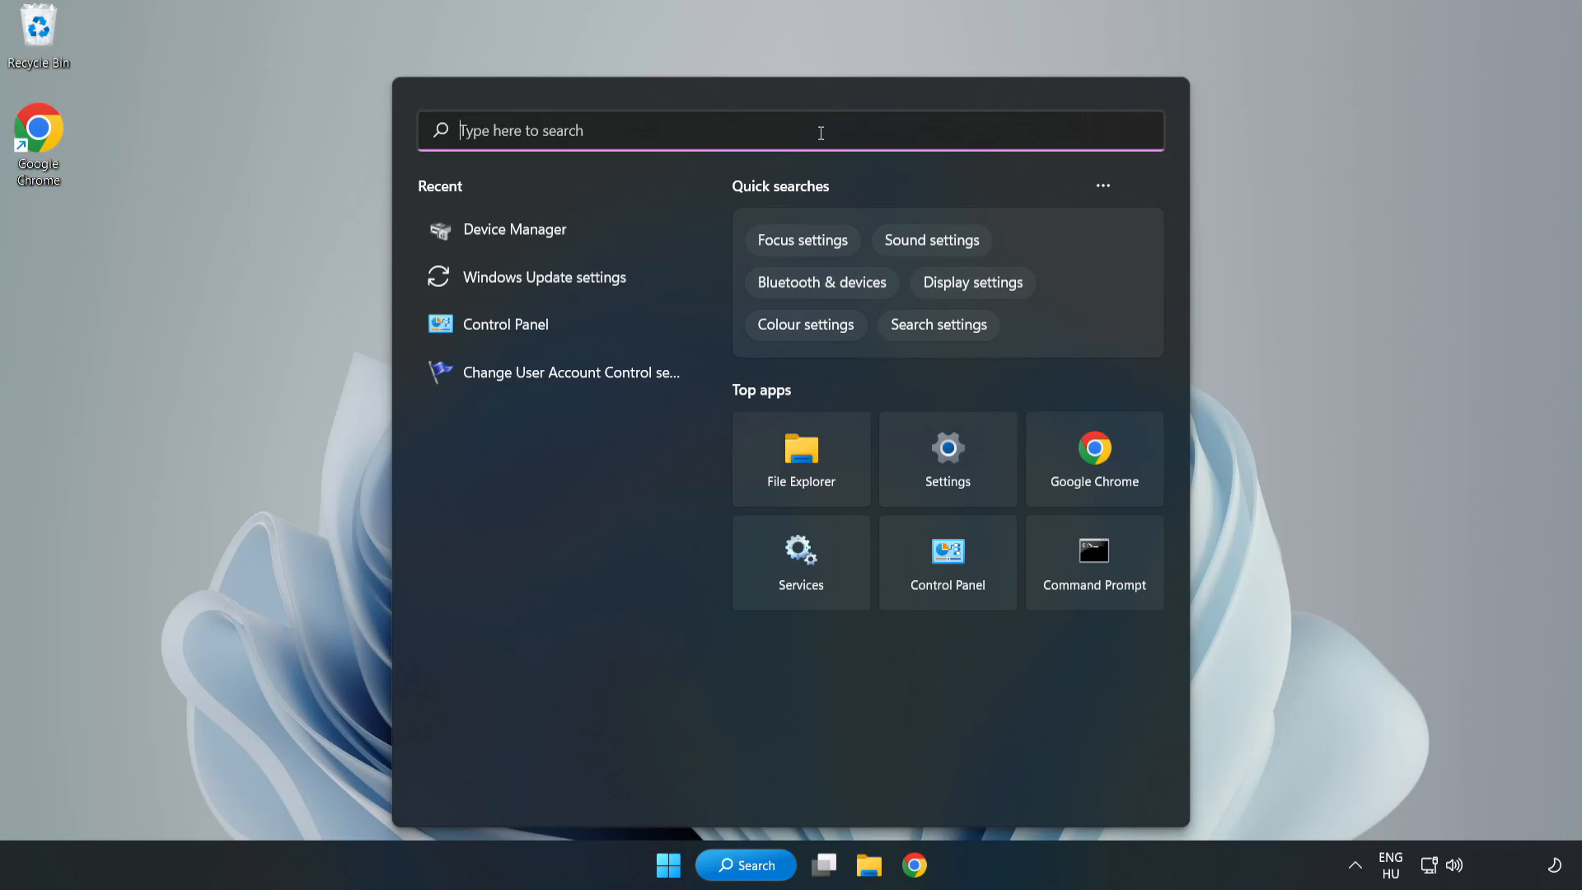
{"action": "type", "text": "upda"}
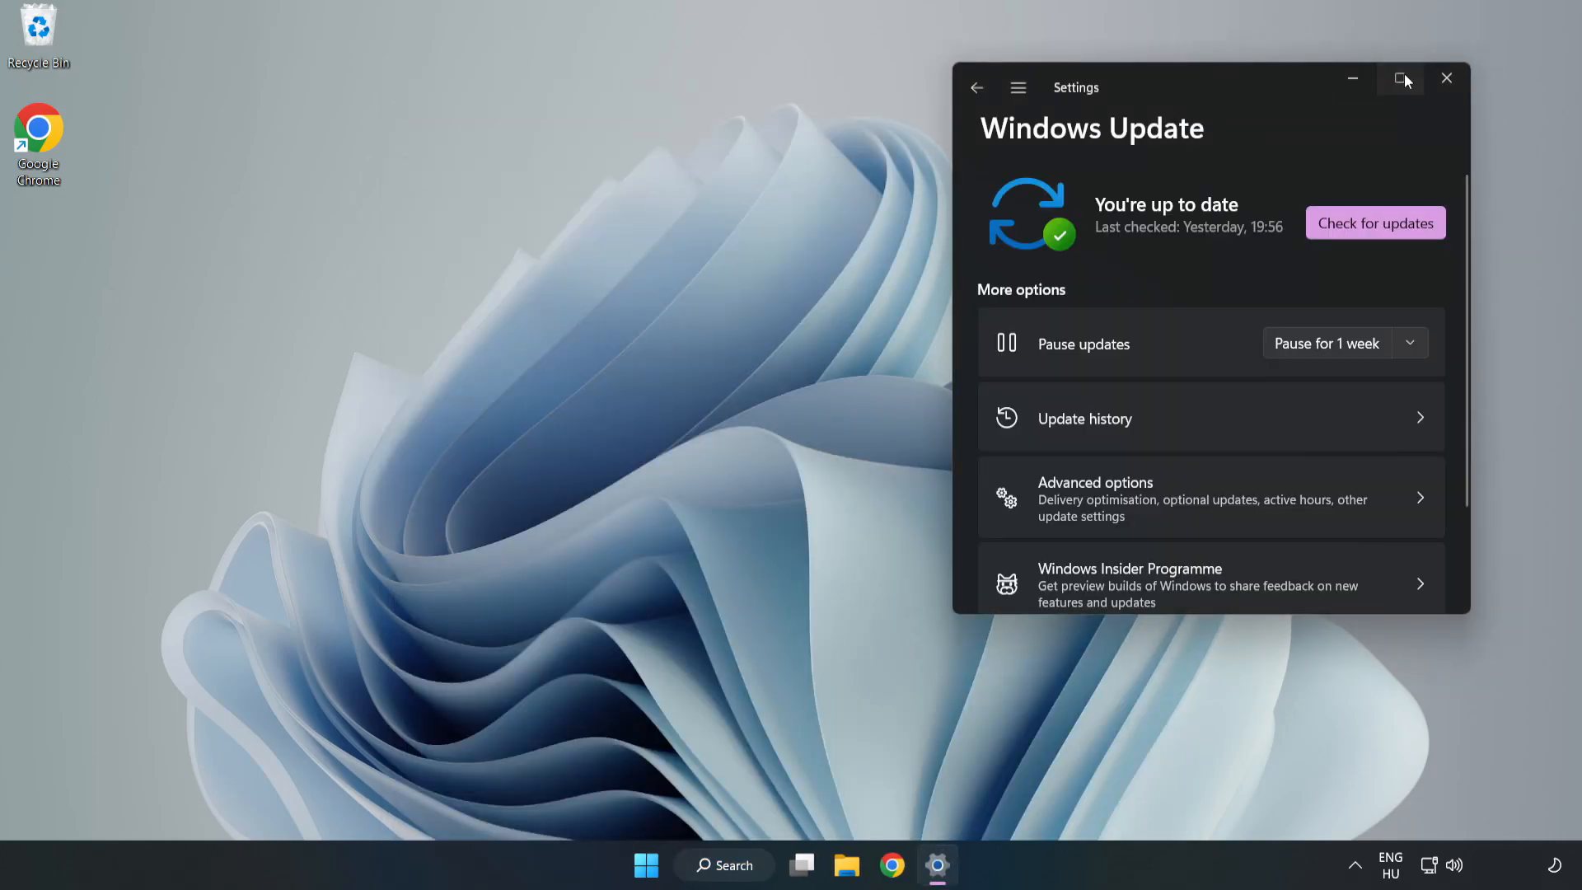
- Maximize Settings and run Check for updates, confirming the system is up to date
{"action": "left_click", "coordinate": [1401, 79]}
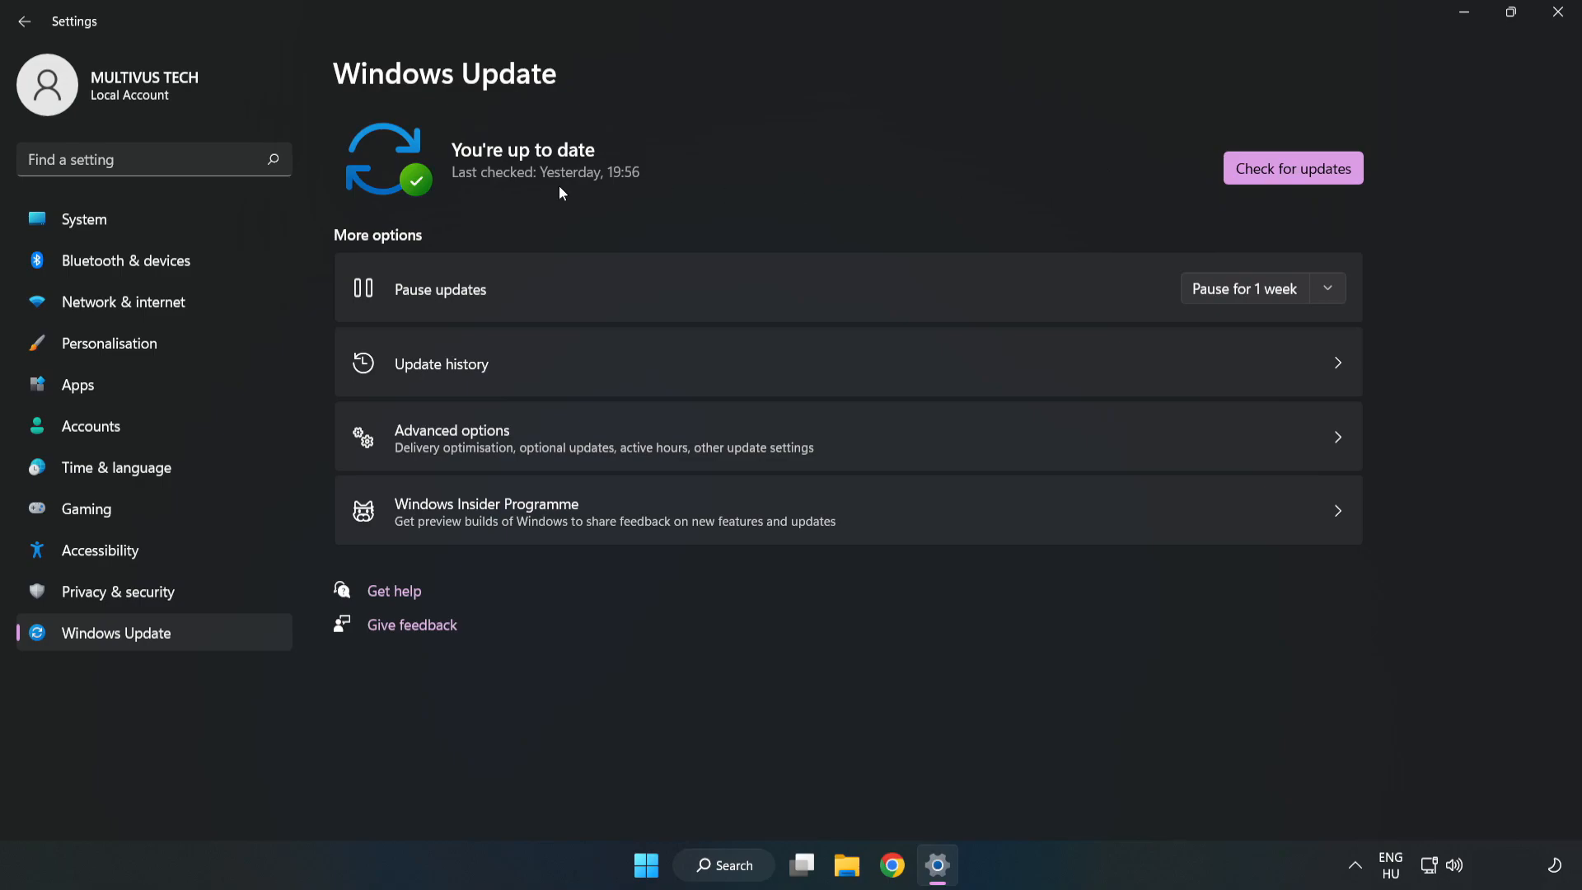
{"action": "left_click", "coordinate": [1292, 167]}
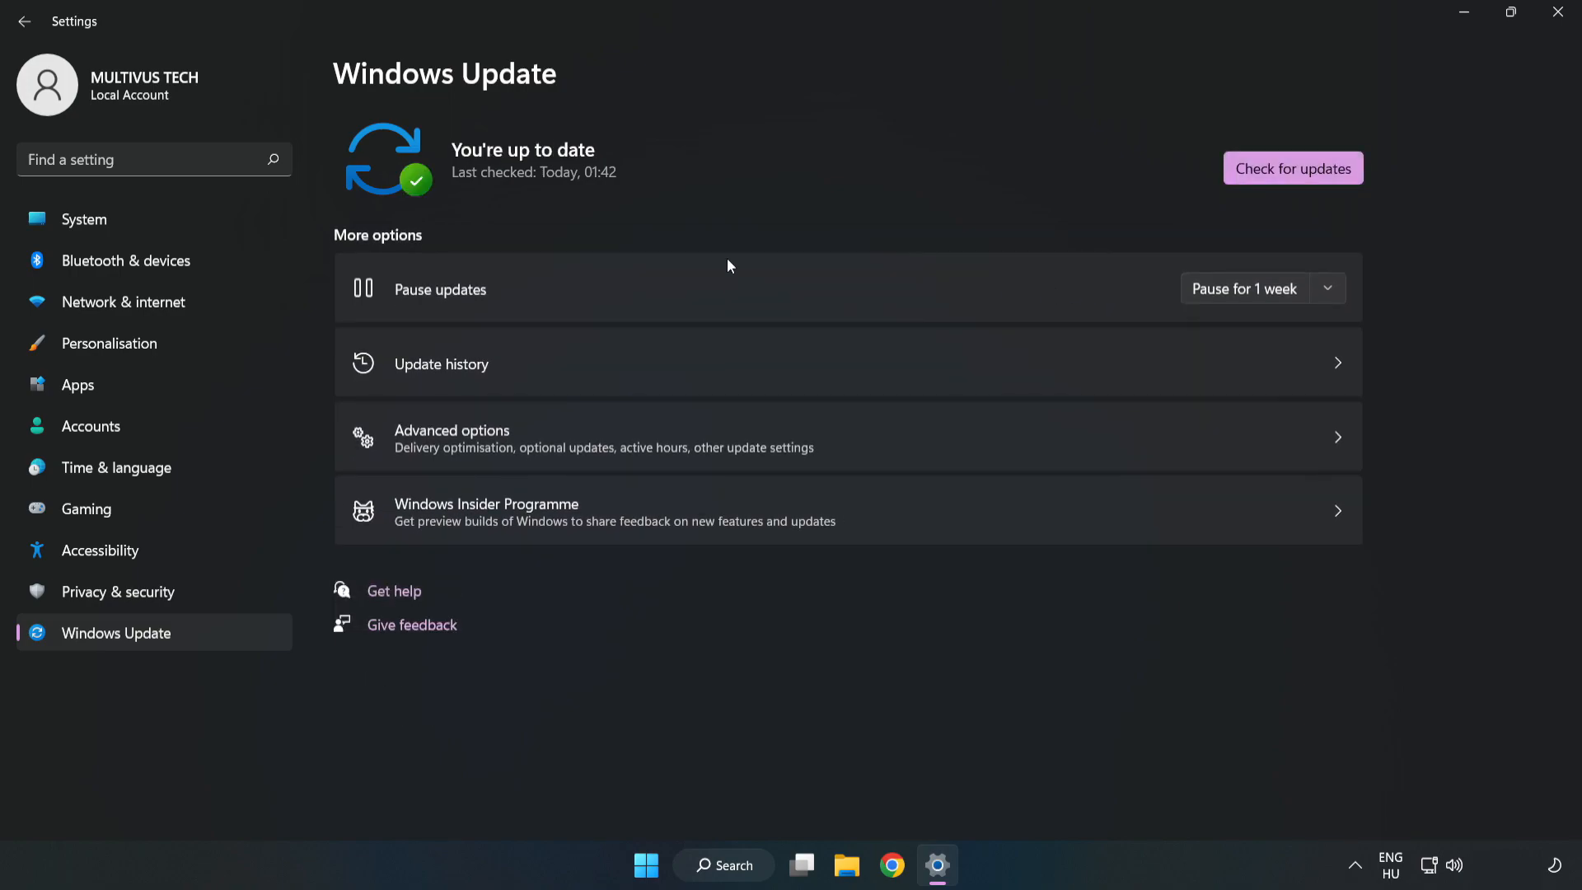
{"action": "mouse_move", "coordinate": [1558, 18]}
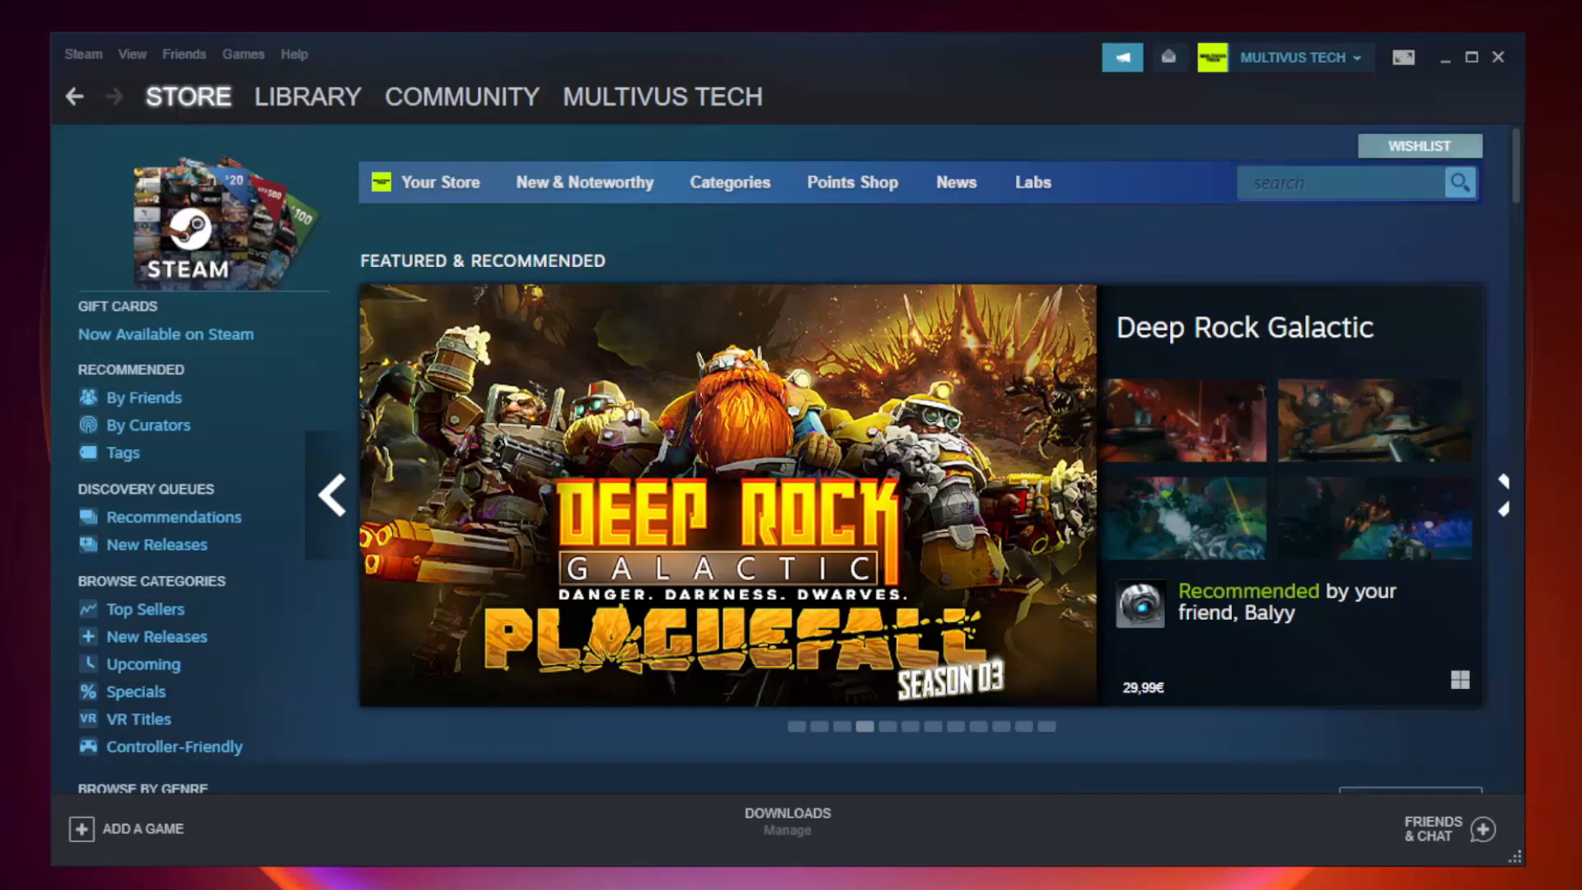
- Open Properties for Unturned from Favorites in the Steam library
{"action": "left_click", "coordinate": [307, 96]}
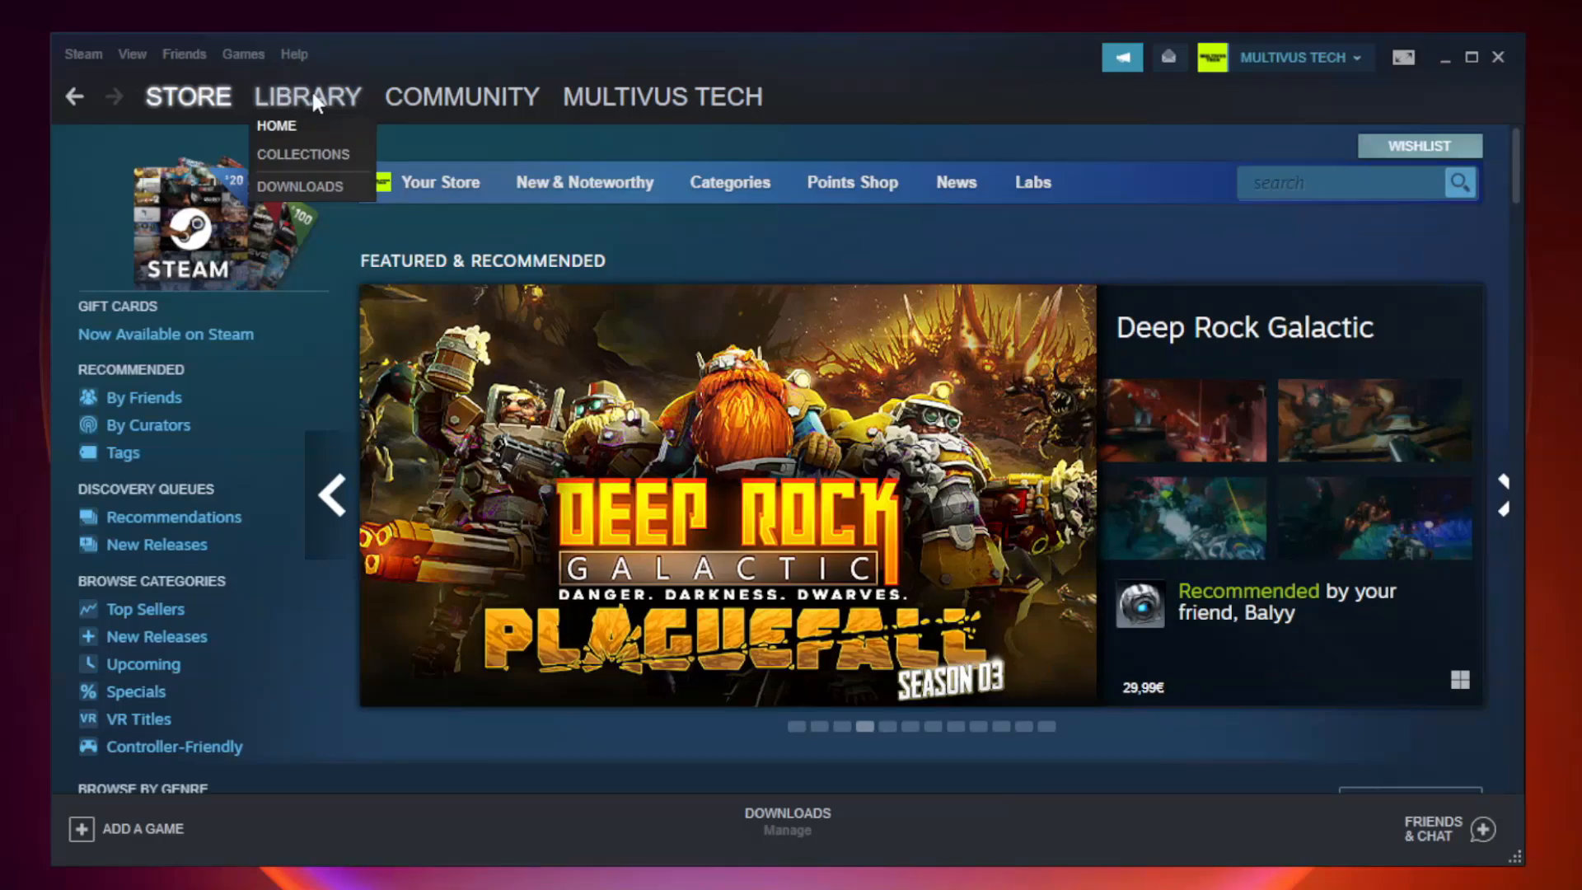
{"action": "left_click", "coordinate": [277, 125]}
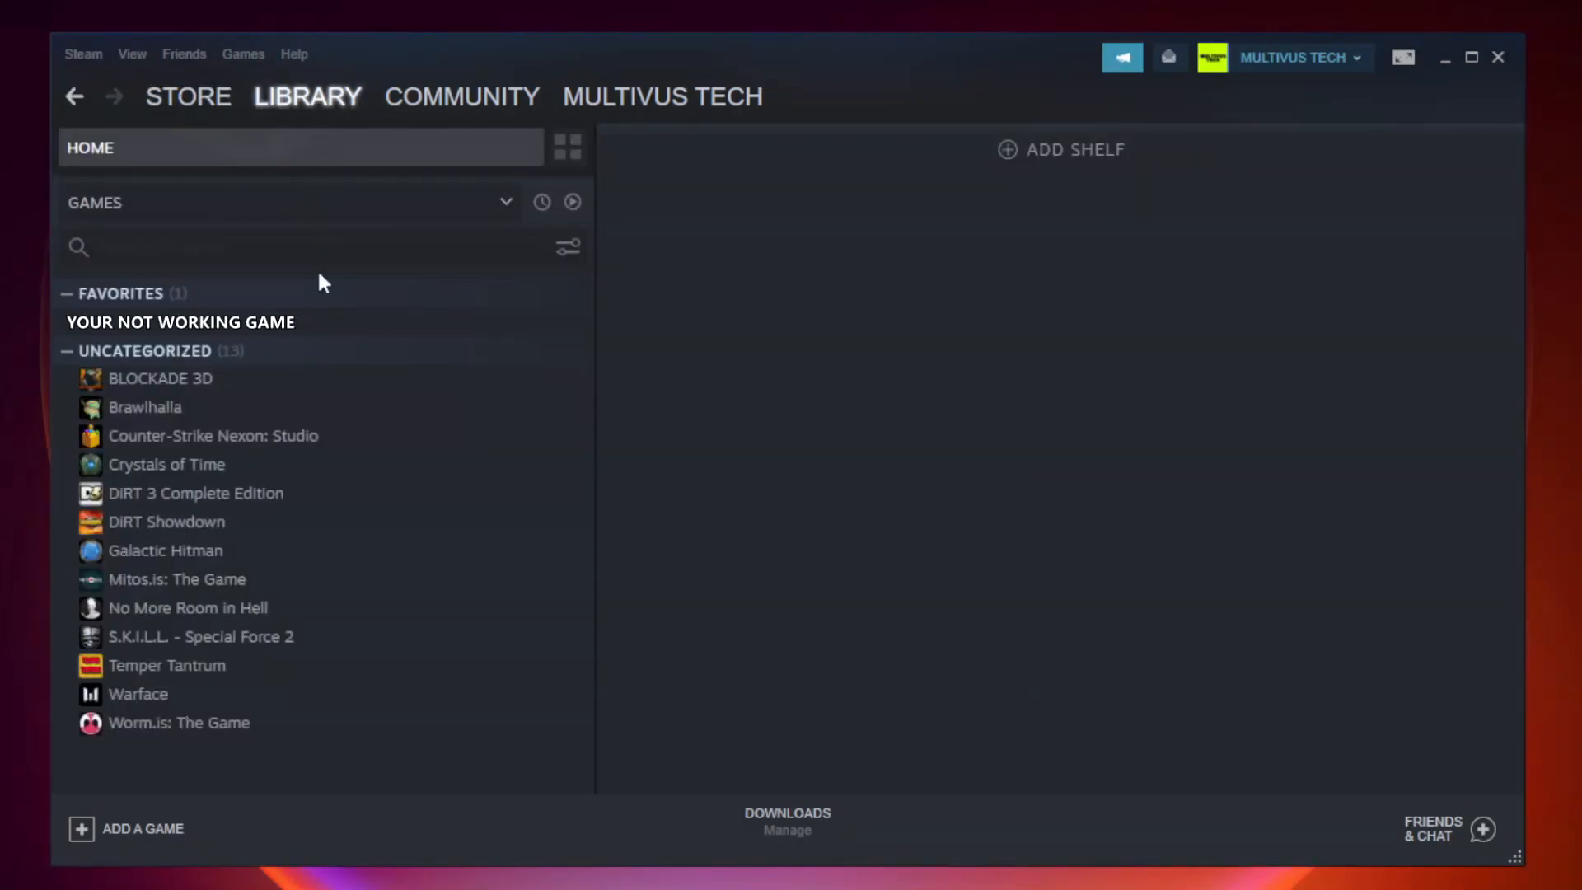
{"action": "mouse_move", "coordinate": [390, 328]}
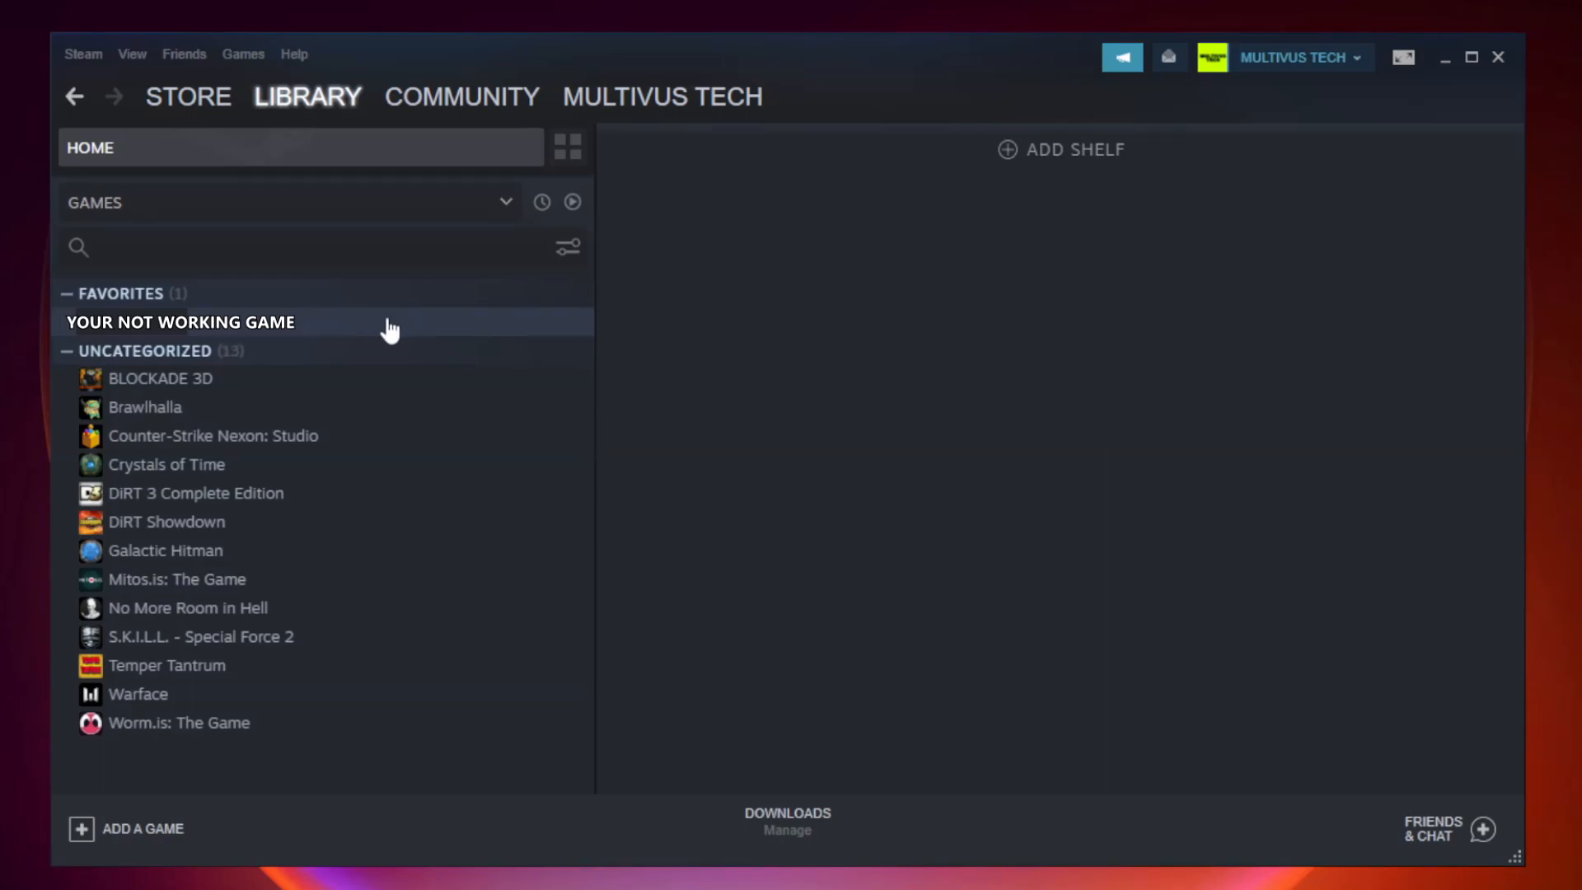
{"action": "right_click", "coordinate": [180, 322]}
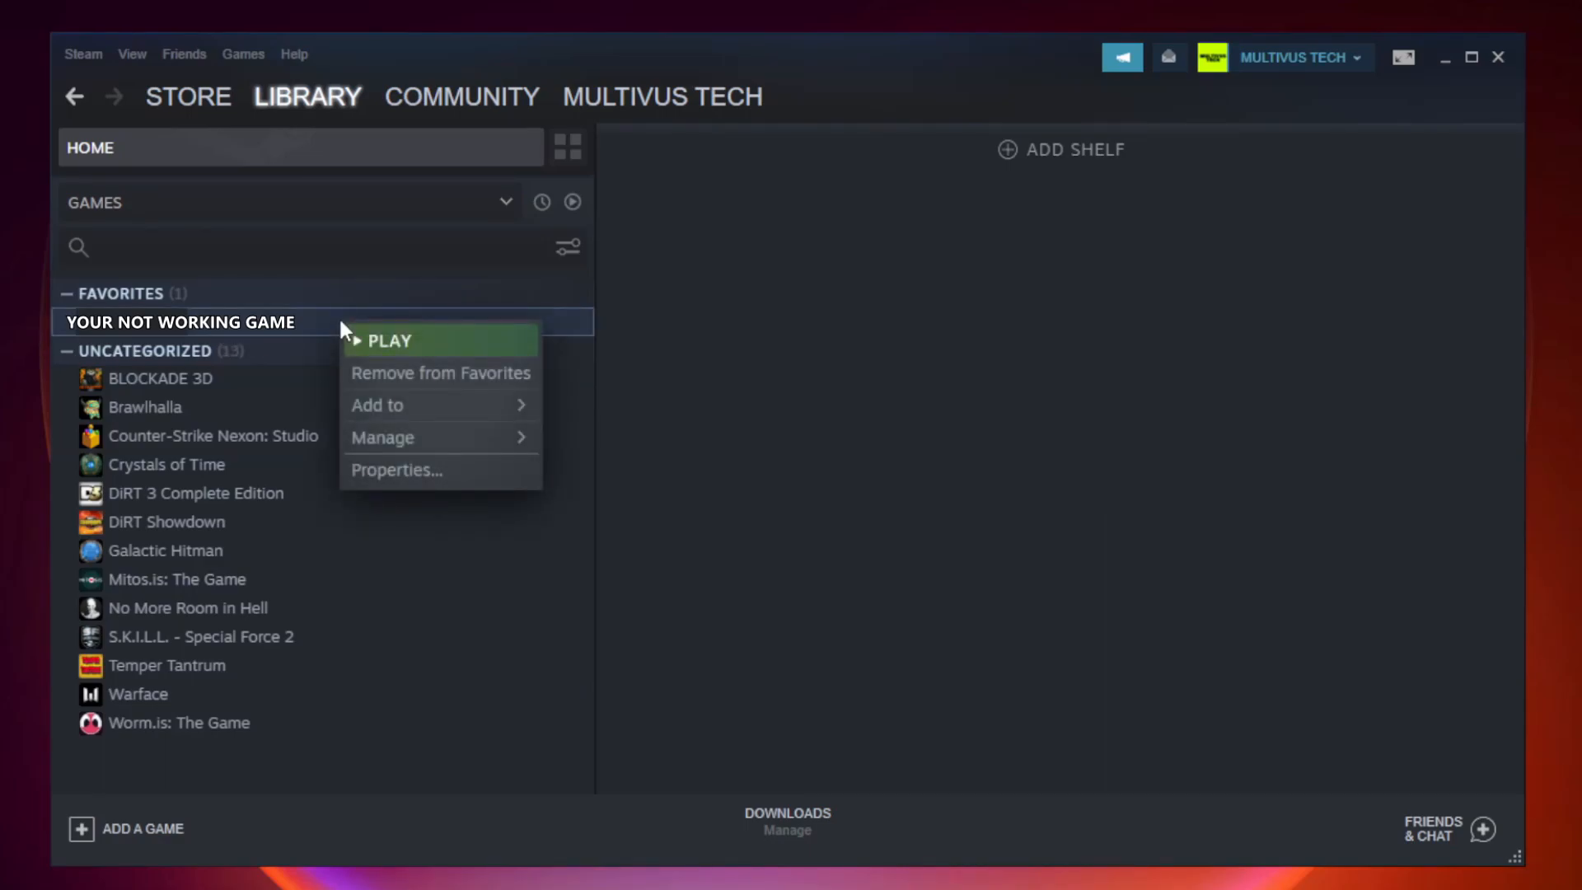
{"action": "mouse_move", "coordinate": [421, 471]}
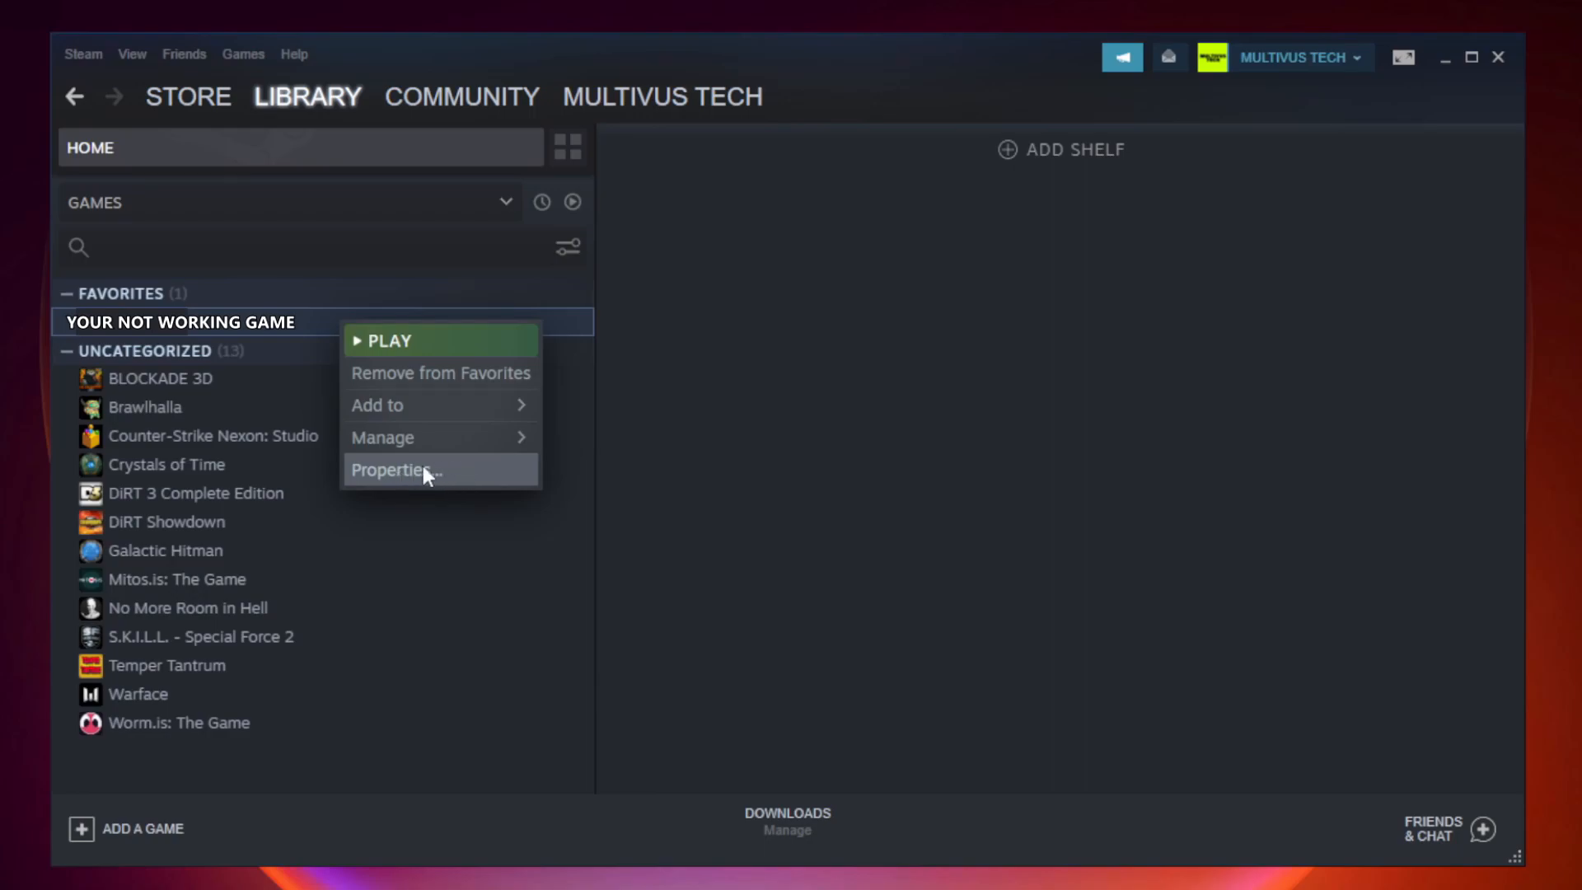
{"action": "left_click", "coordinate": [391, 468]}
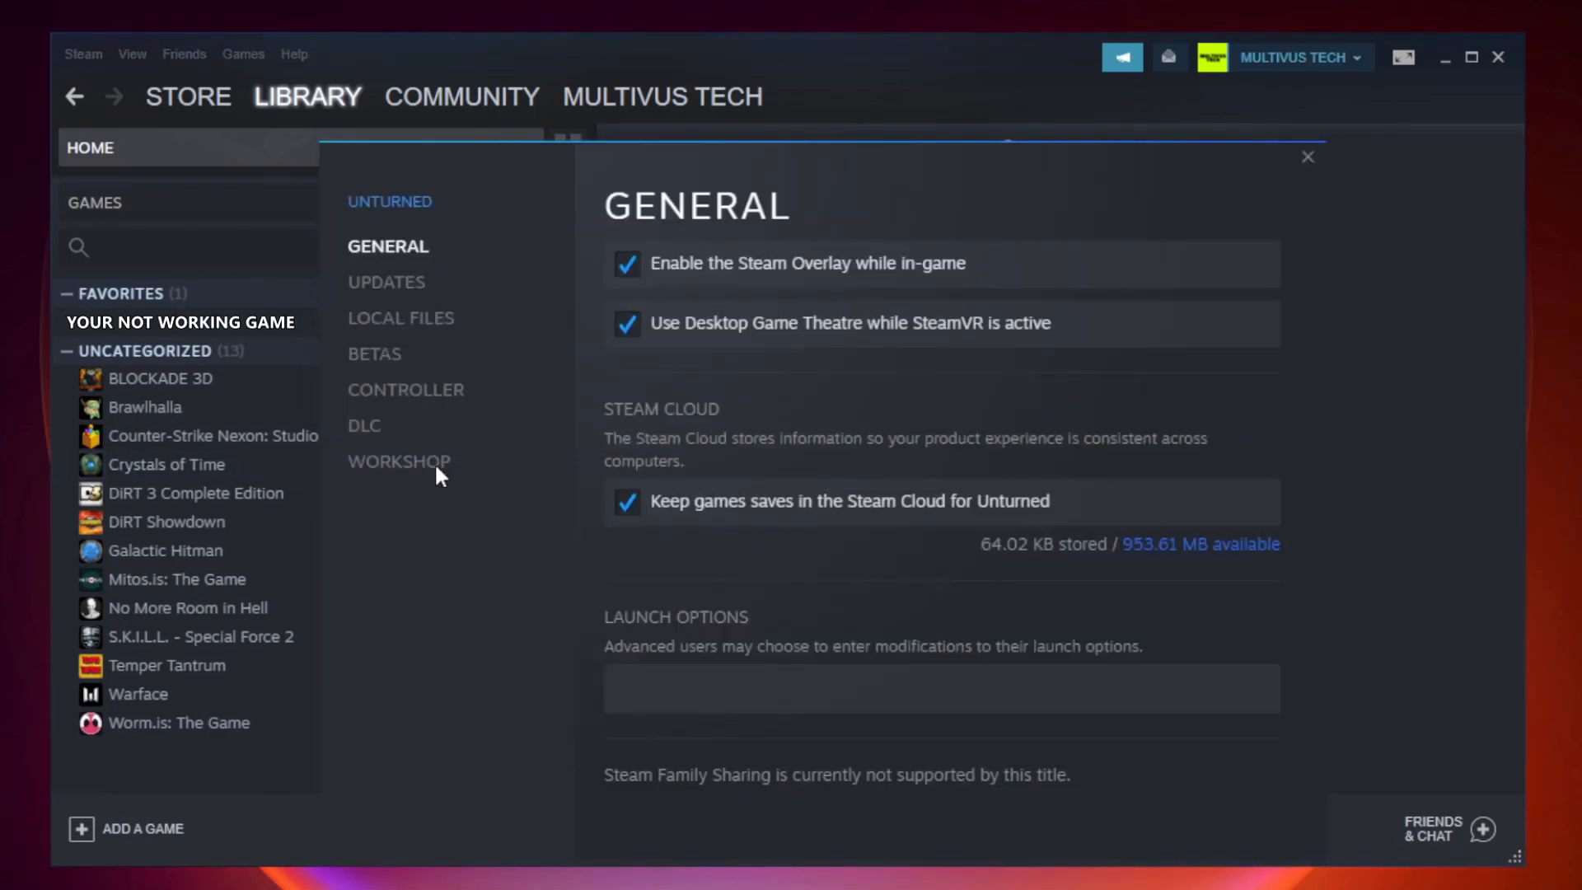
{"action": "mouse_move", "coordinate": [399, 462]}
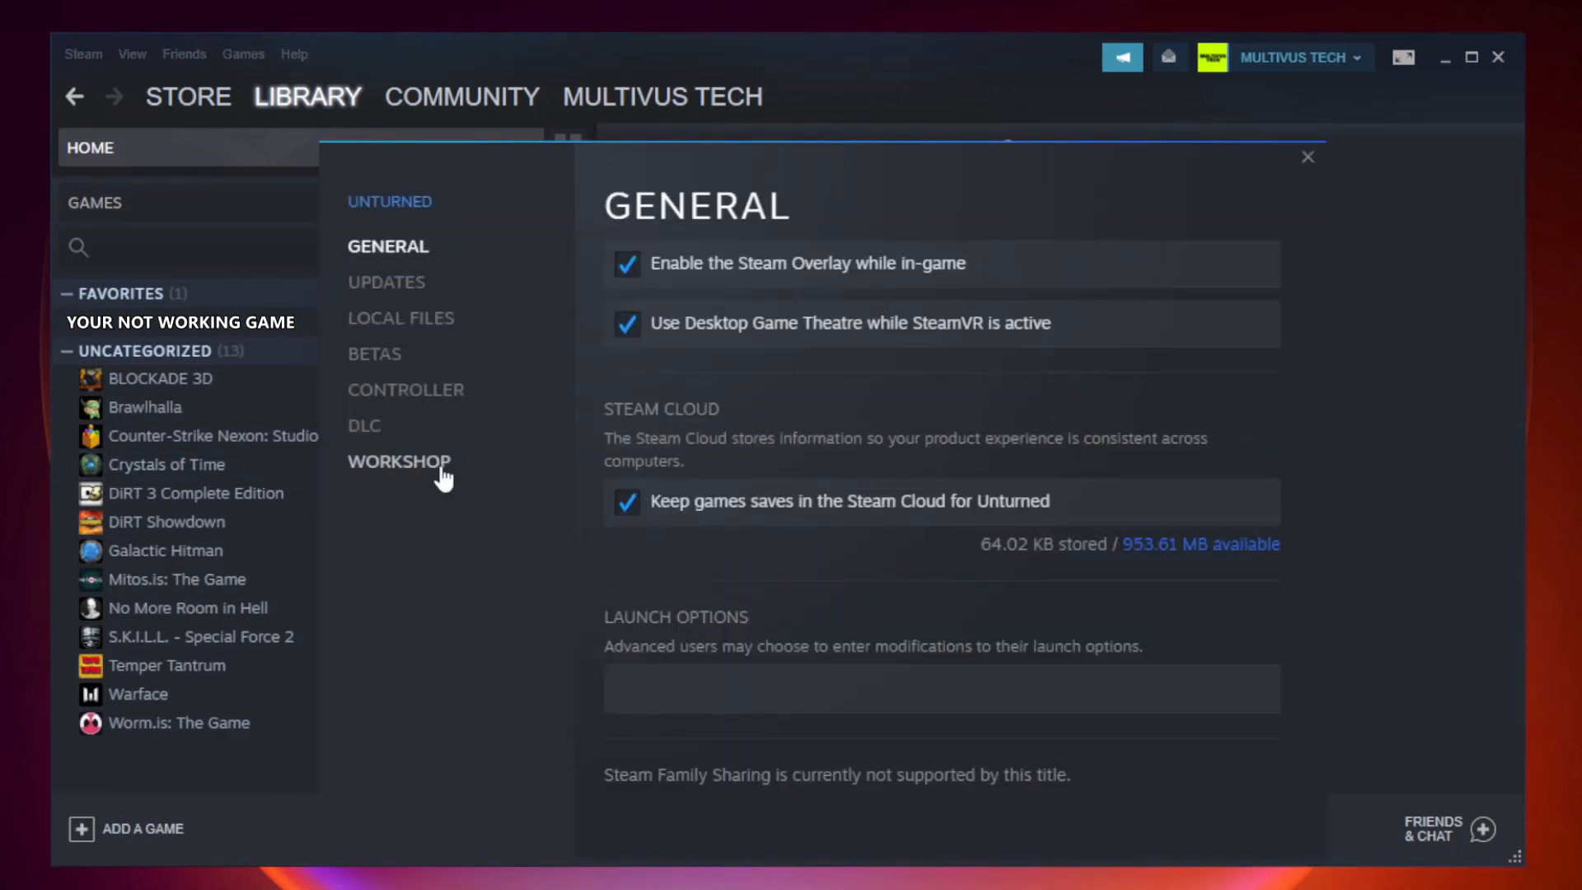
{"action": "mouse_move", "coordinate": [424, 341]}
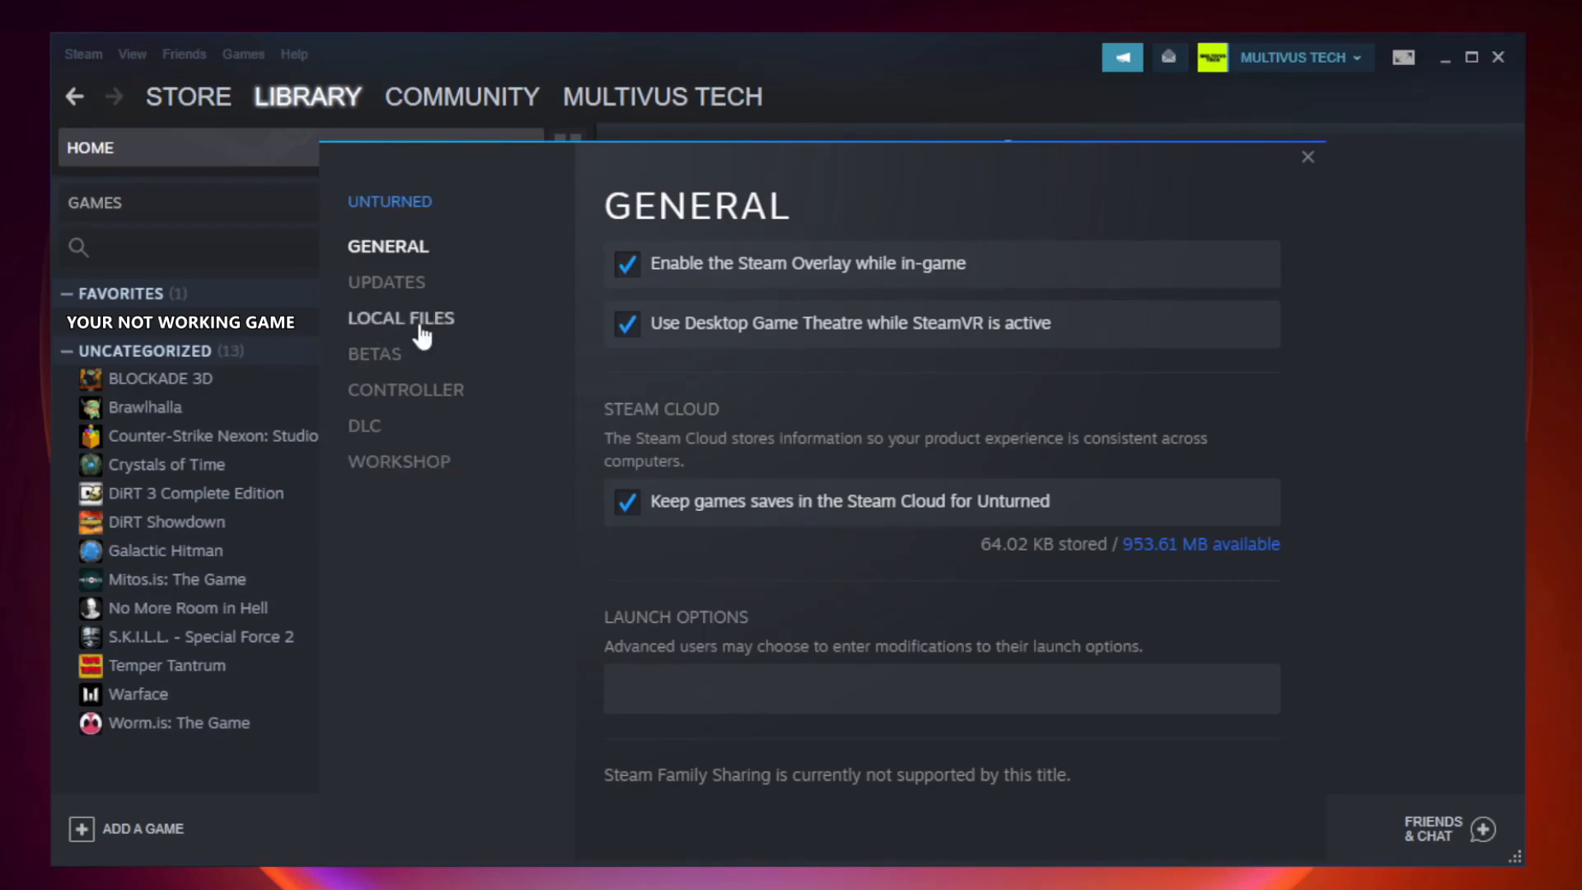
- Verify all 9192 Unturned files under Local Files, then browse to its install folder
{"action": "left_click", "coordinate": [400, 318]}
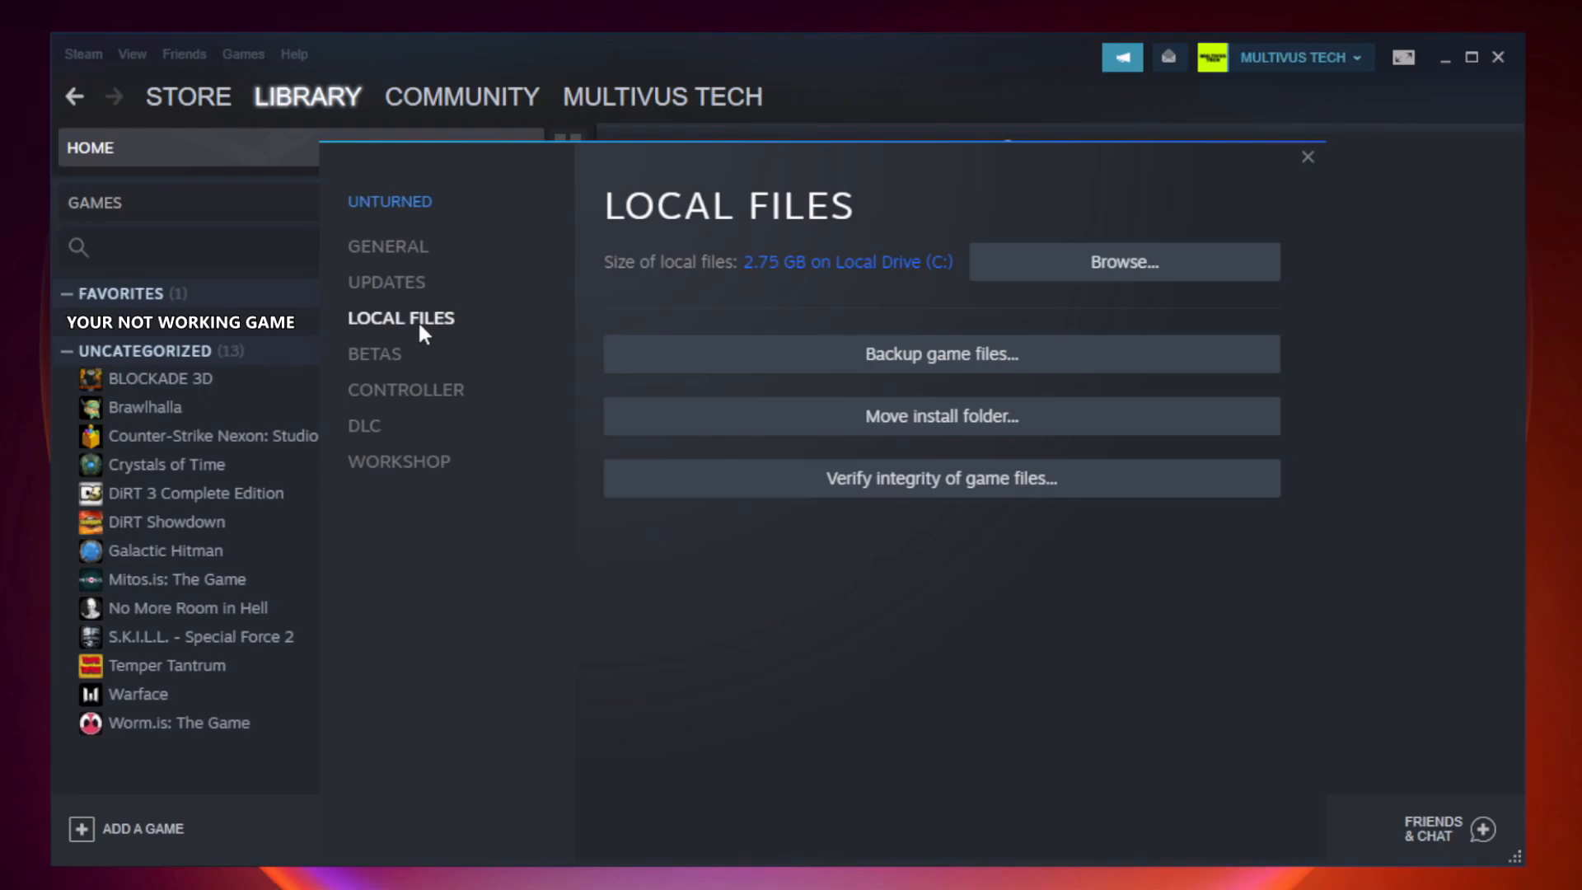
{"action": "mouse_move", "coordinate": [1068, 492]}
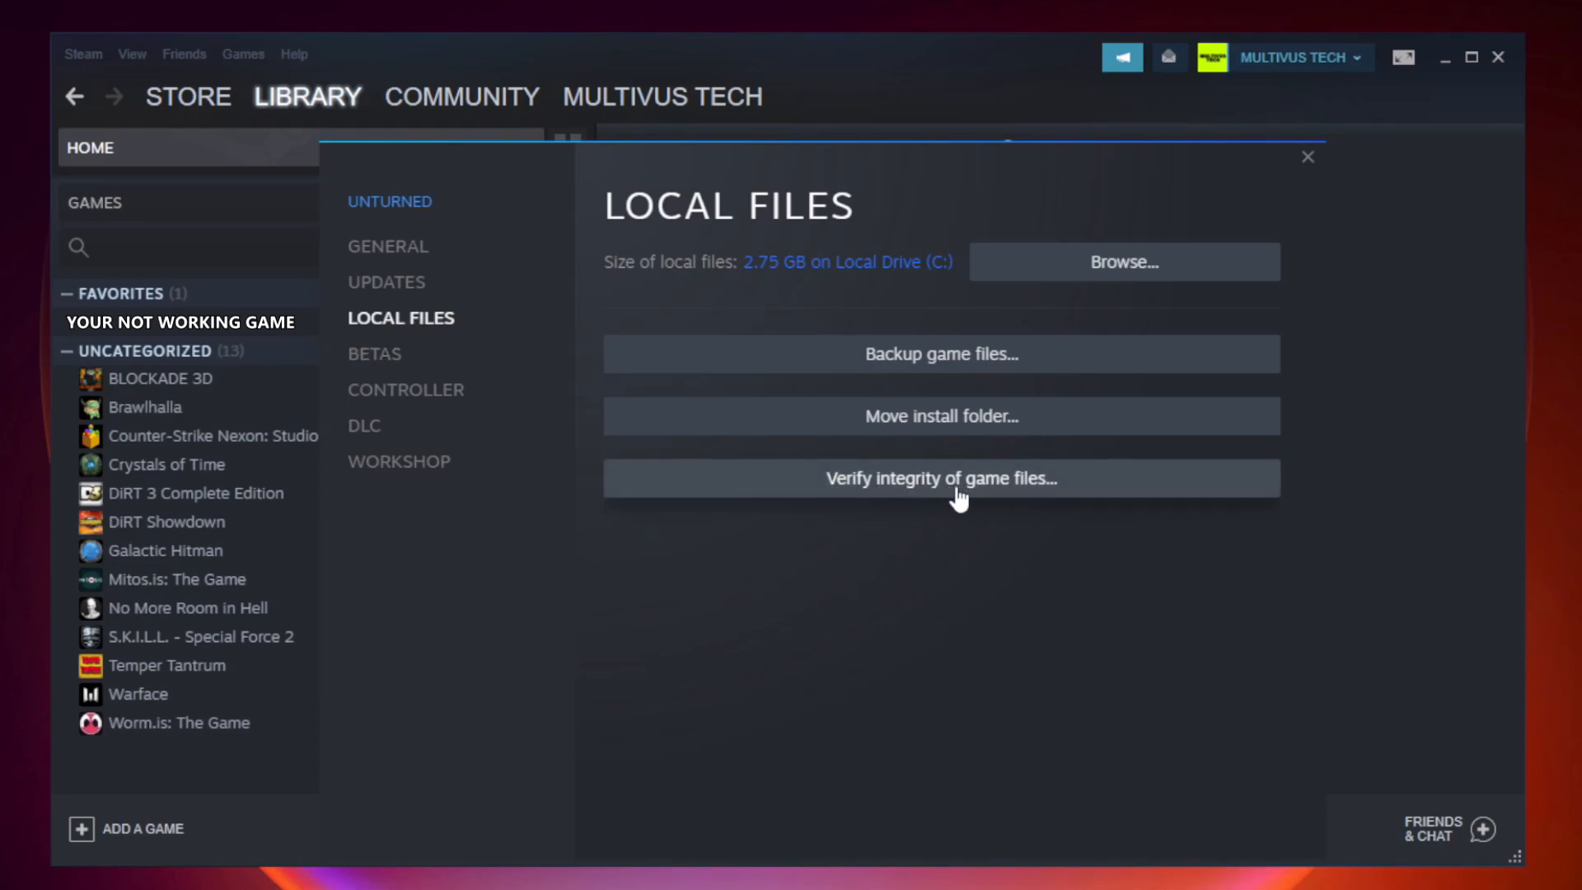
{"action": "left_click", "coordinate": [939, 477]}
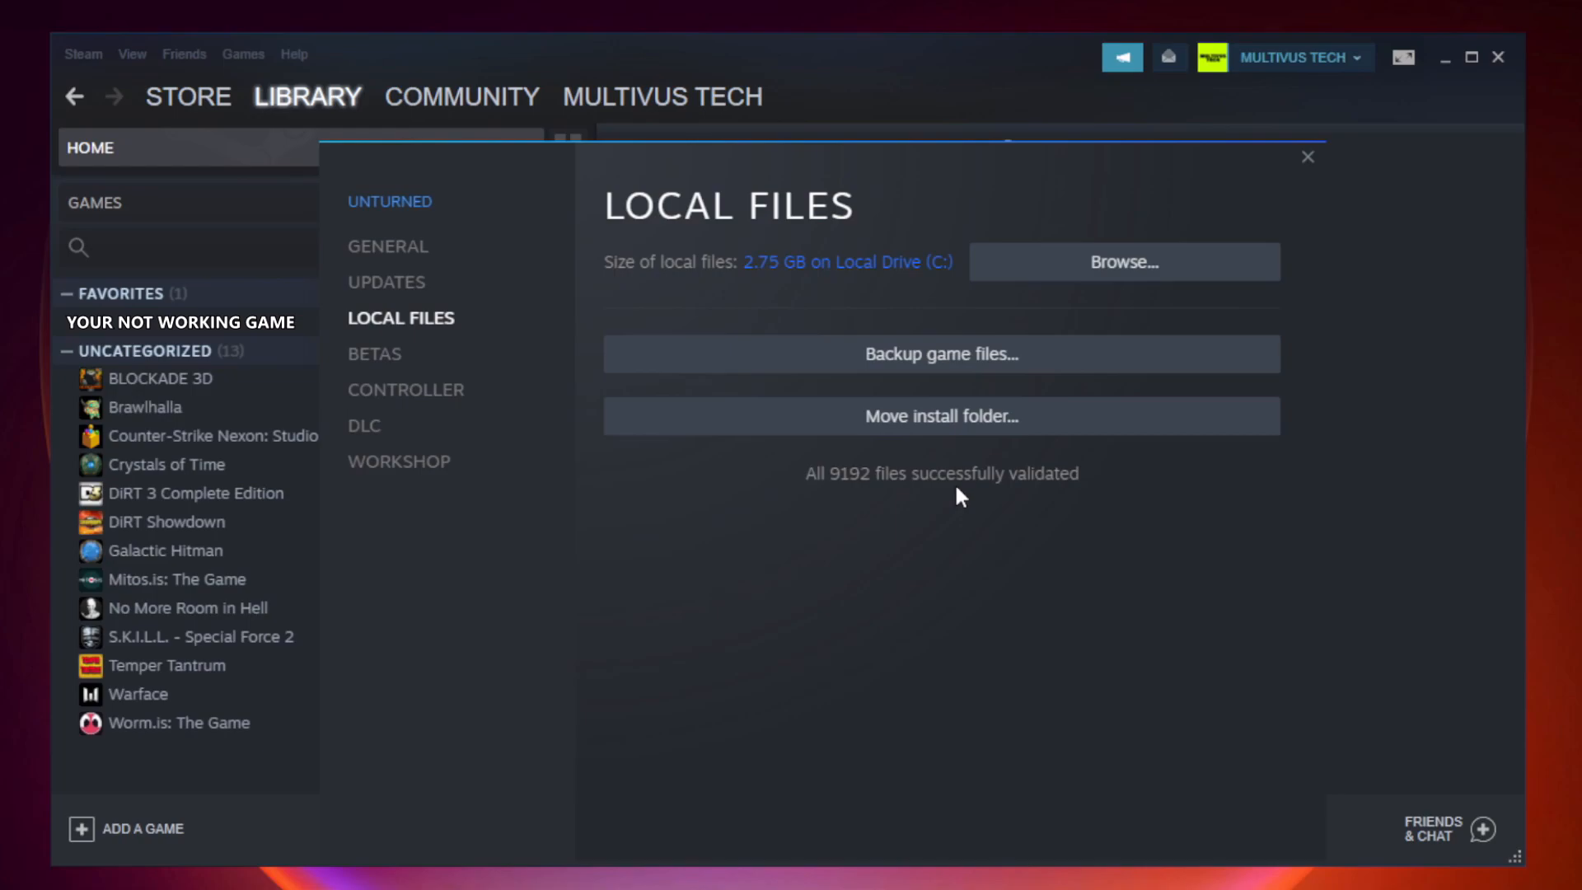
{"action": "mouse_move", "coordinate": [1050, 508]}
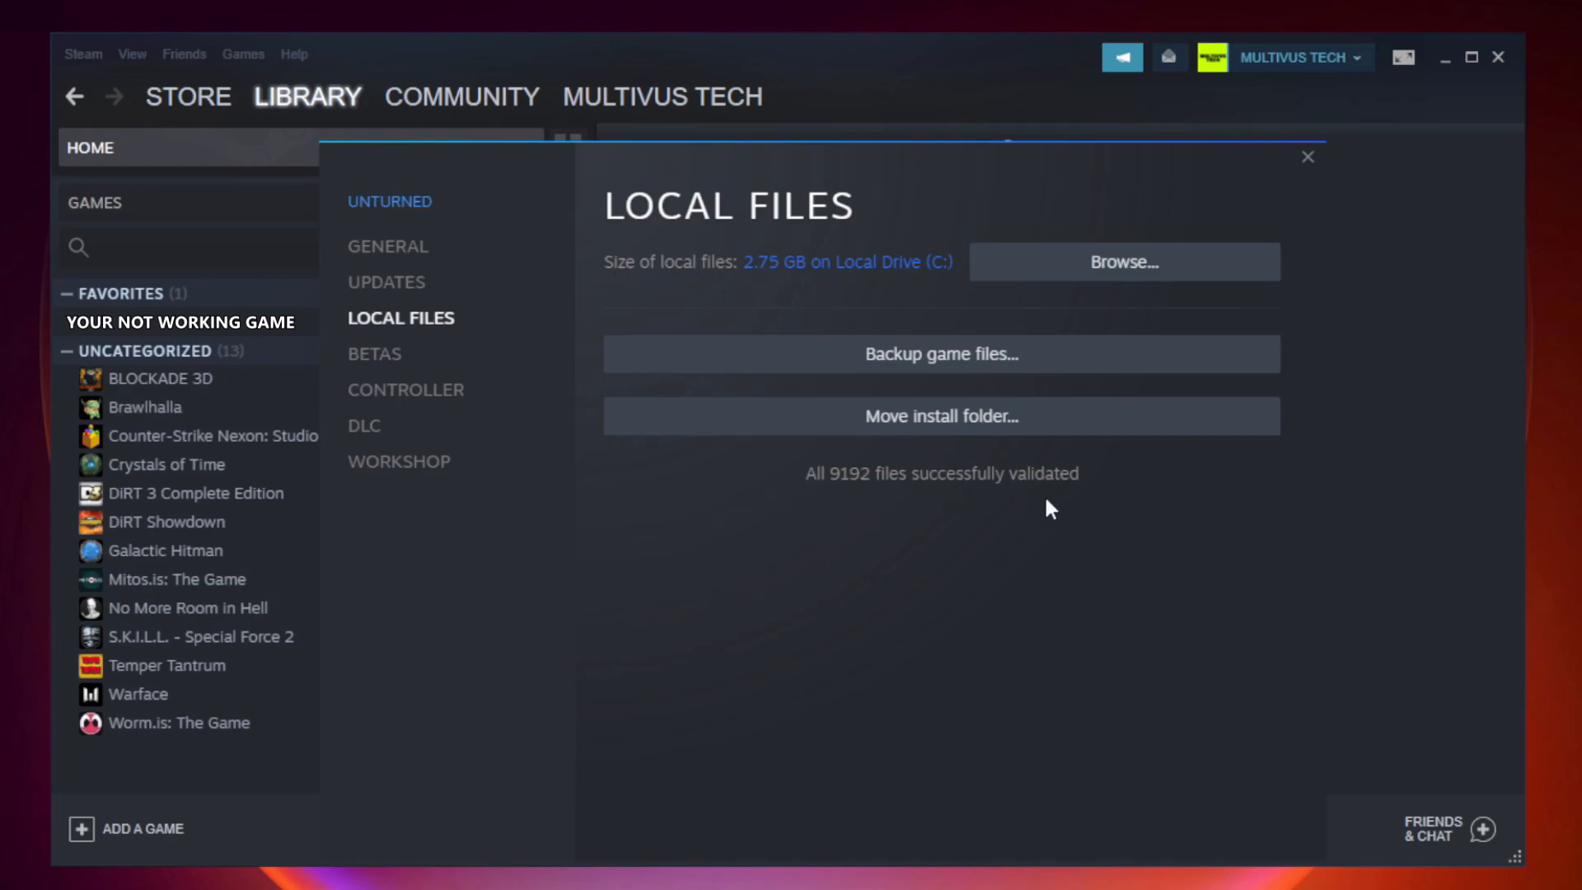
{"action": "mouse_move", "coordinate": [1124, 262]}
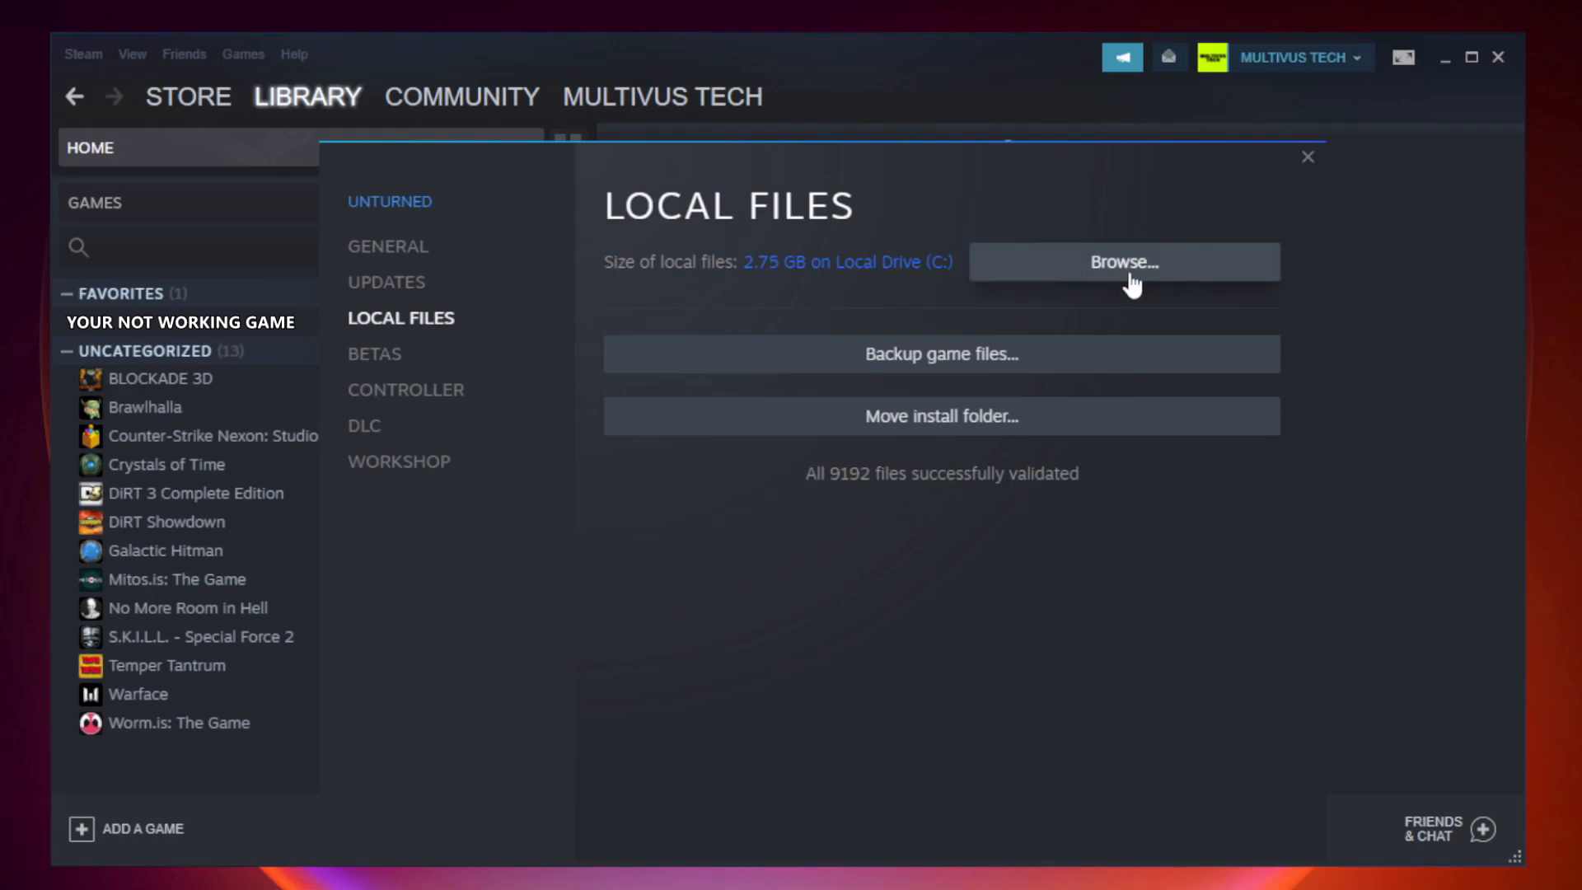
{"action": "left_click", "coordinate": [1122, 261]}
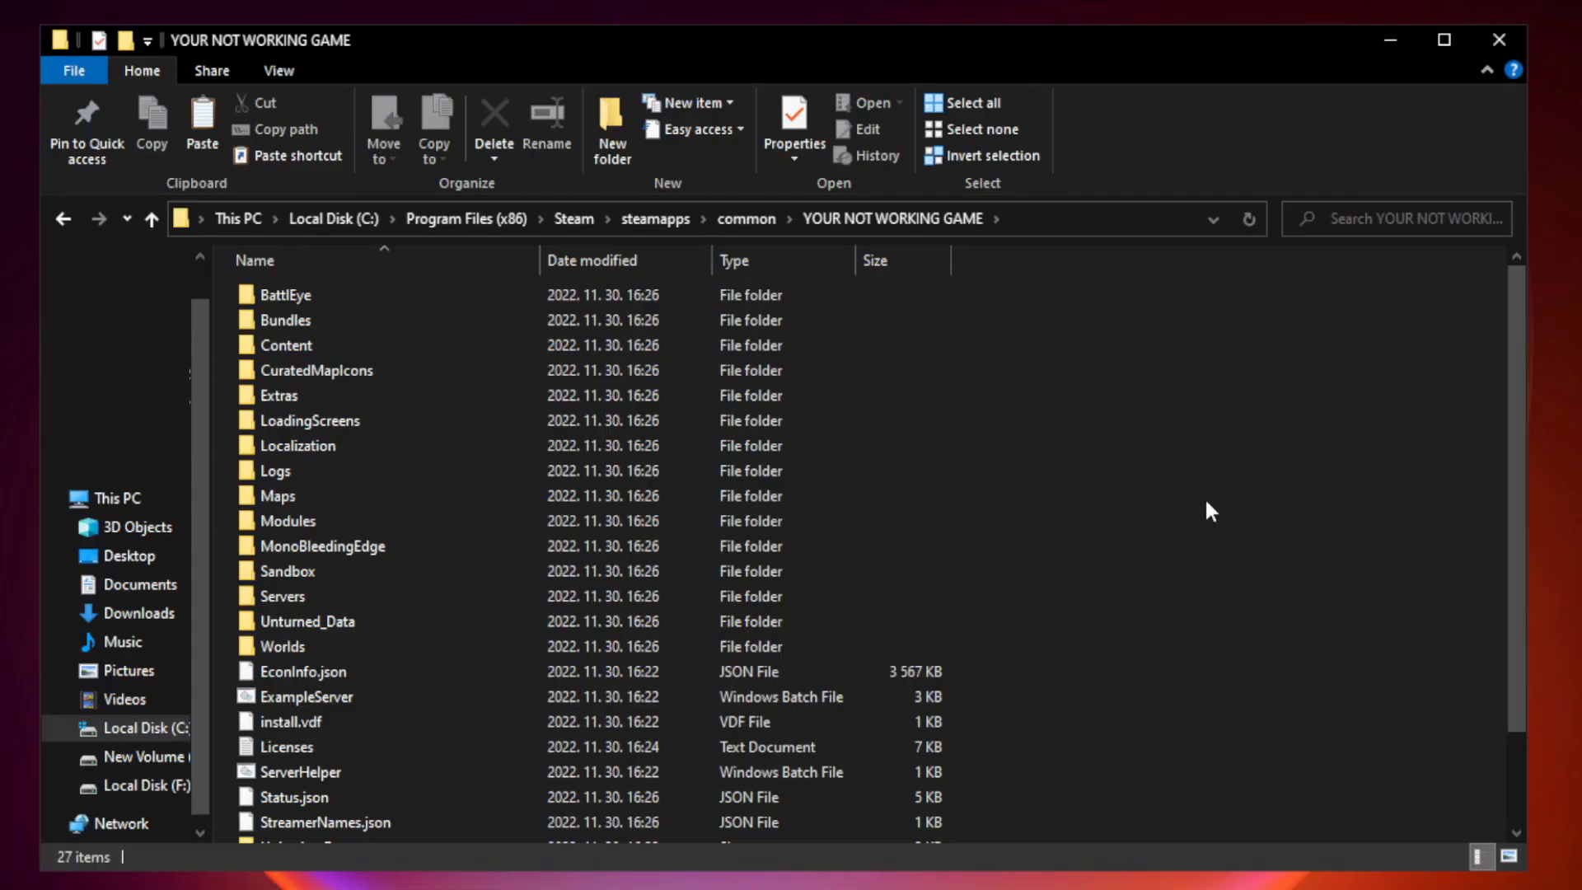
- Open Properties for the YOUR NOT WORKING GAME shortcut in the install folder
{"action": "scroll", "scroll_direction": "down", "scroll_amount": 3}
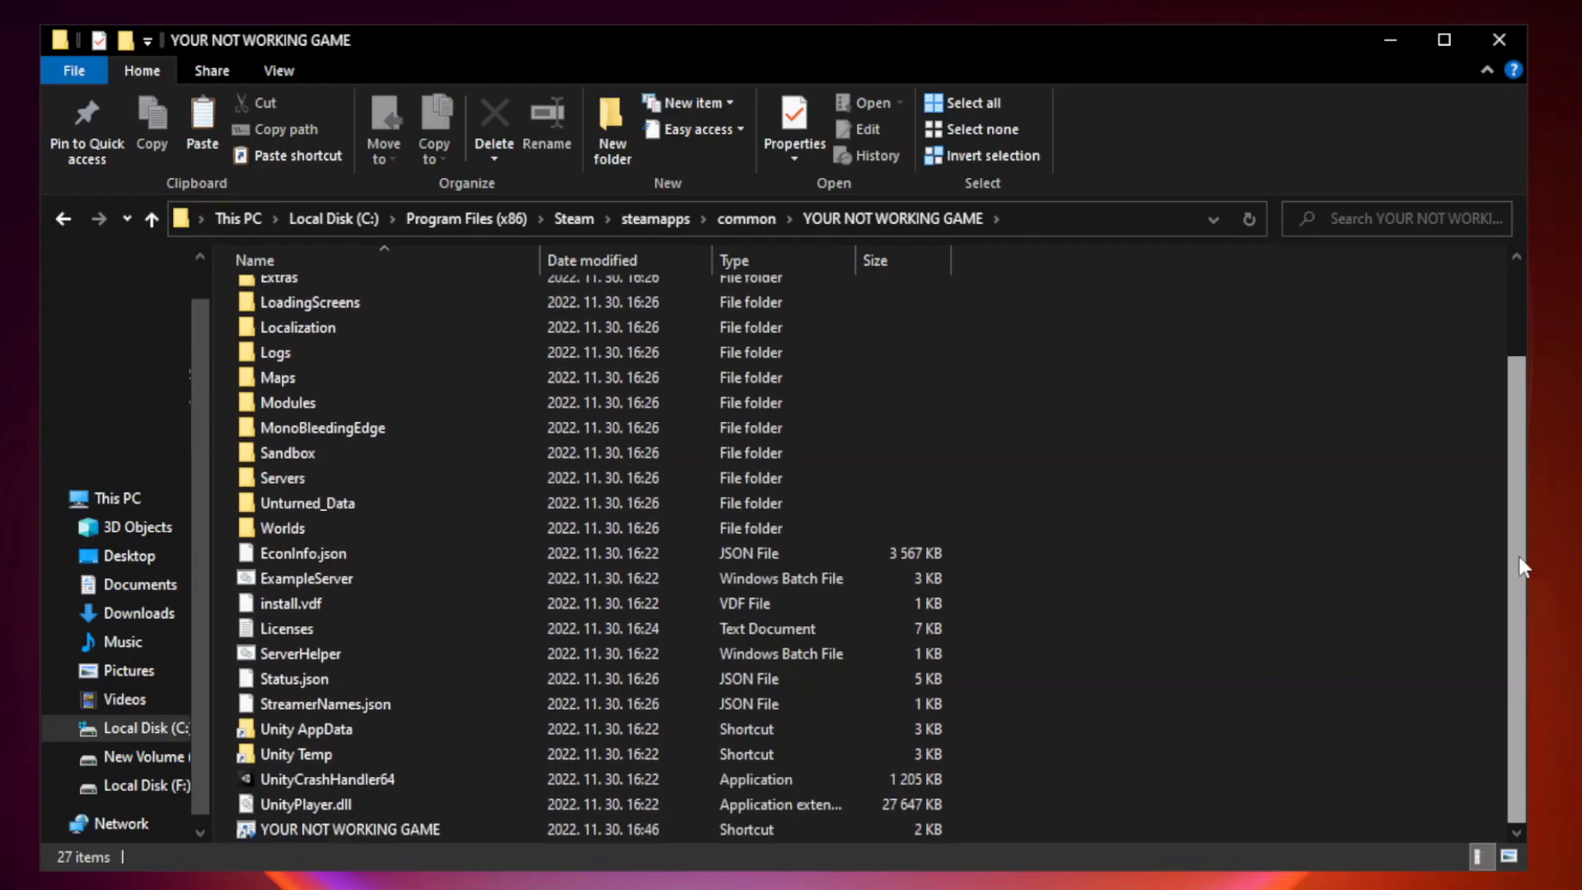
{"action": "left_click", "coordinate": [352, 828]}
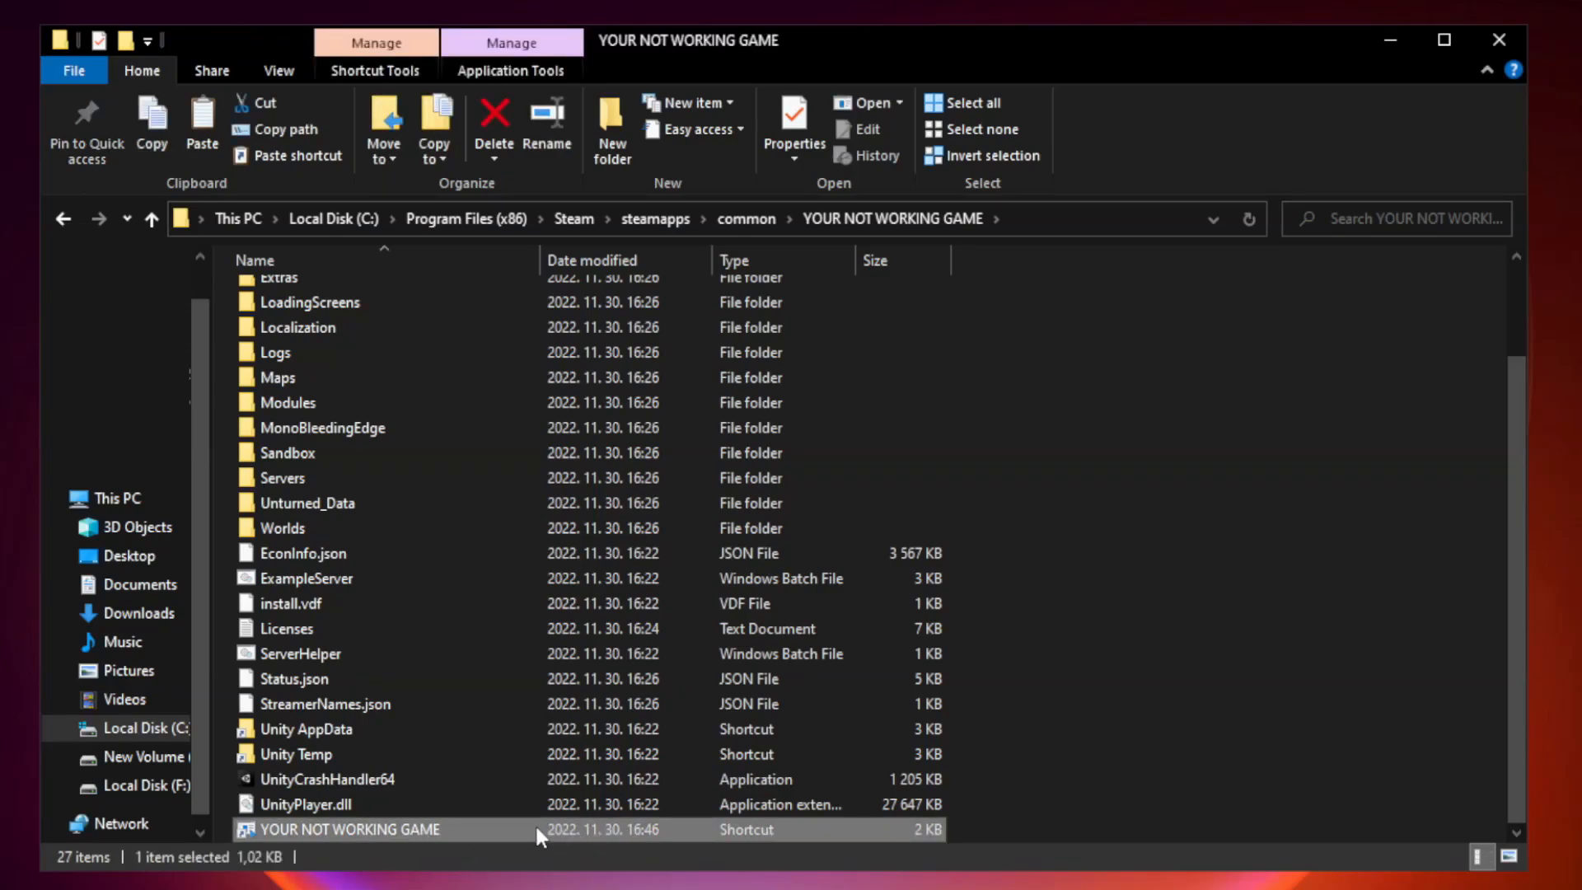
{"action": "right_click", "coordinate": [337, 827]}
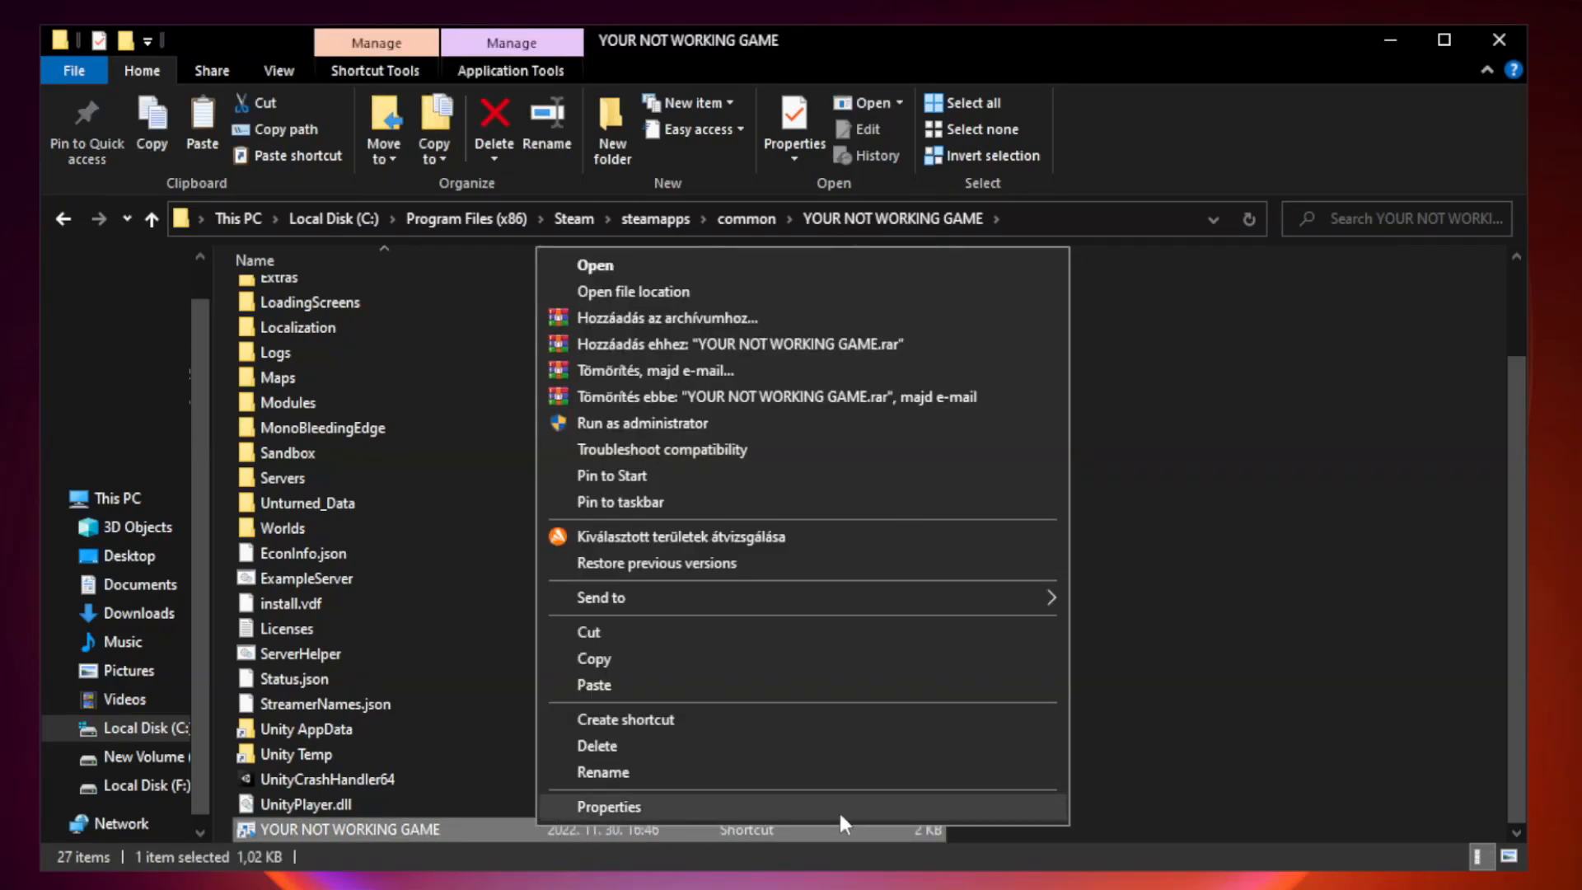
{"action": "left_click", "coordinate": [607, 806]}
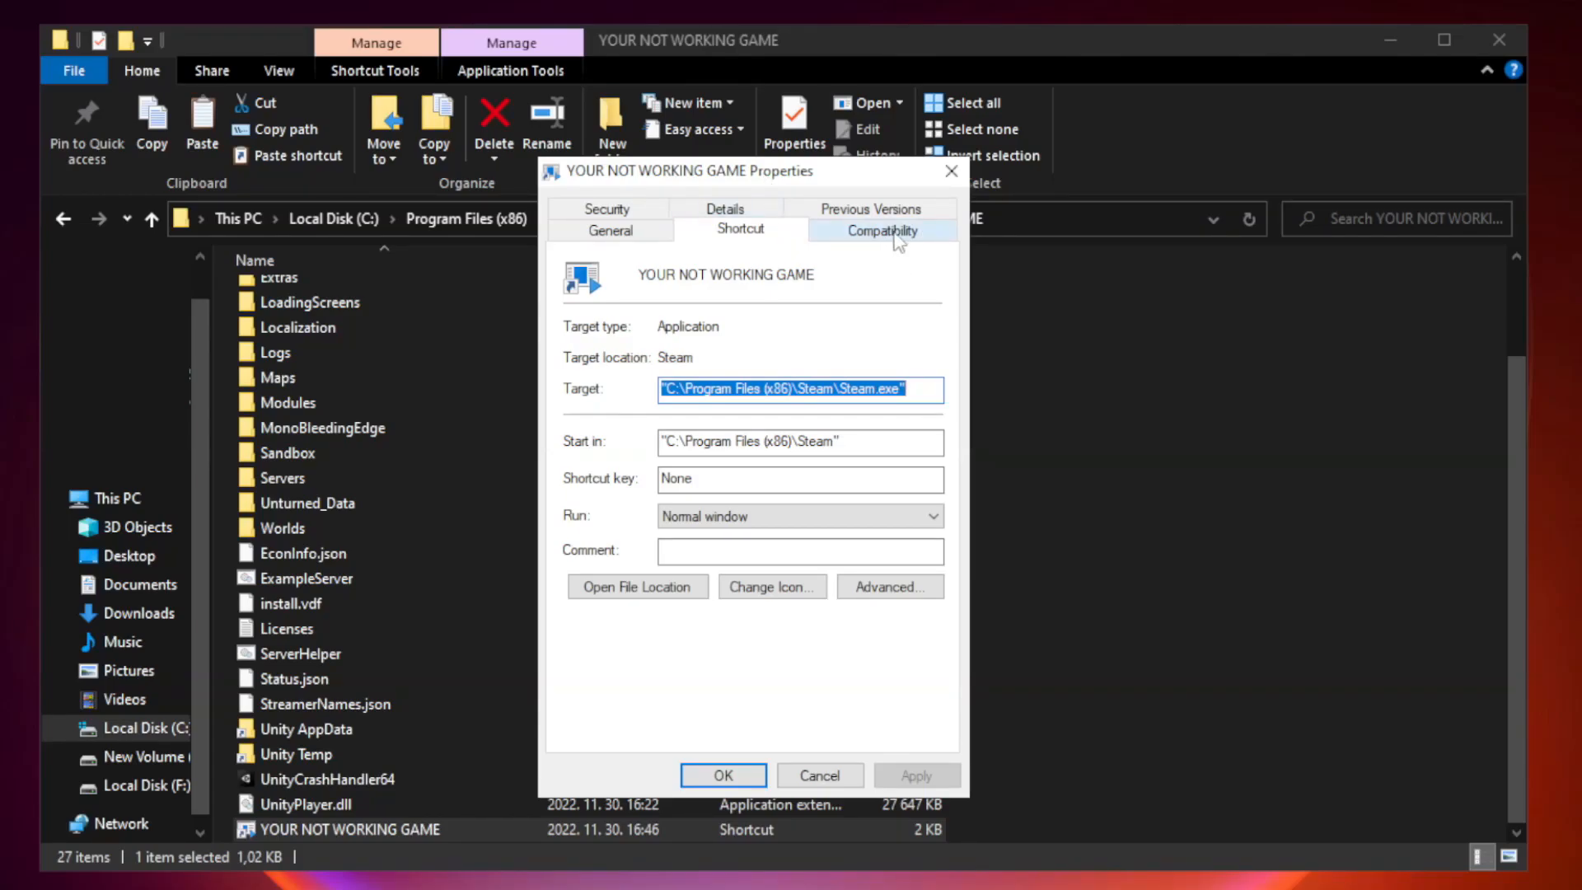
- Apply Windows 8 compatibility, run as administrator and no fullscreen optimizations, then close Explorer
{"action": "left_click", "coordinate": [880, 229]}
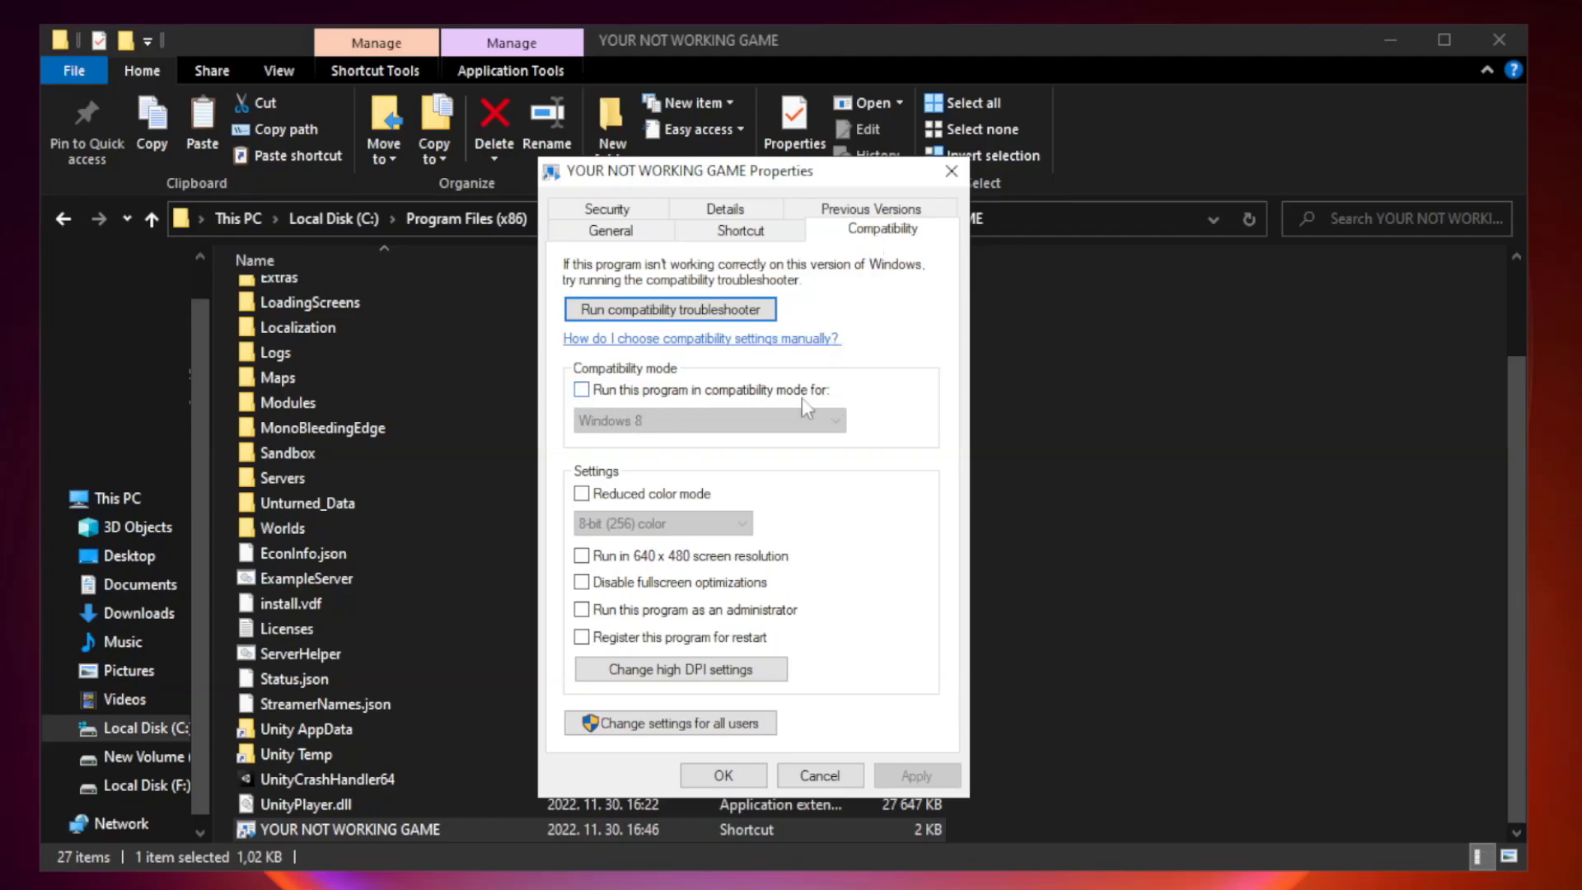
{"action": "left_click", "coordinate": [580, 390]}
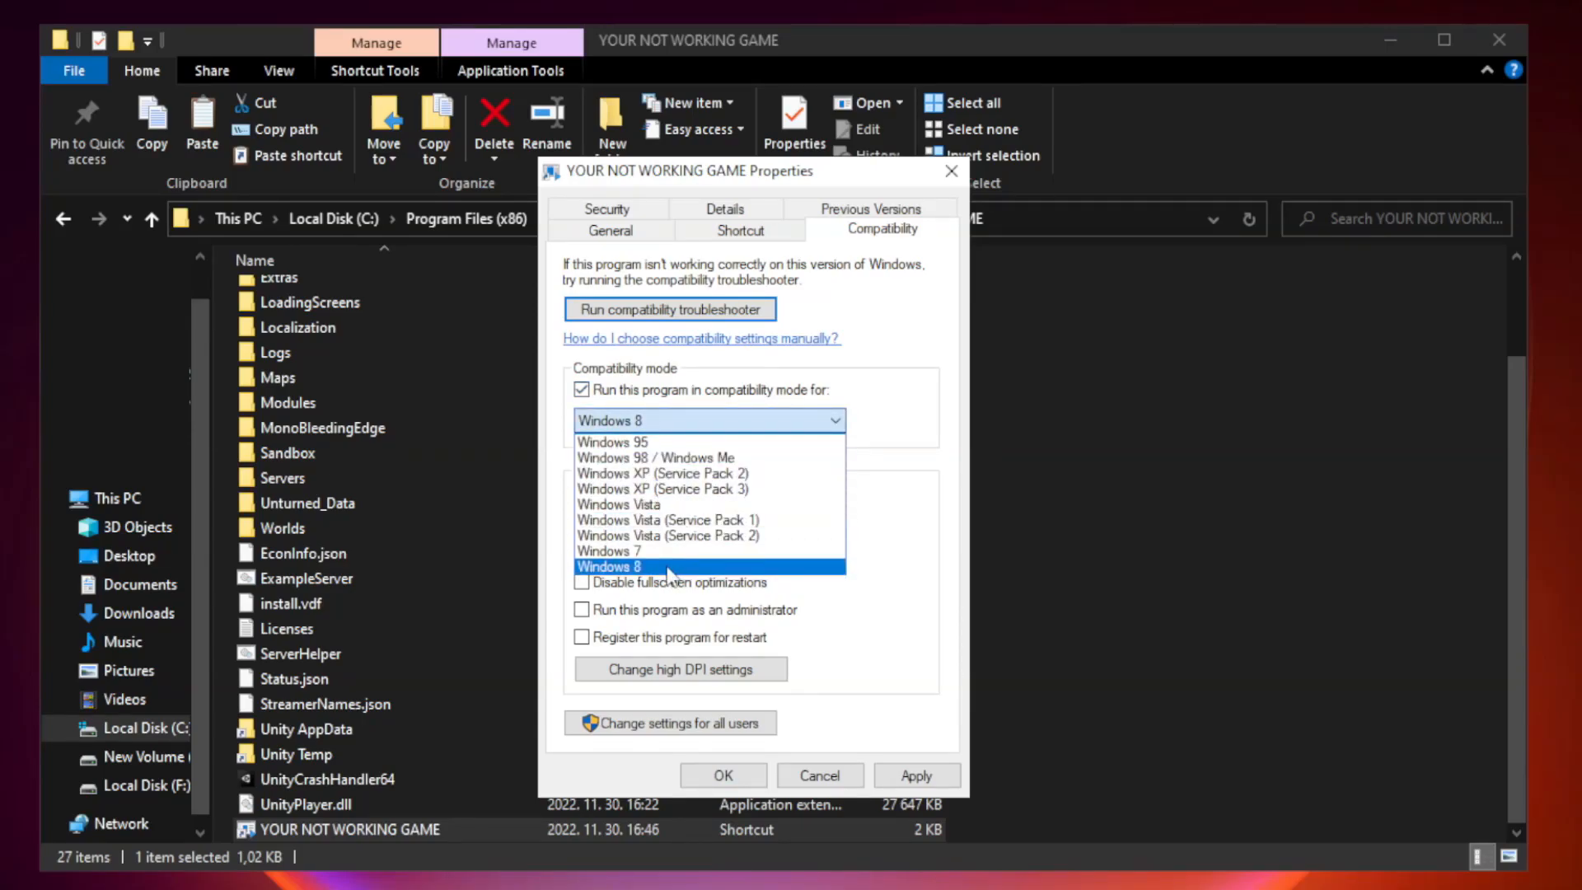
{"action": "left_click", "coordinate": [608, 566]}
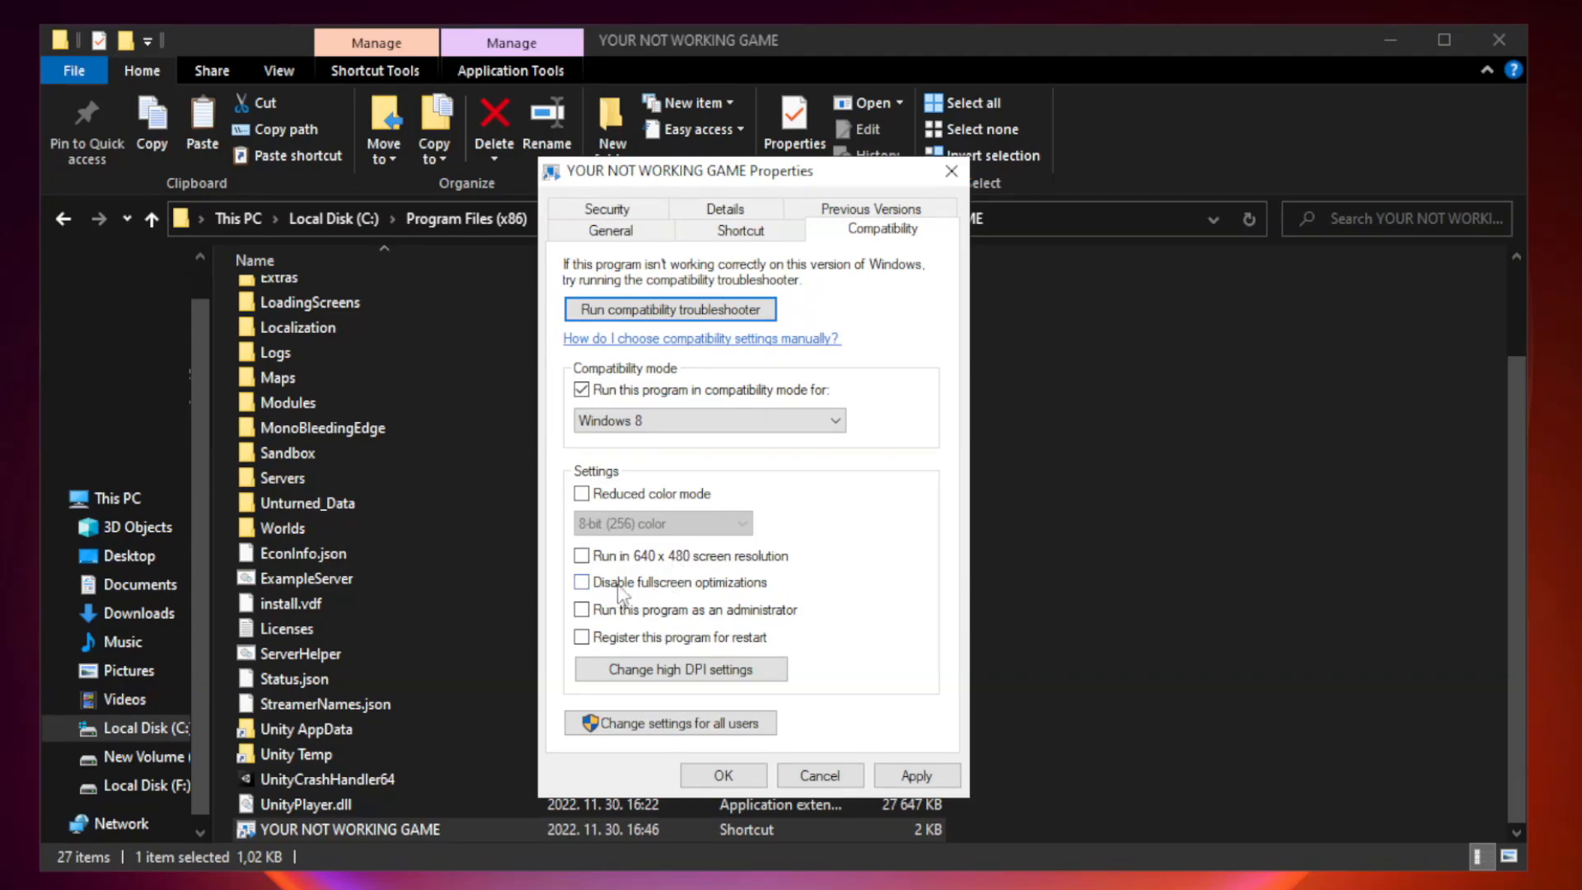
{"action": "left_click", "coordinate": [581, 582]}
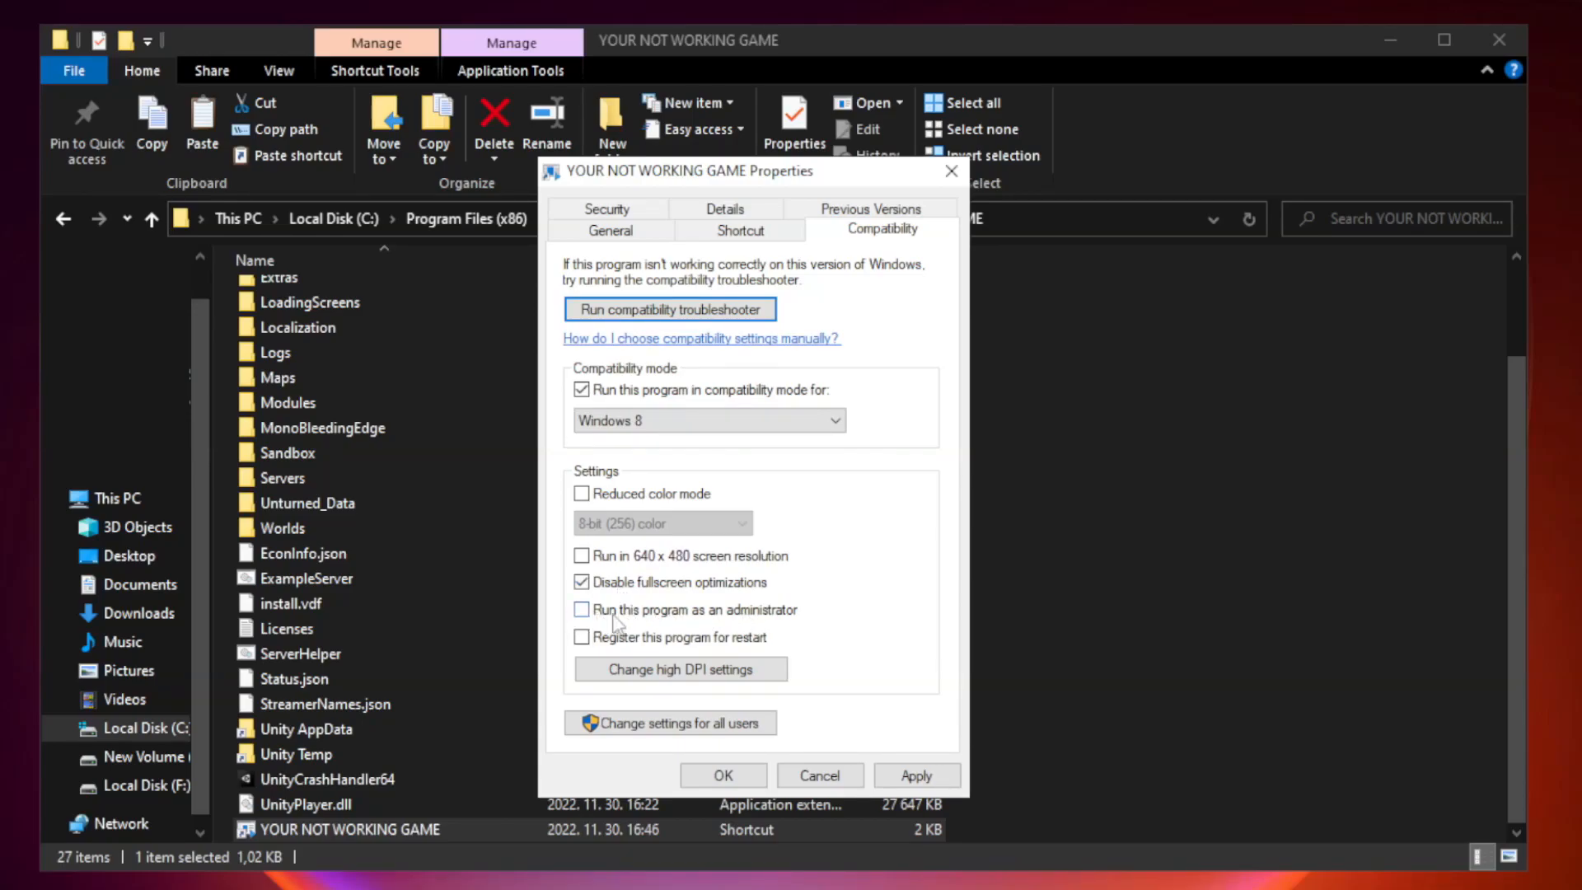
{"action": "left_click", "coordinate": [581, 610]}
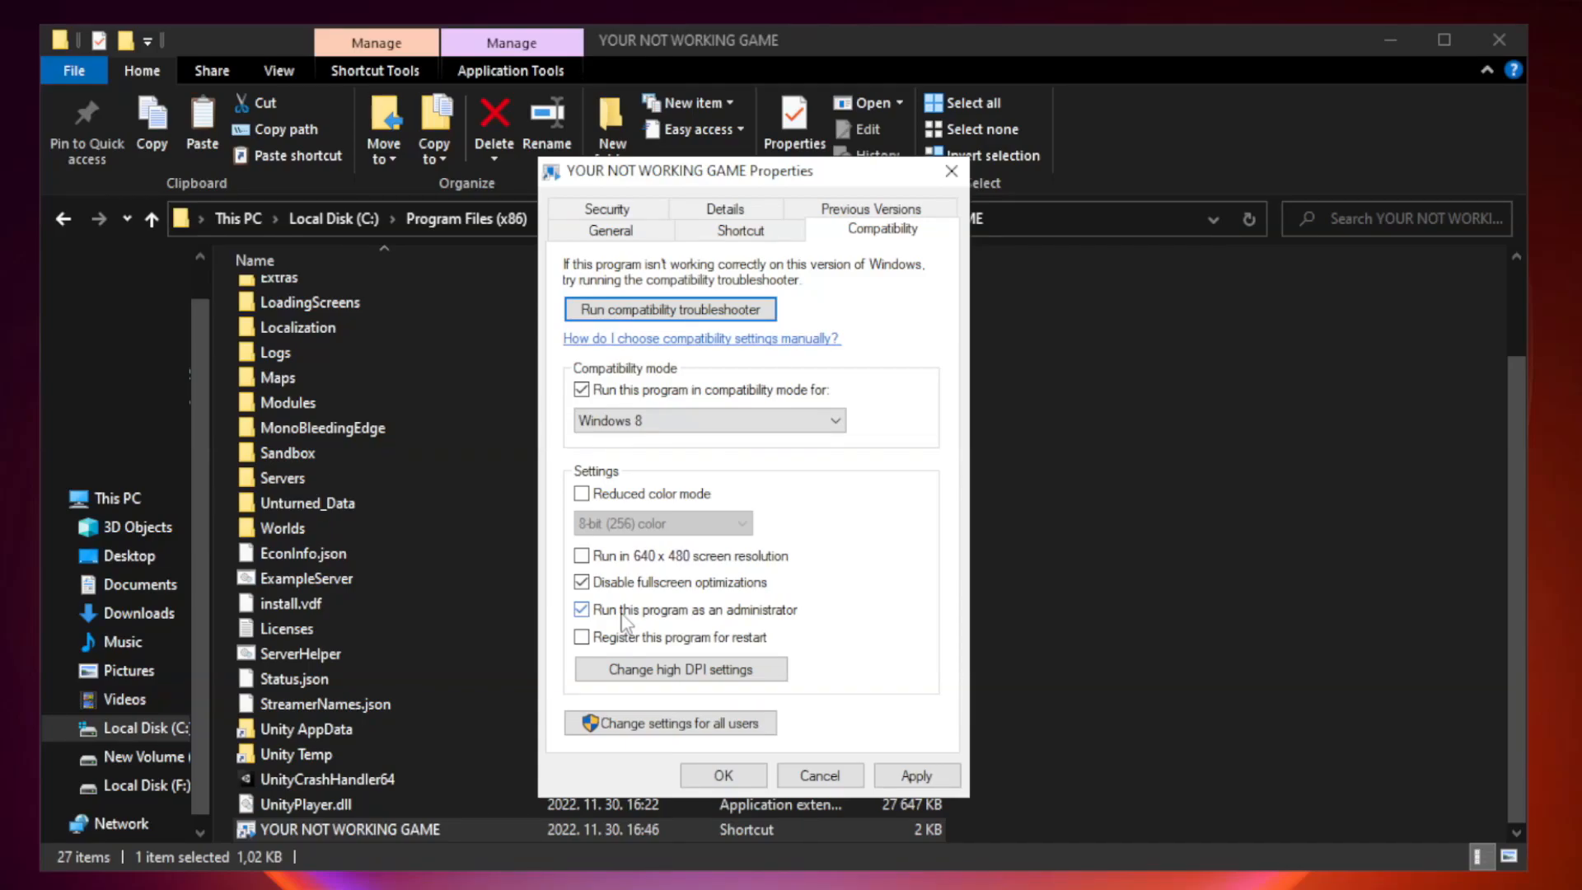
{"action": "left_click", "coordinate": [583, 610]}
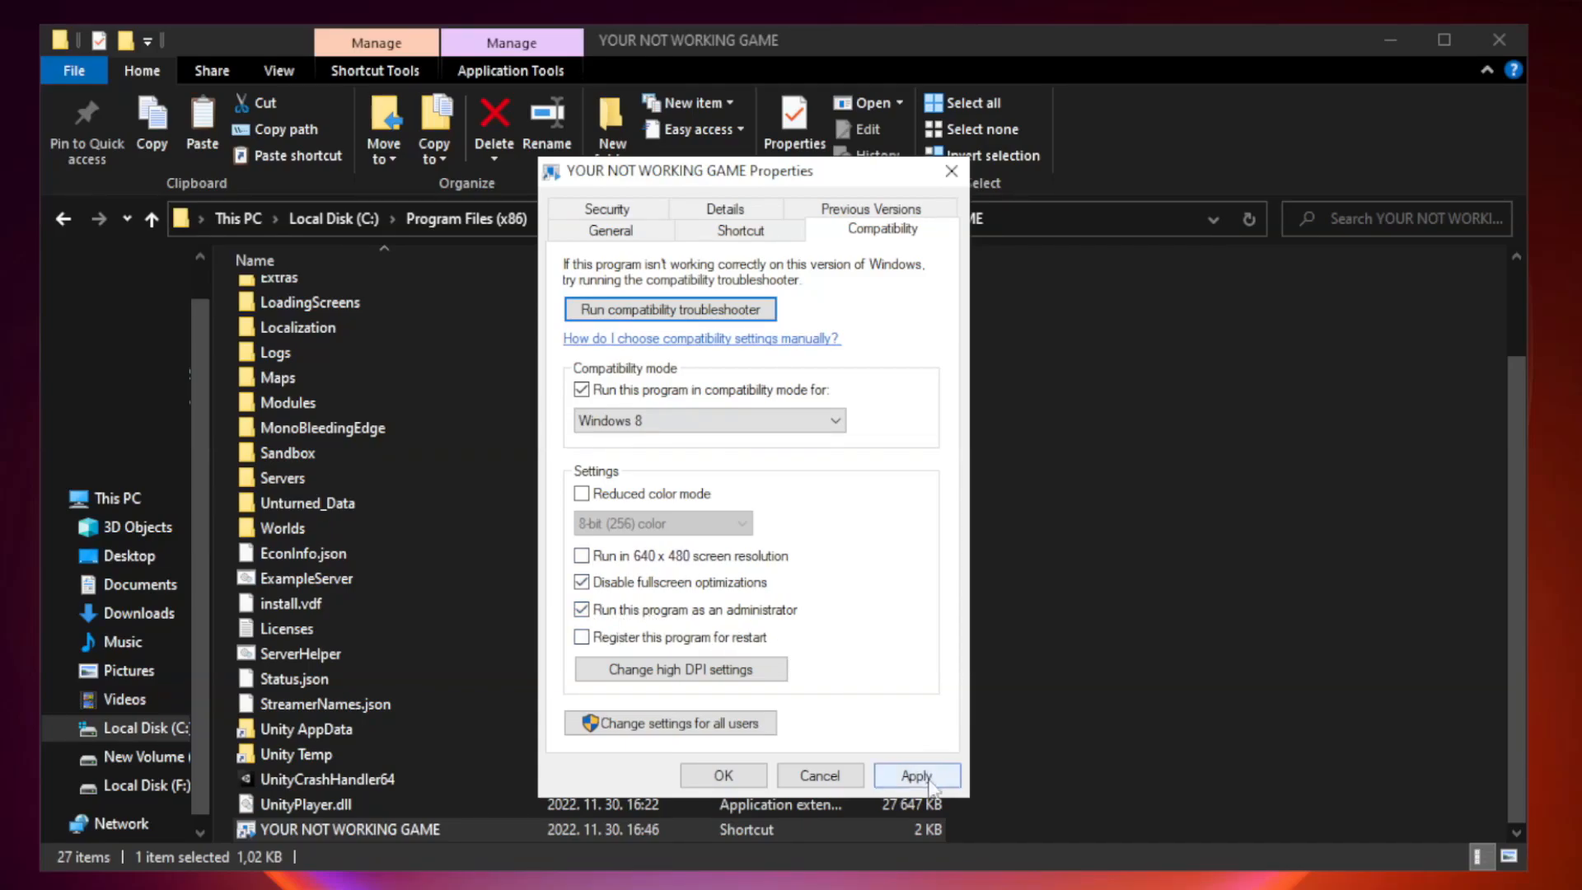
{"action": "left_click", "coordinate": [915, 776]}
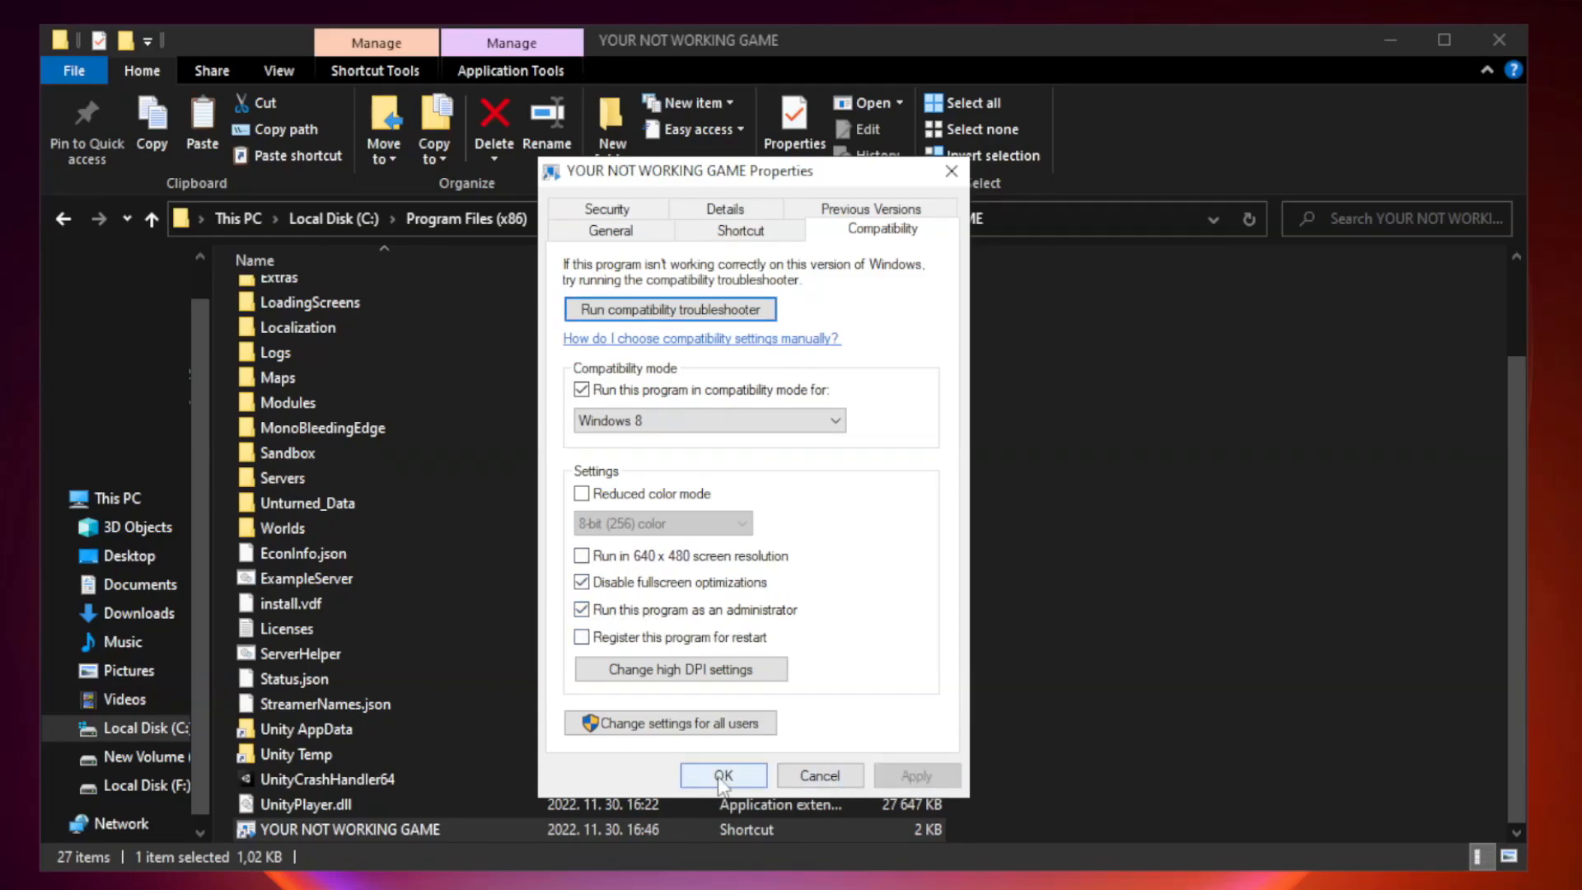
{"action": "left_click", "coordinate": [723, 775]}
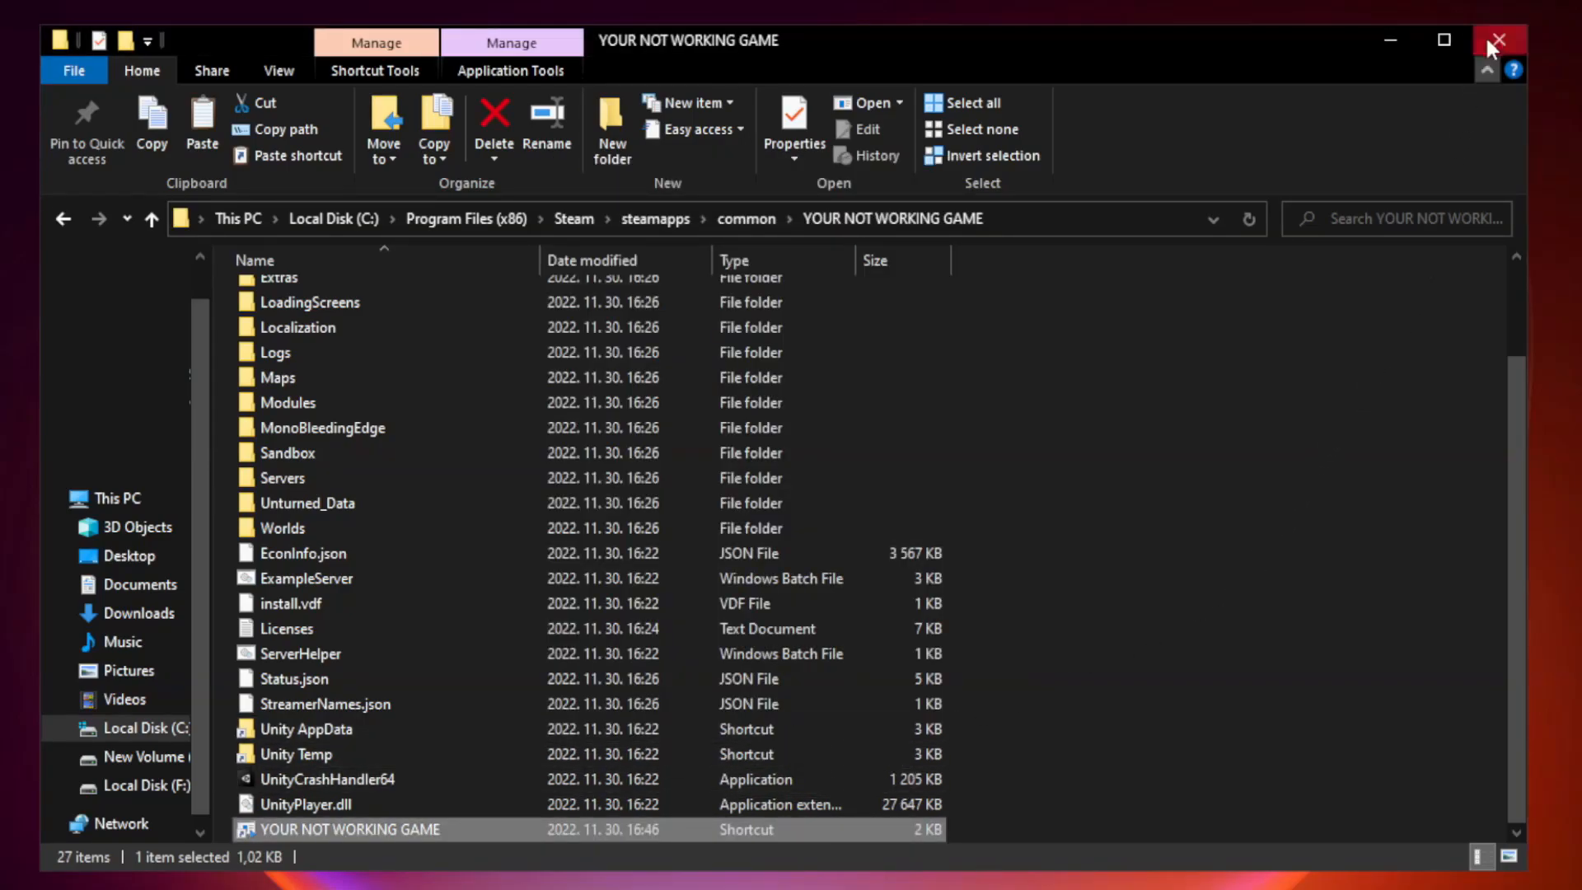
{"action": "mouse_move", "coordinate": [1497, 40]}
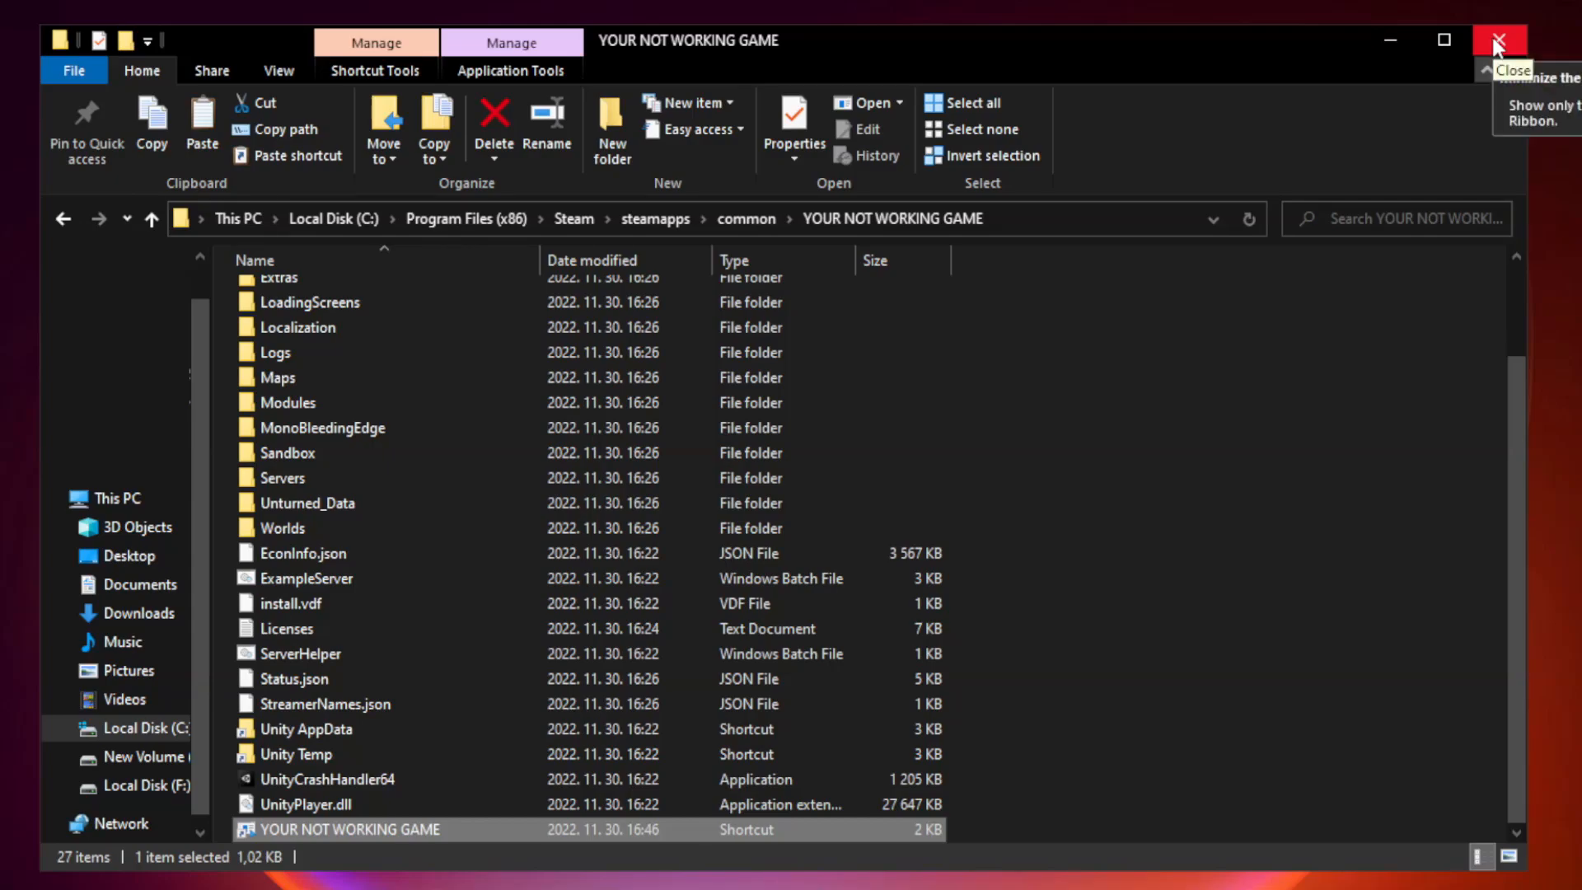
{"action": "left_click", "coordinate": [1497, 40]}
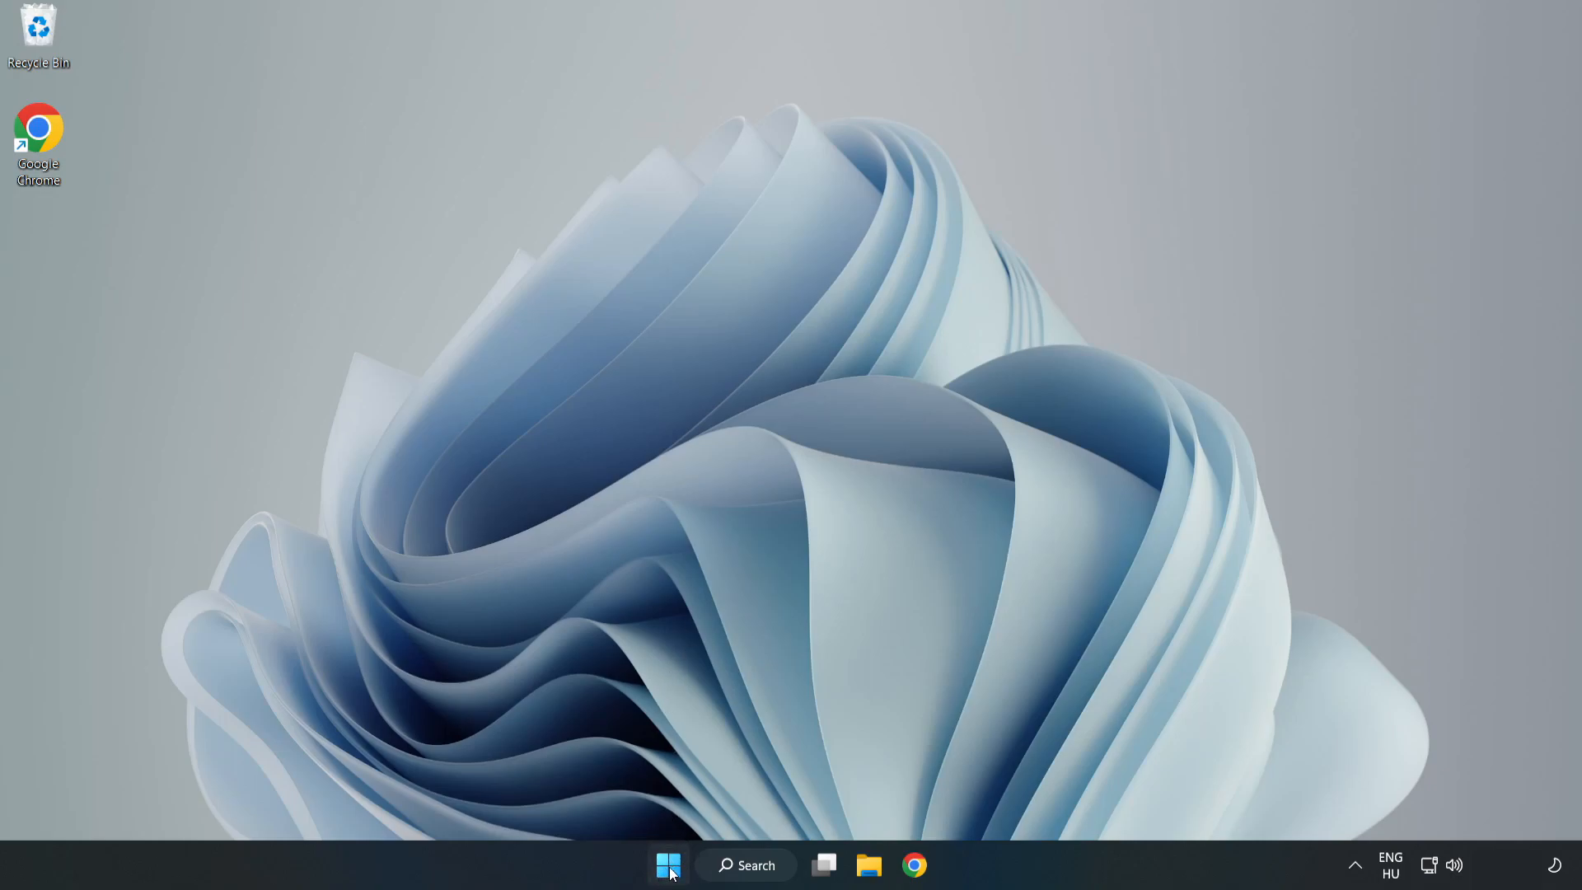
- Launch Task Manager from the Start button menu and show its Startup apps
{"action": "right_click", "coordinate": [668, 864]}
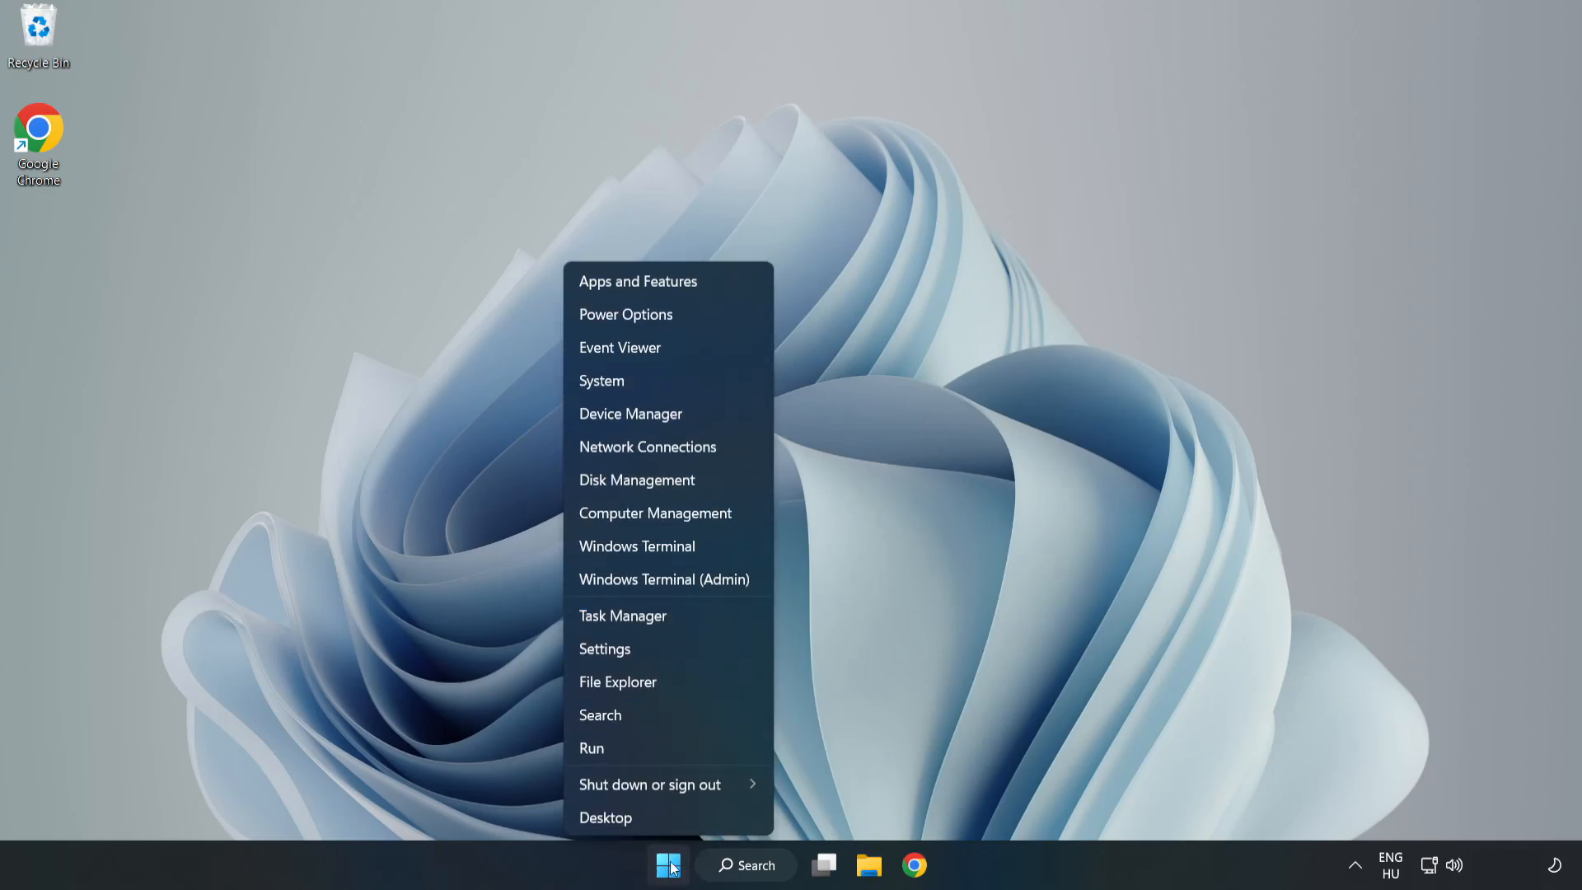
{"action": "mouse_move", "coordinate": [624, 615]}
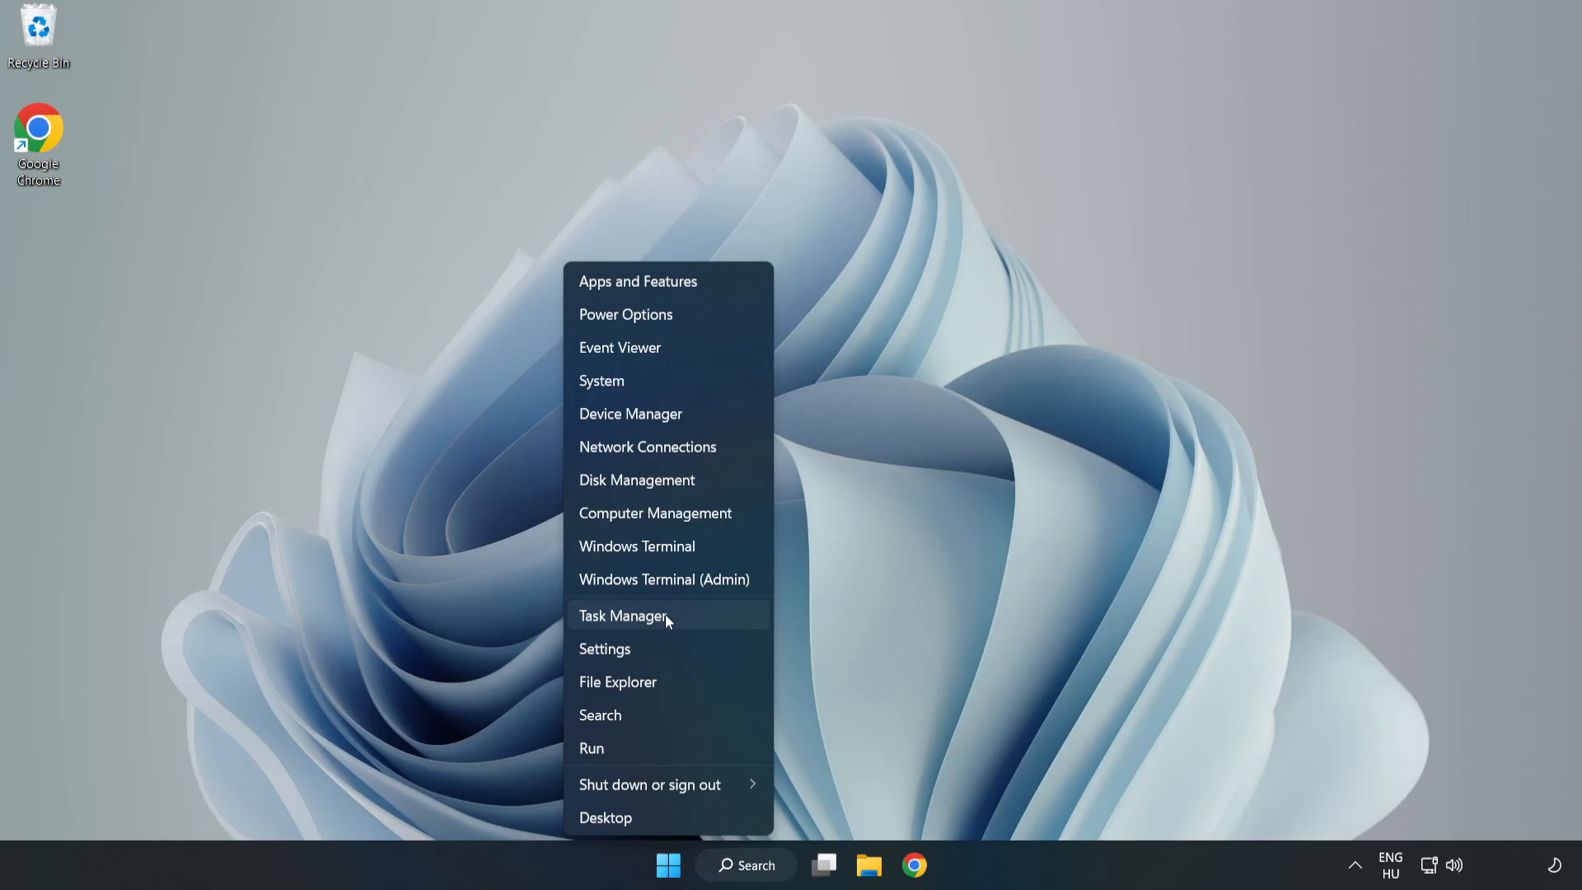
{"action": "left_click", "coordinate": [624, 616]}
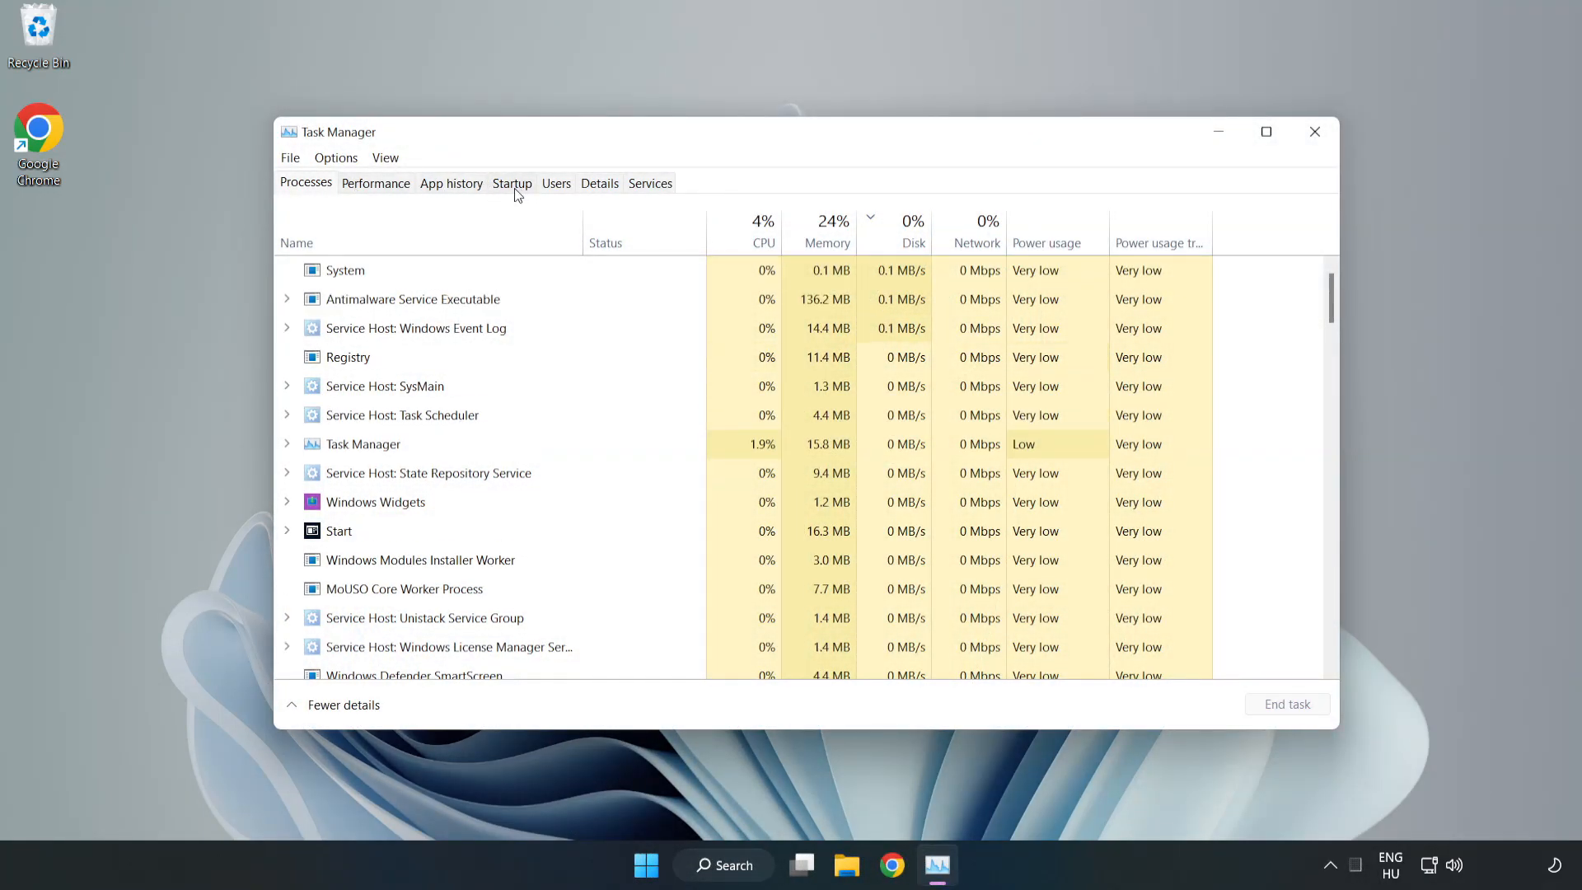
{"action": "left_click", "coordinate": [512, 183]}
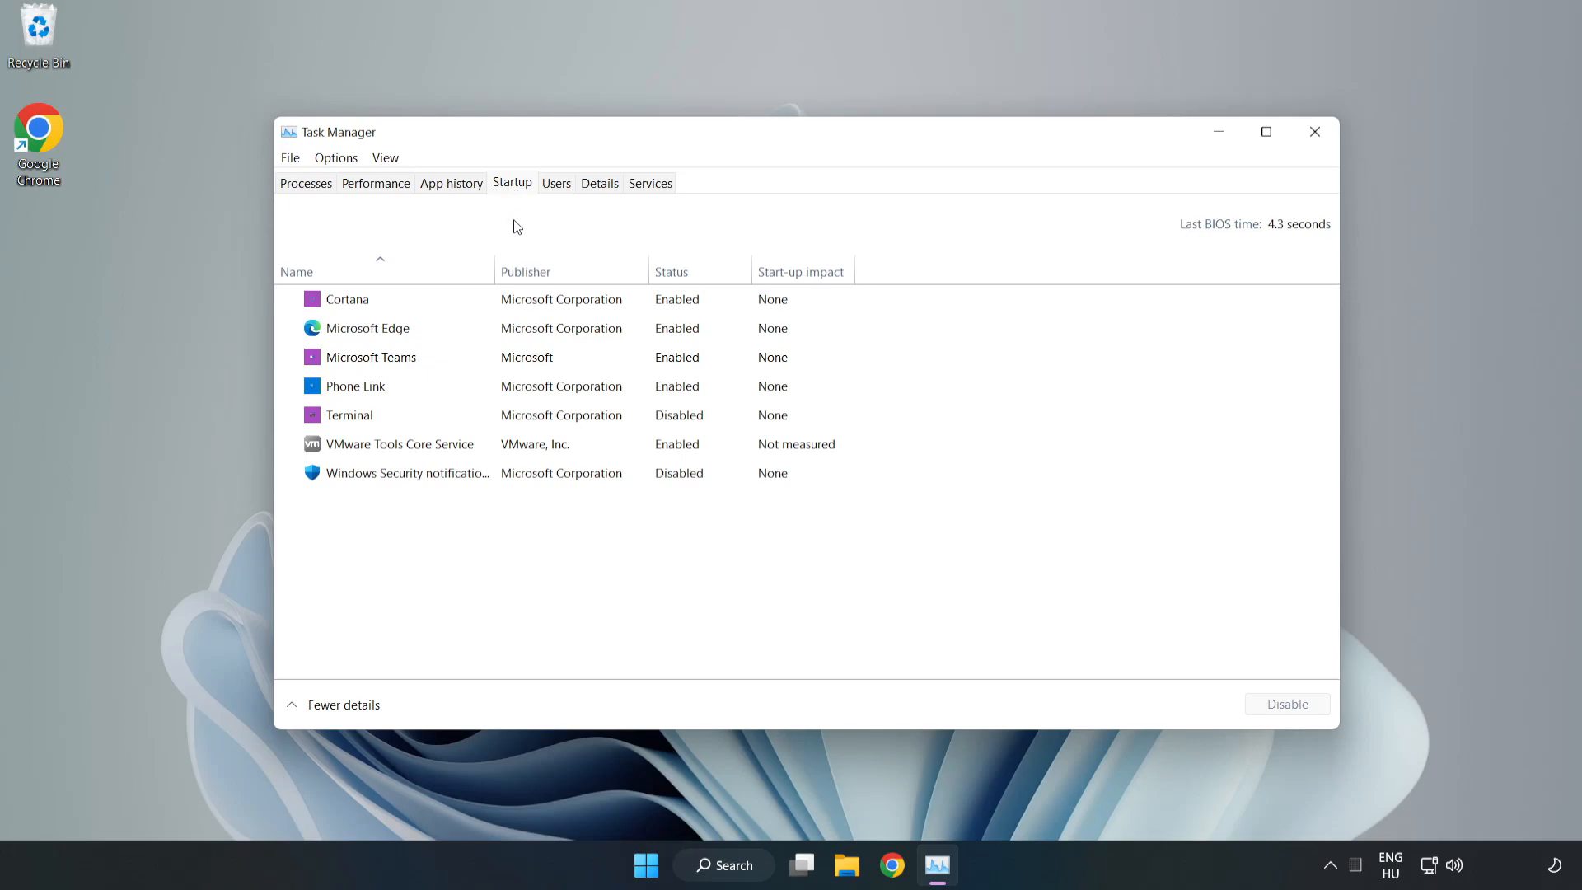
- Disable Cortana, Microsoft Edge, Microsoft Teams and Phone Link at startup, then close Task Manager
{"action": "left_click", "coordinate": [348, 298]}
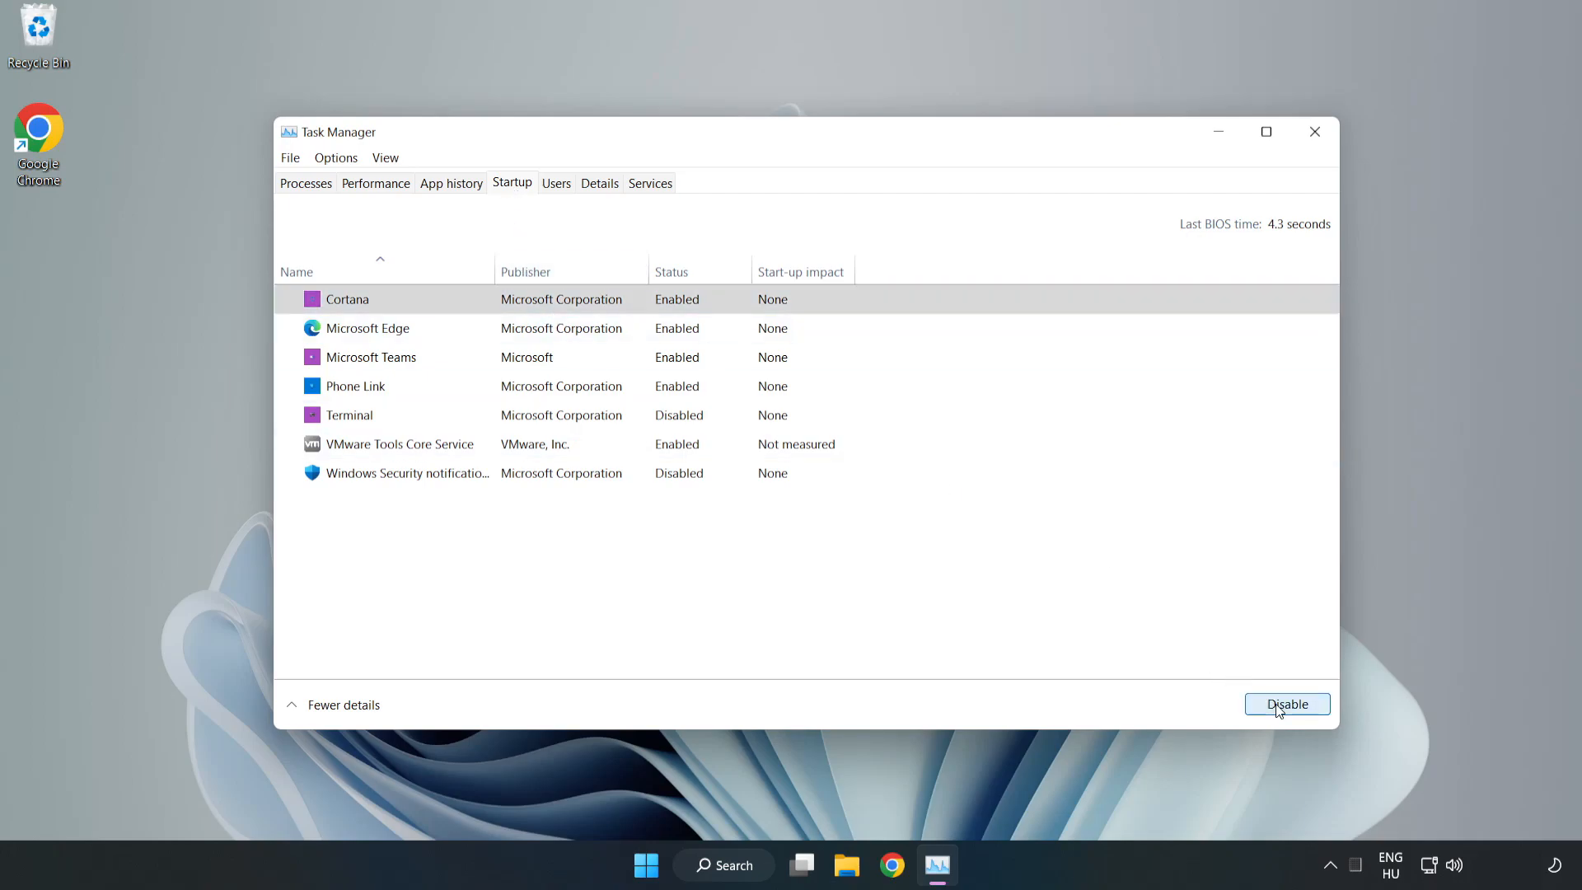
{"action": "left_click", "coordinate": [1286, 703]}
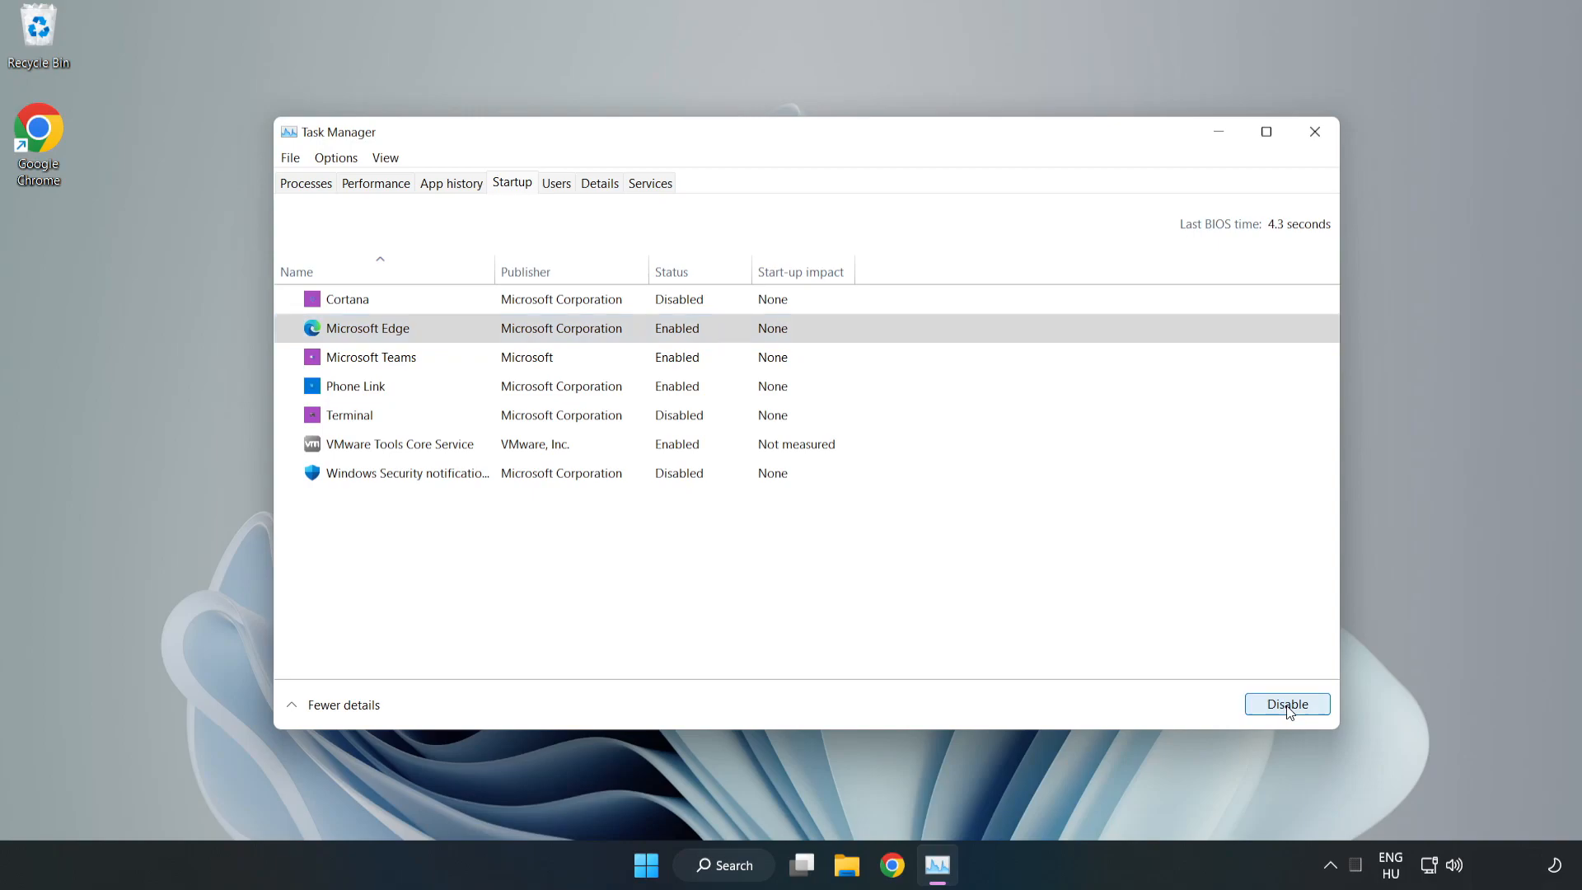
{"action": "left_click", "coordinate": [1286, 702]}
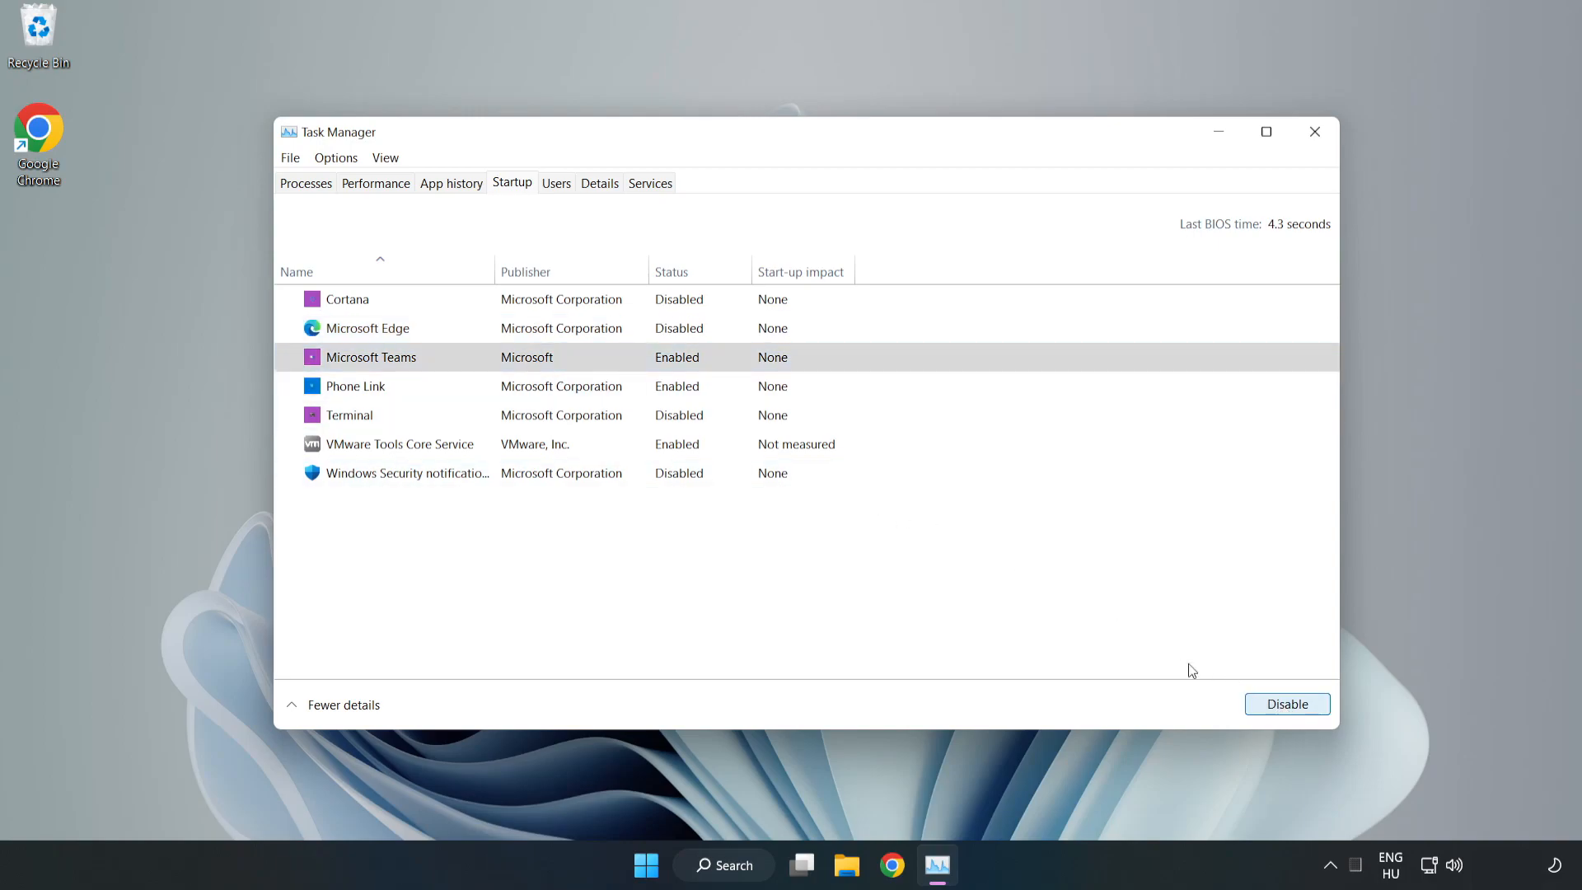
{"action": "left_click", "coordinate": [1285, 703]}
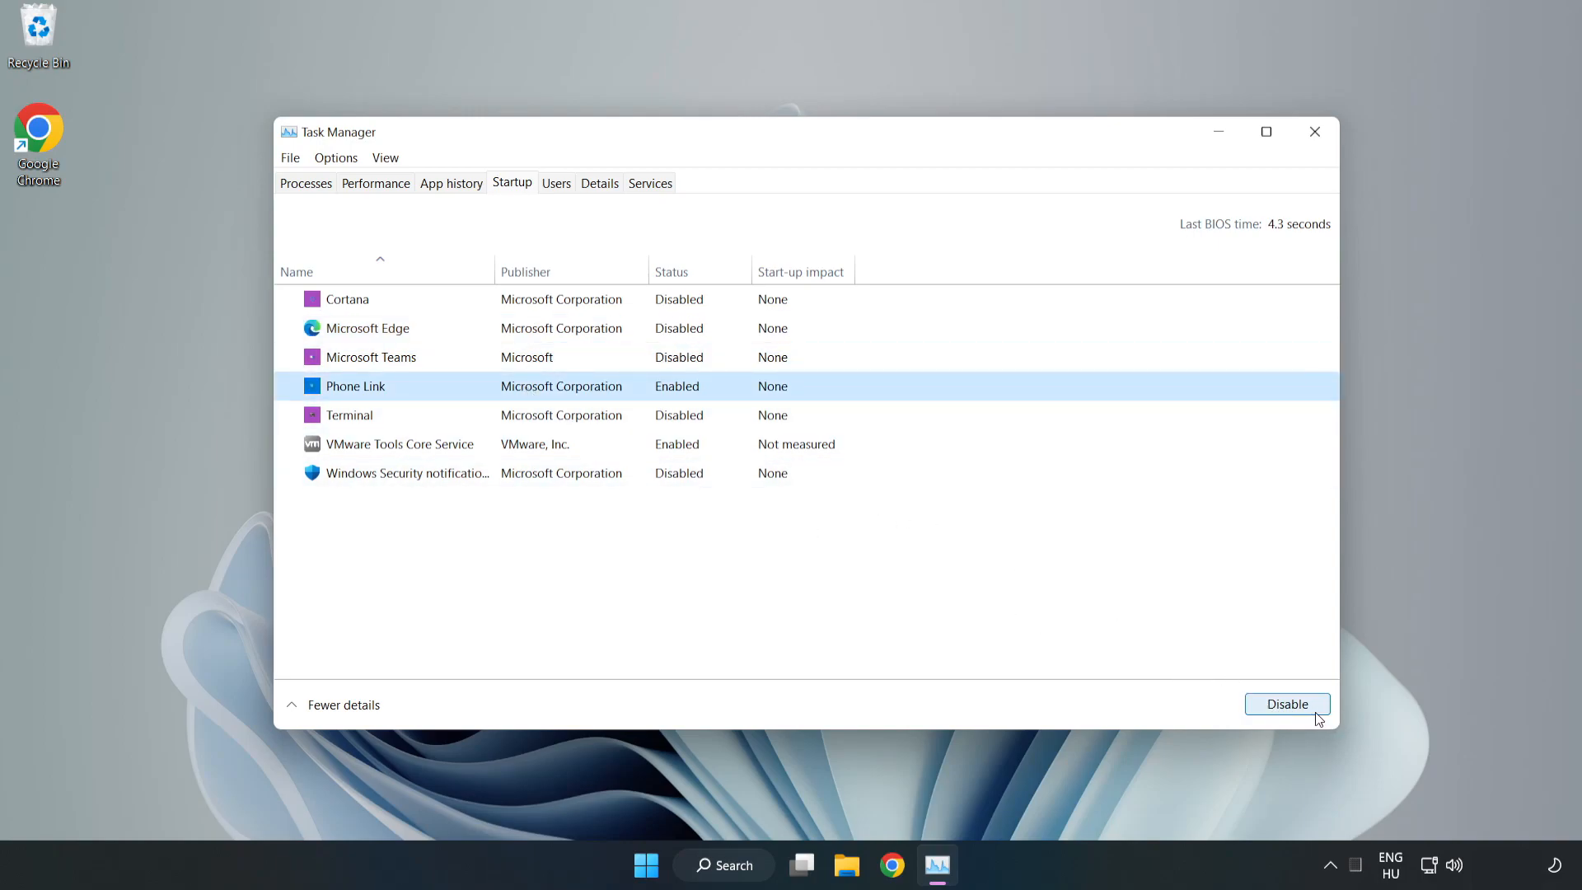
{"action": "left_click", "coordinate": [1285, 703]}
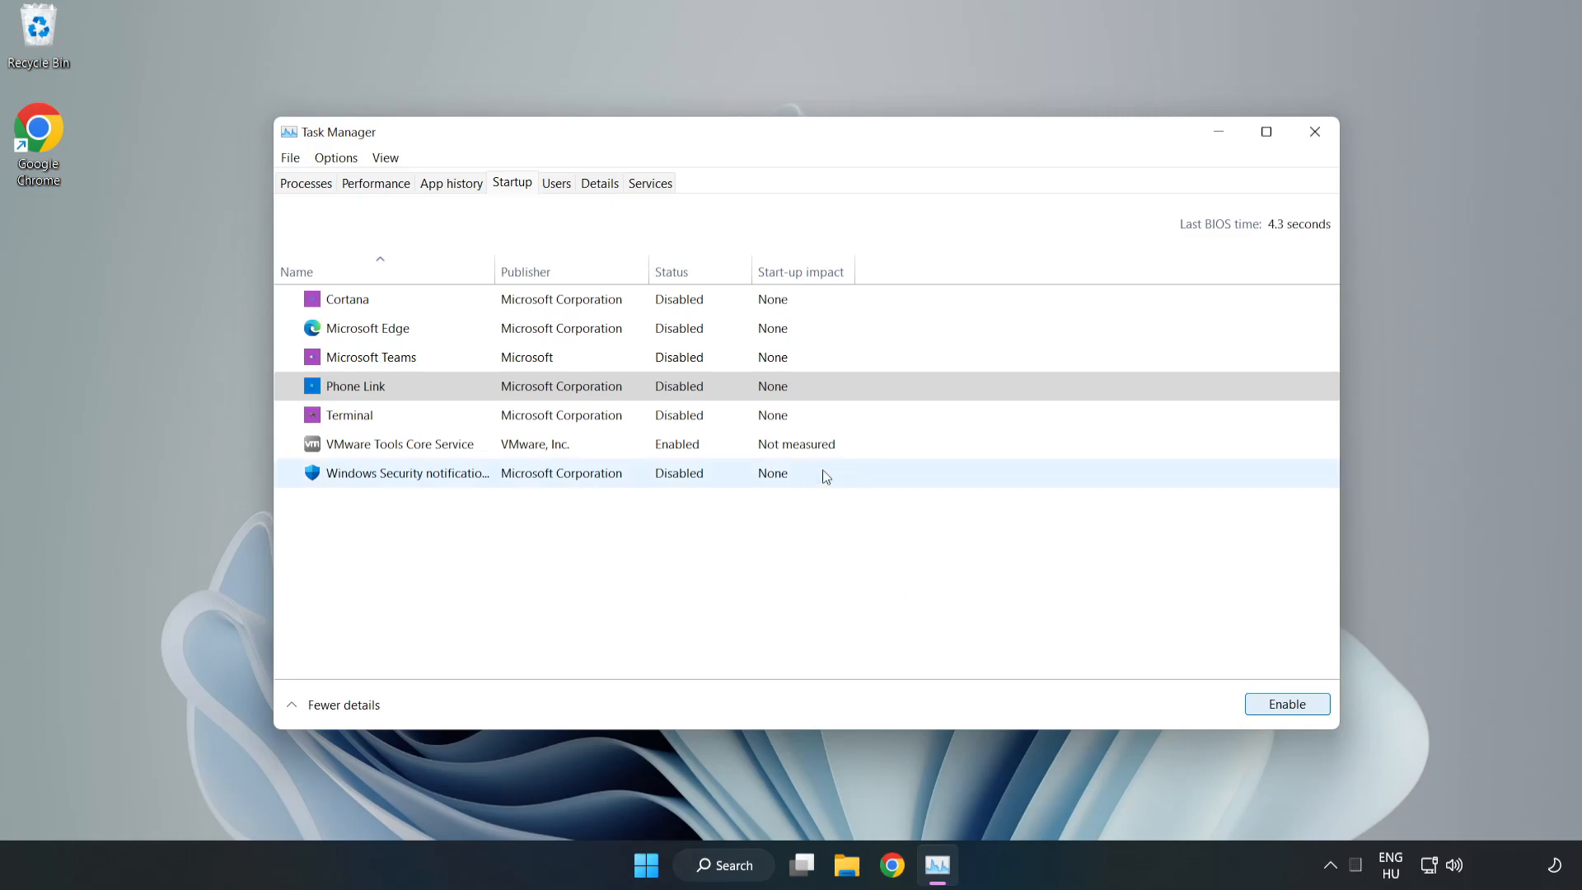
{"action": "mouse_move", "coordinate": [1314, 132]}
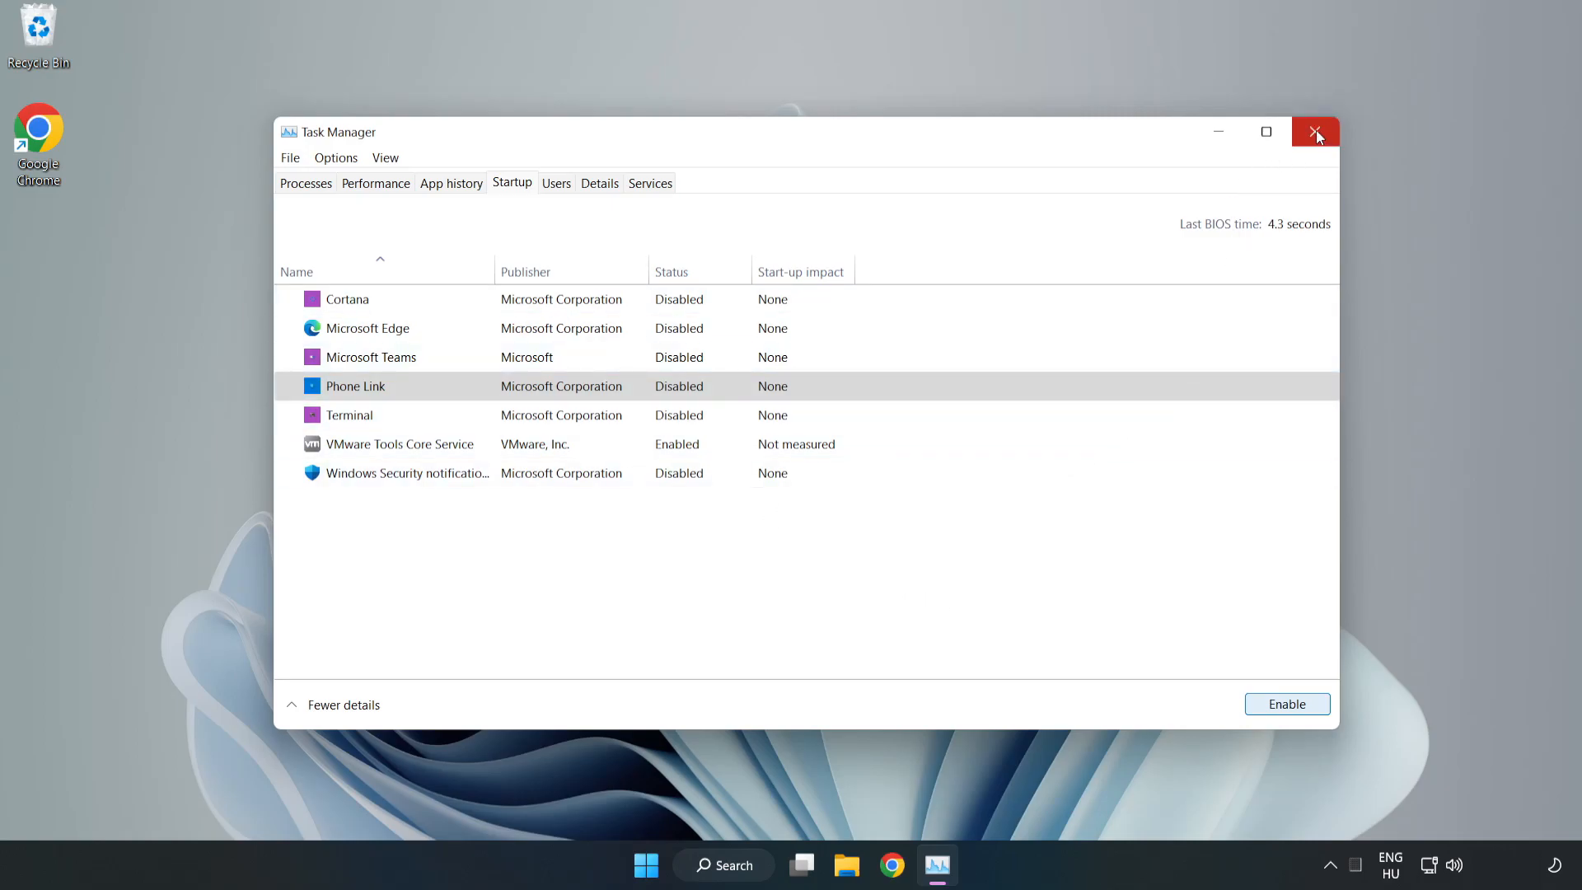
{"action": "left_click", "coordinate": [1315, 131]}
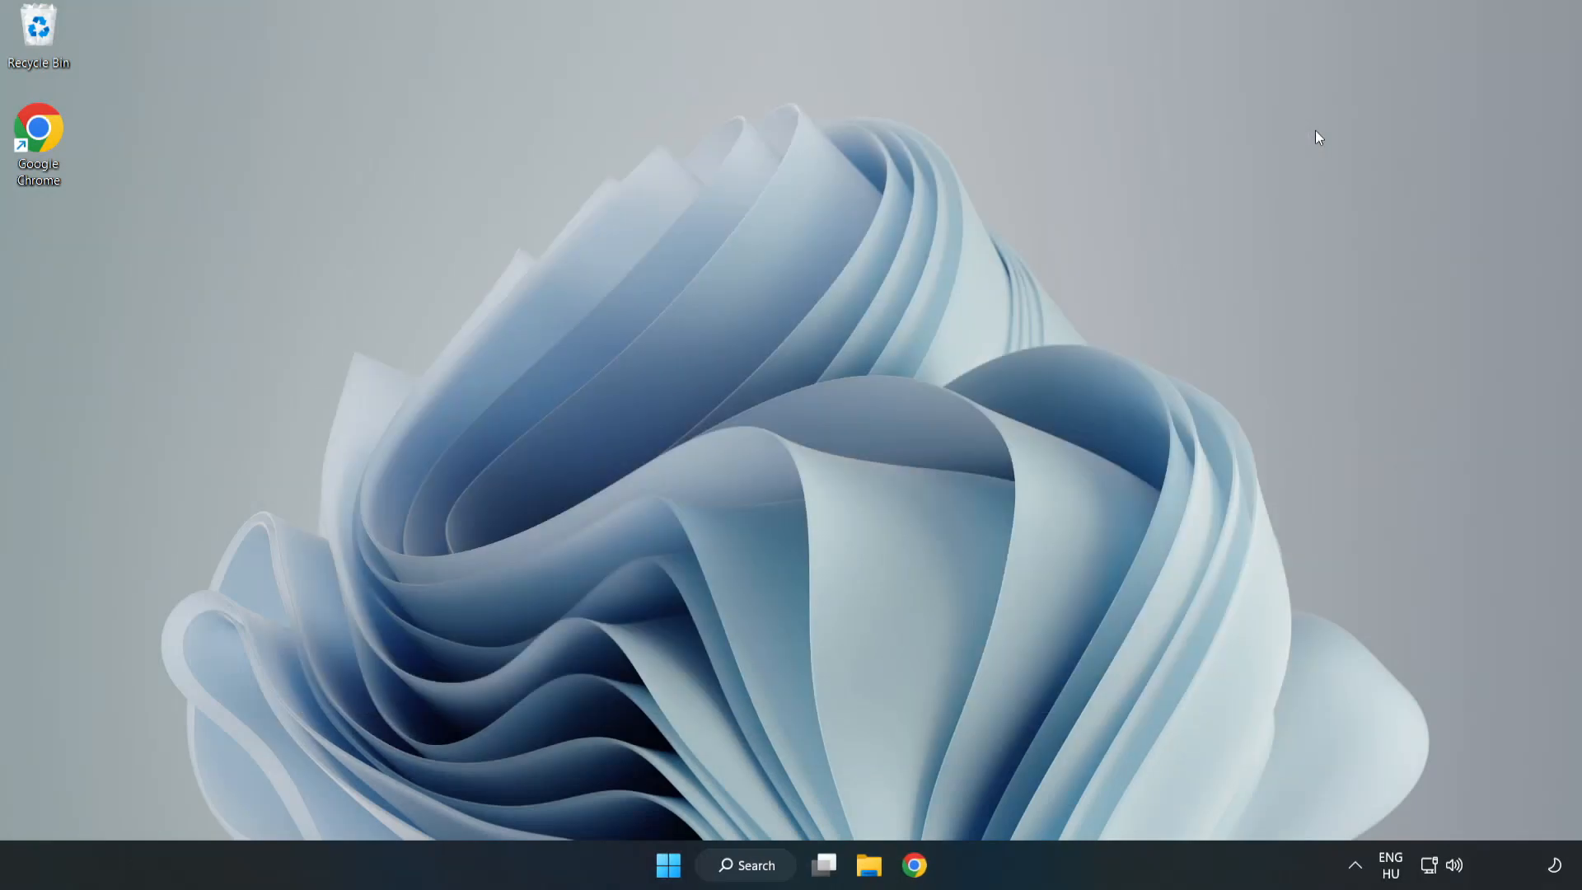
- Search 'sec' to open Windows Security on the Virus & threat protection page
{"action": "left_click", "coordinate": [745, 864]}
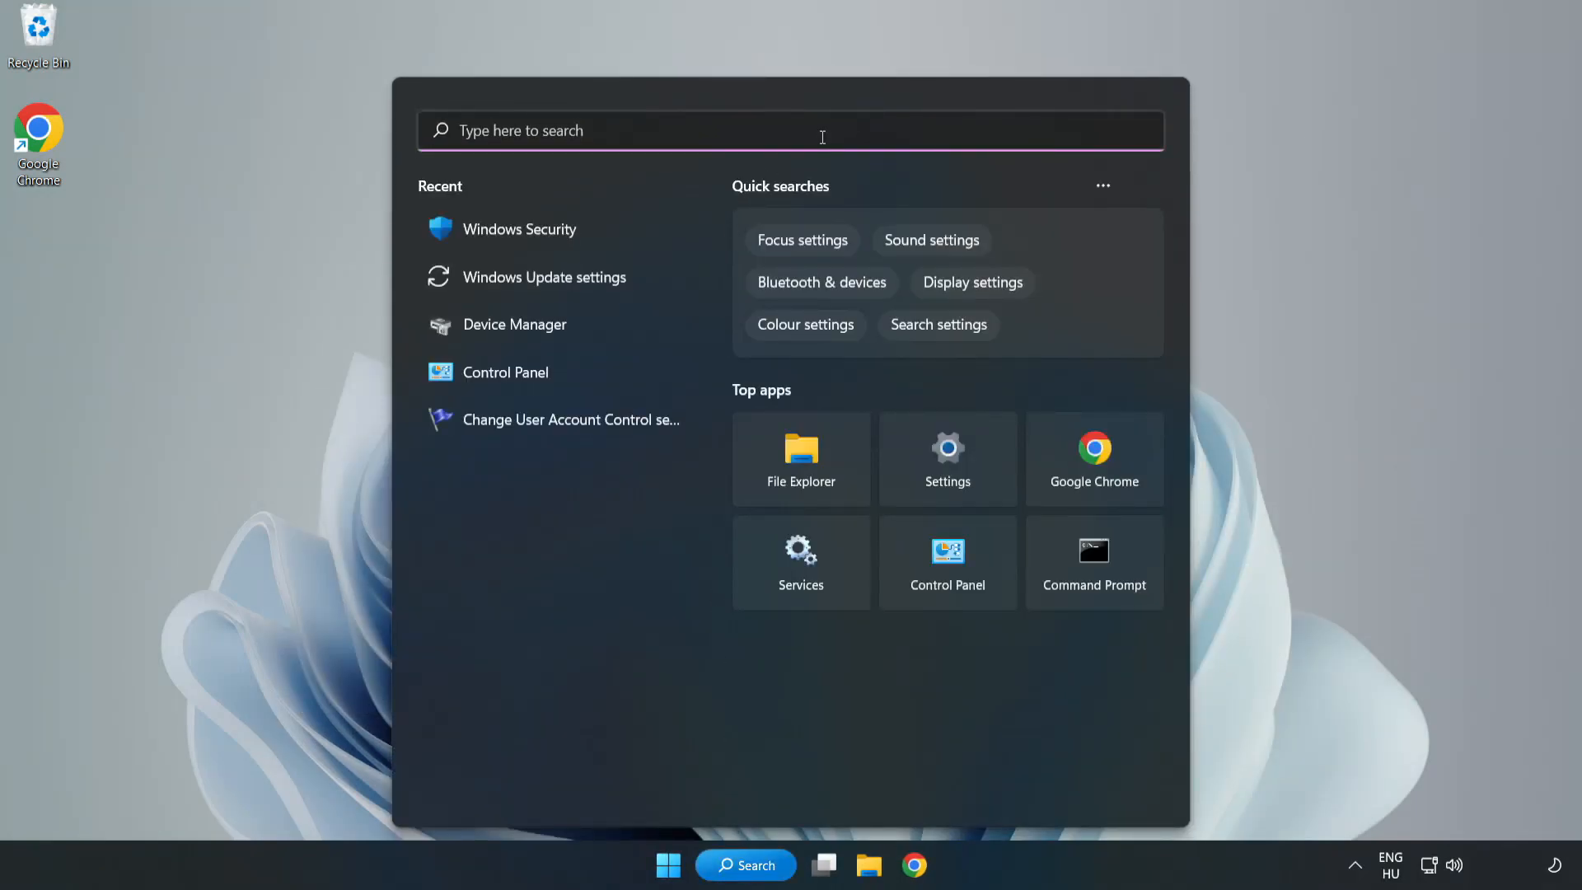
{"action": "type", "text": "sec"}
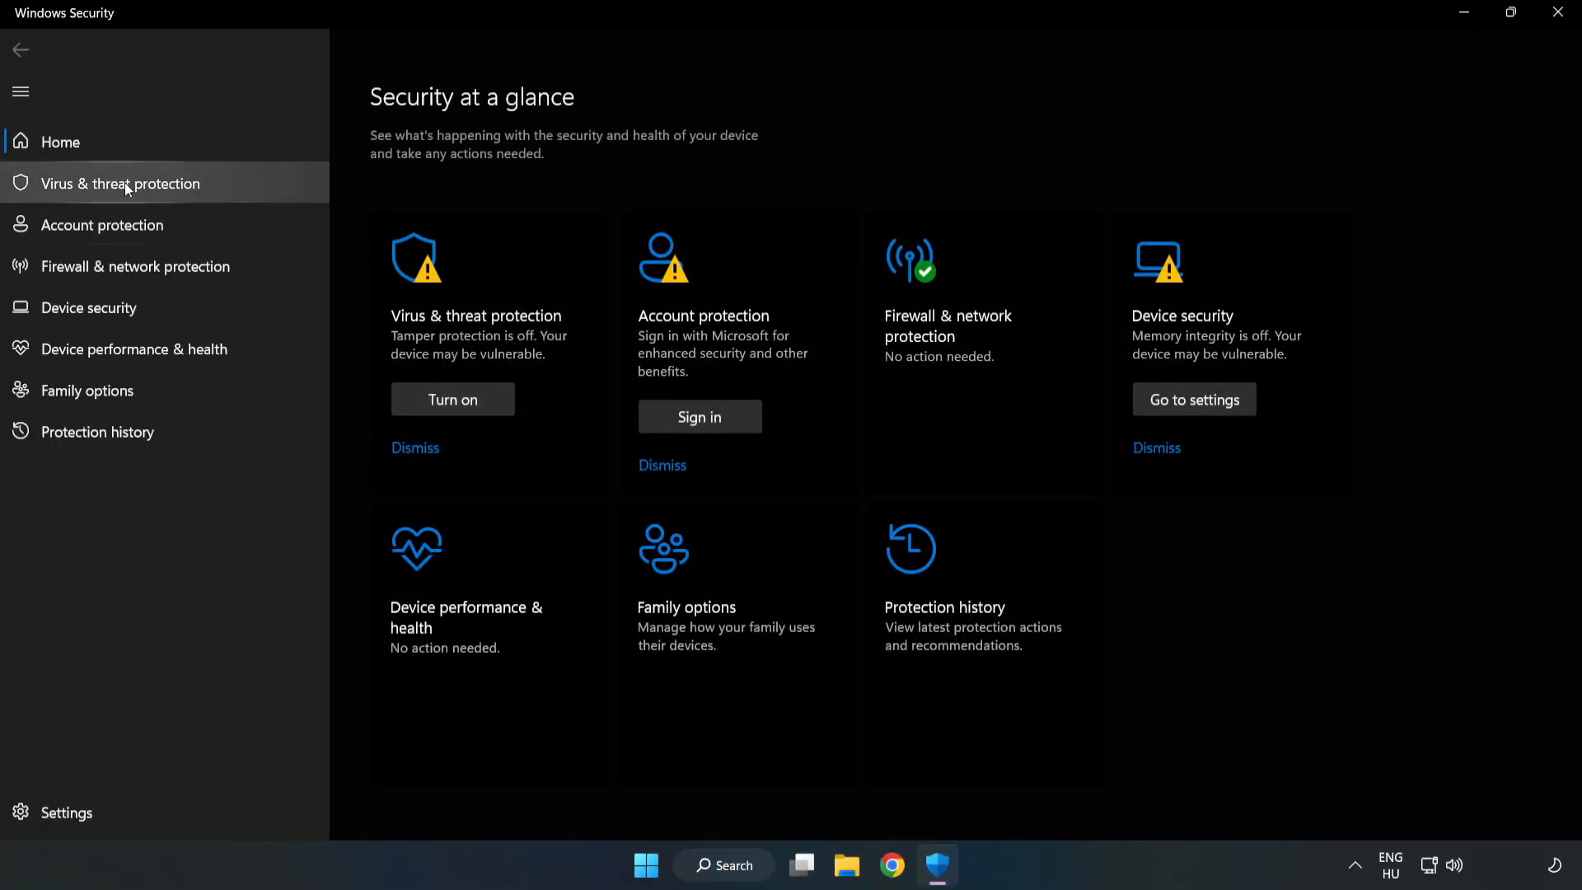
{"action": "mouse_move", "coordinate": [104, 197]}
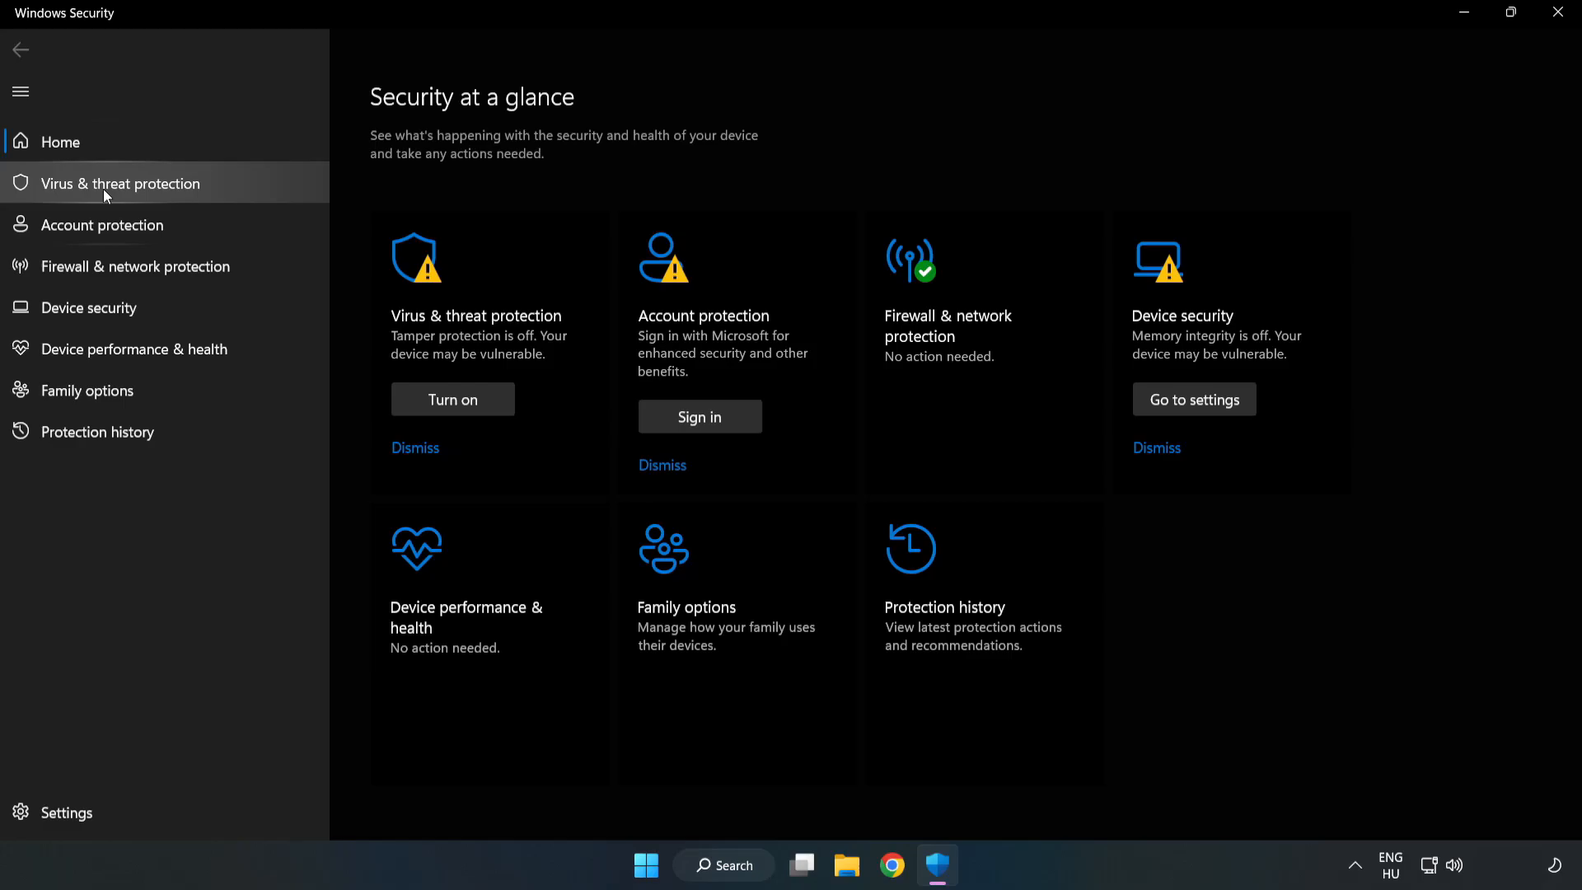
{"action": "left_click", "coordinate": [118, 183]}
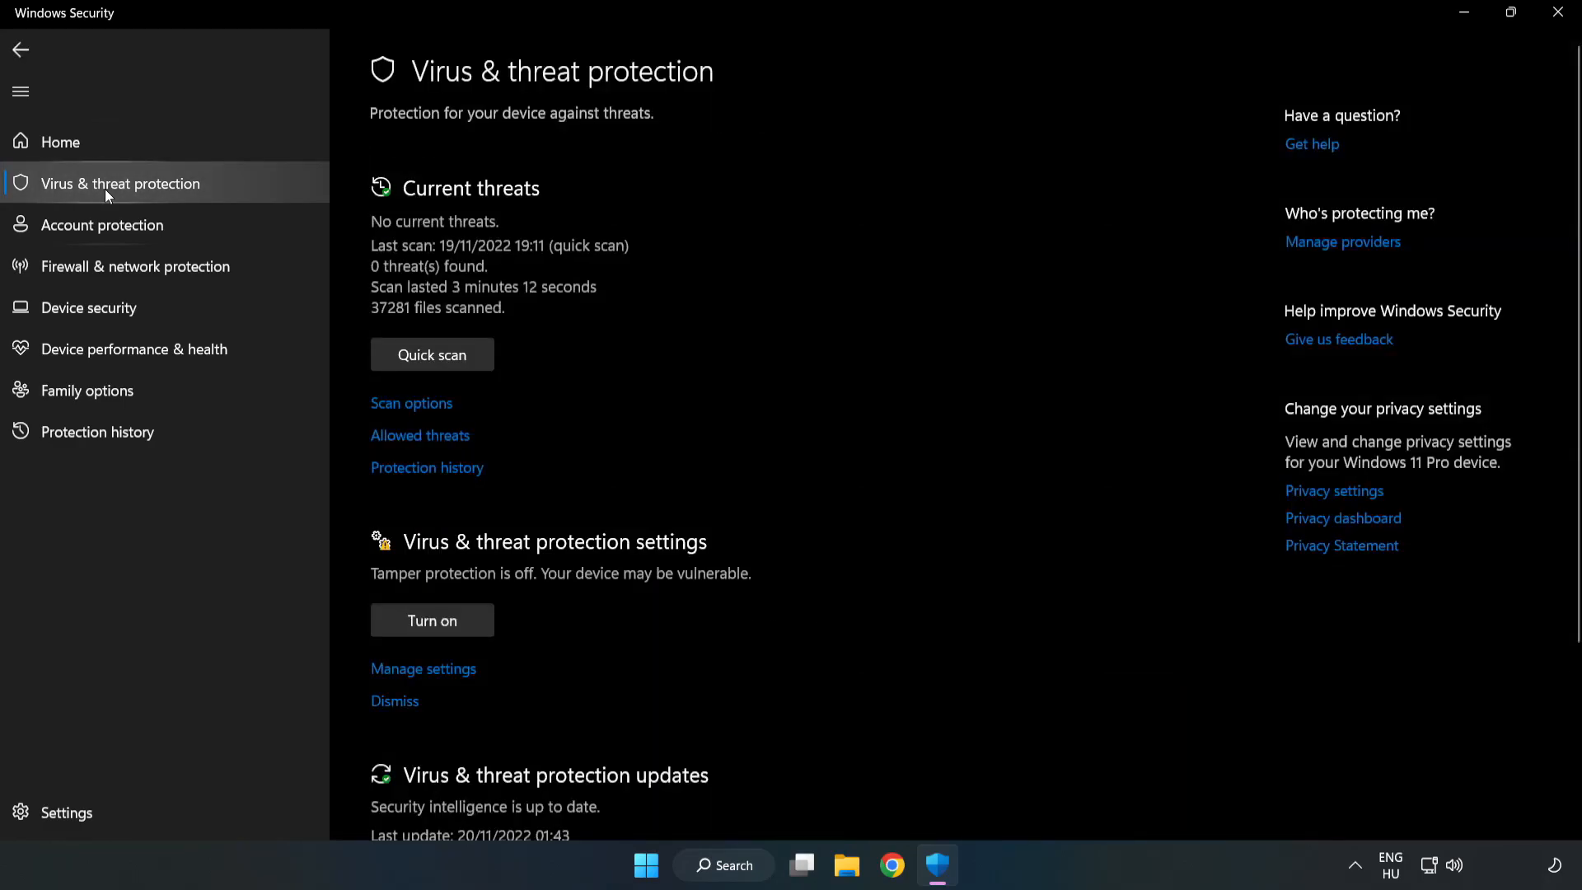
- Open Virus & threat protection Manage settings and scroll down toward Exclusions
{"action": "scroll", "scroll_direction": "down", "scroll_amount": 3}
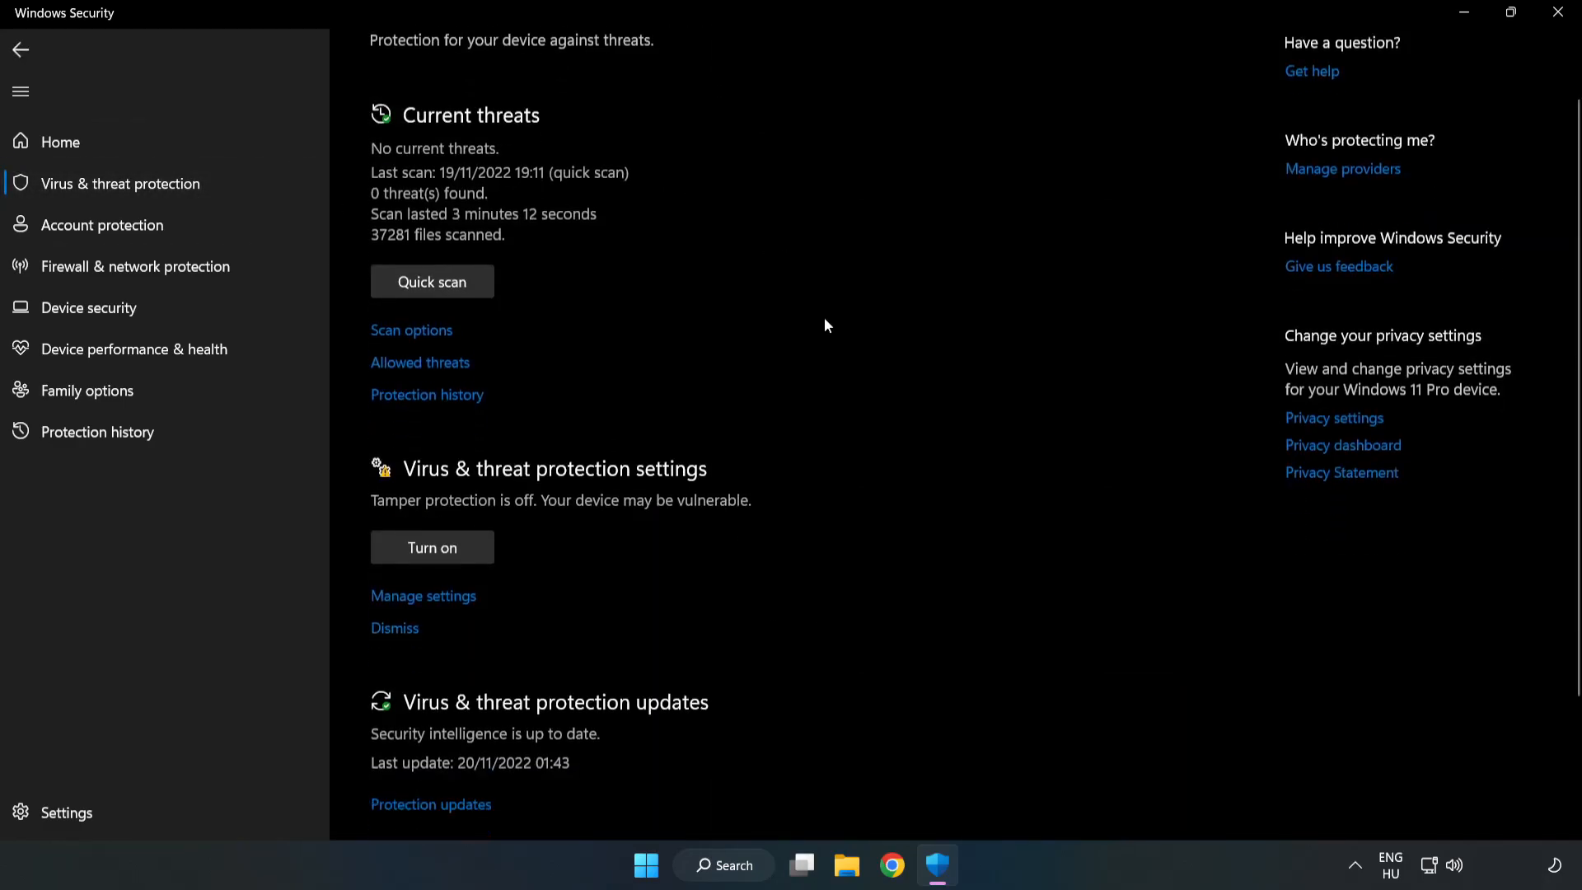
{"action": "scroll", "scroll_direction": "down", "scroll_amount": 3}
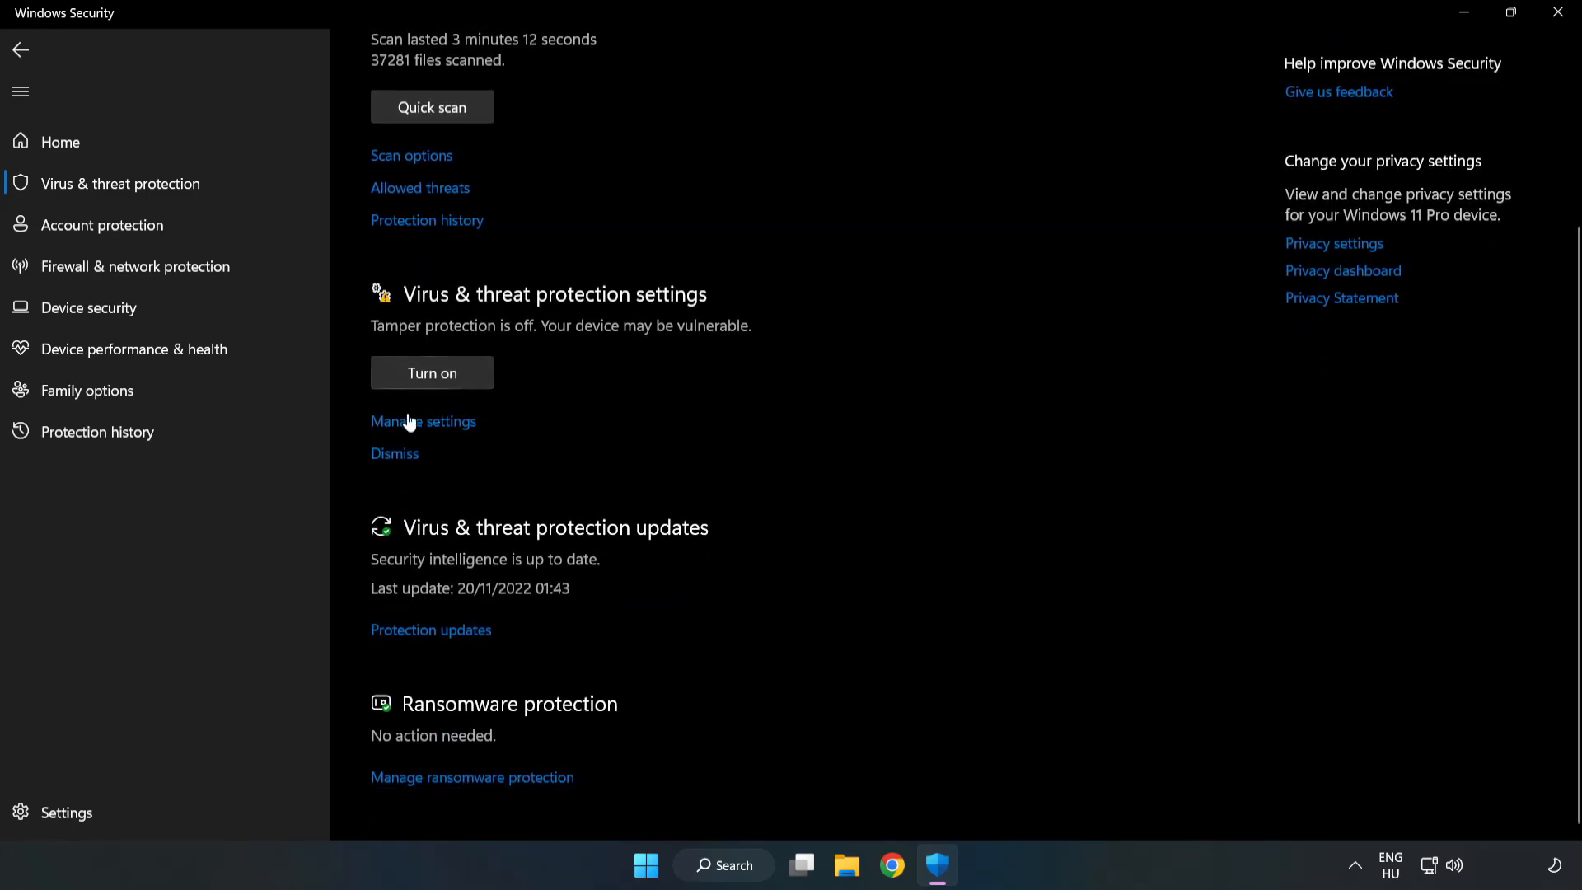
{"action": "scroll", "scroll_direction": "down", "scroll_amount": 3}
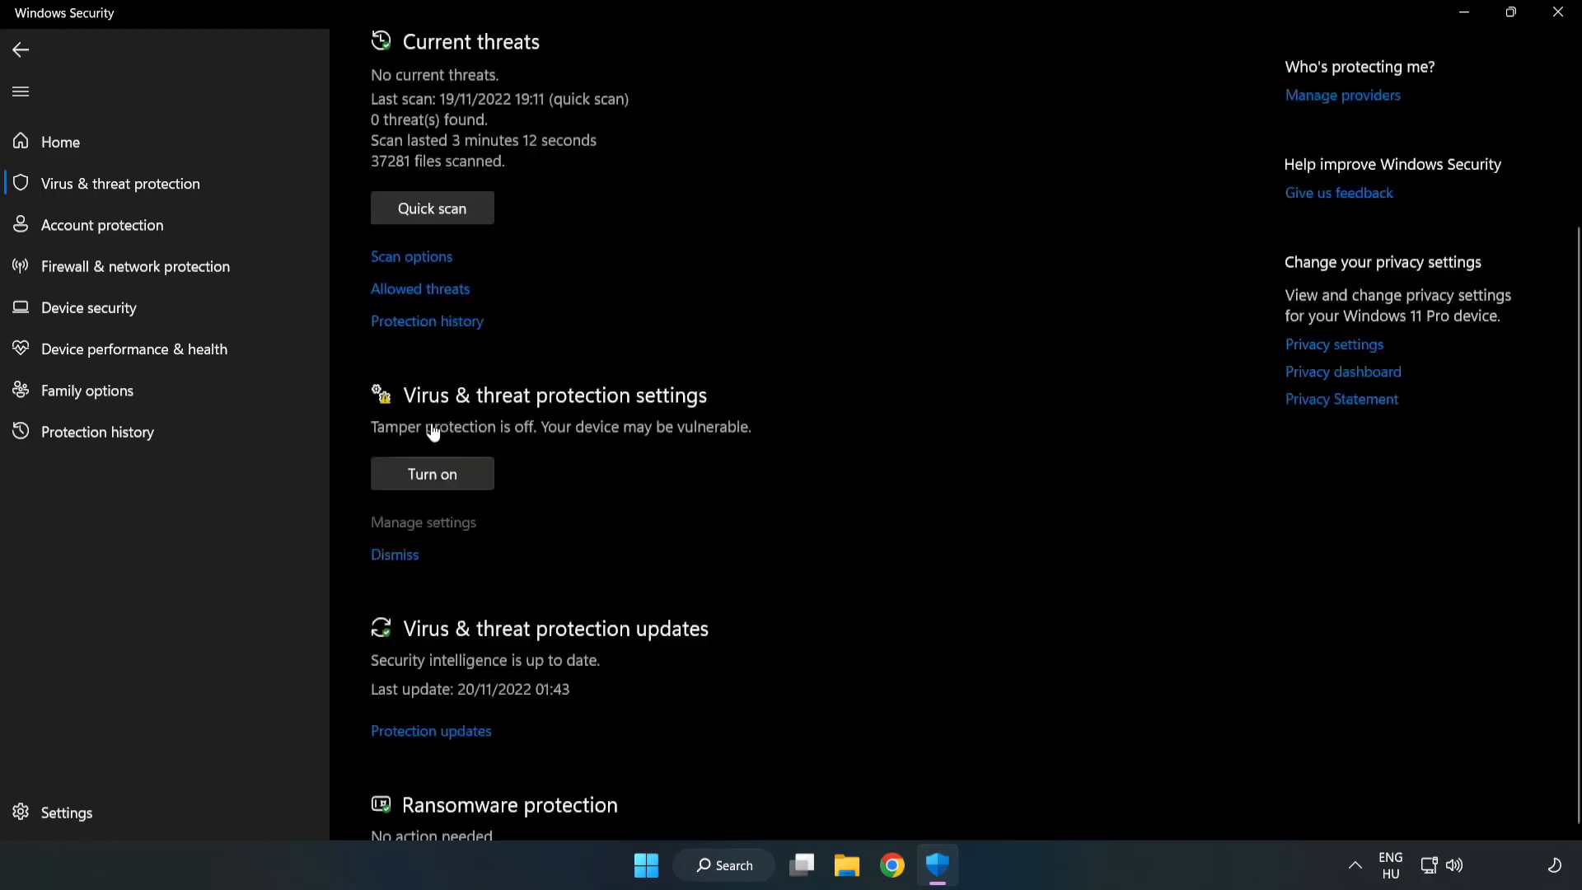
{"action": "left_click", "coordinate": [423, 522]}
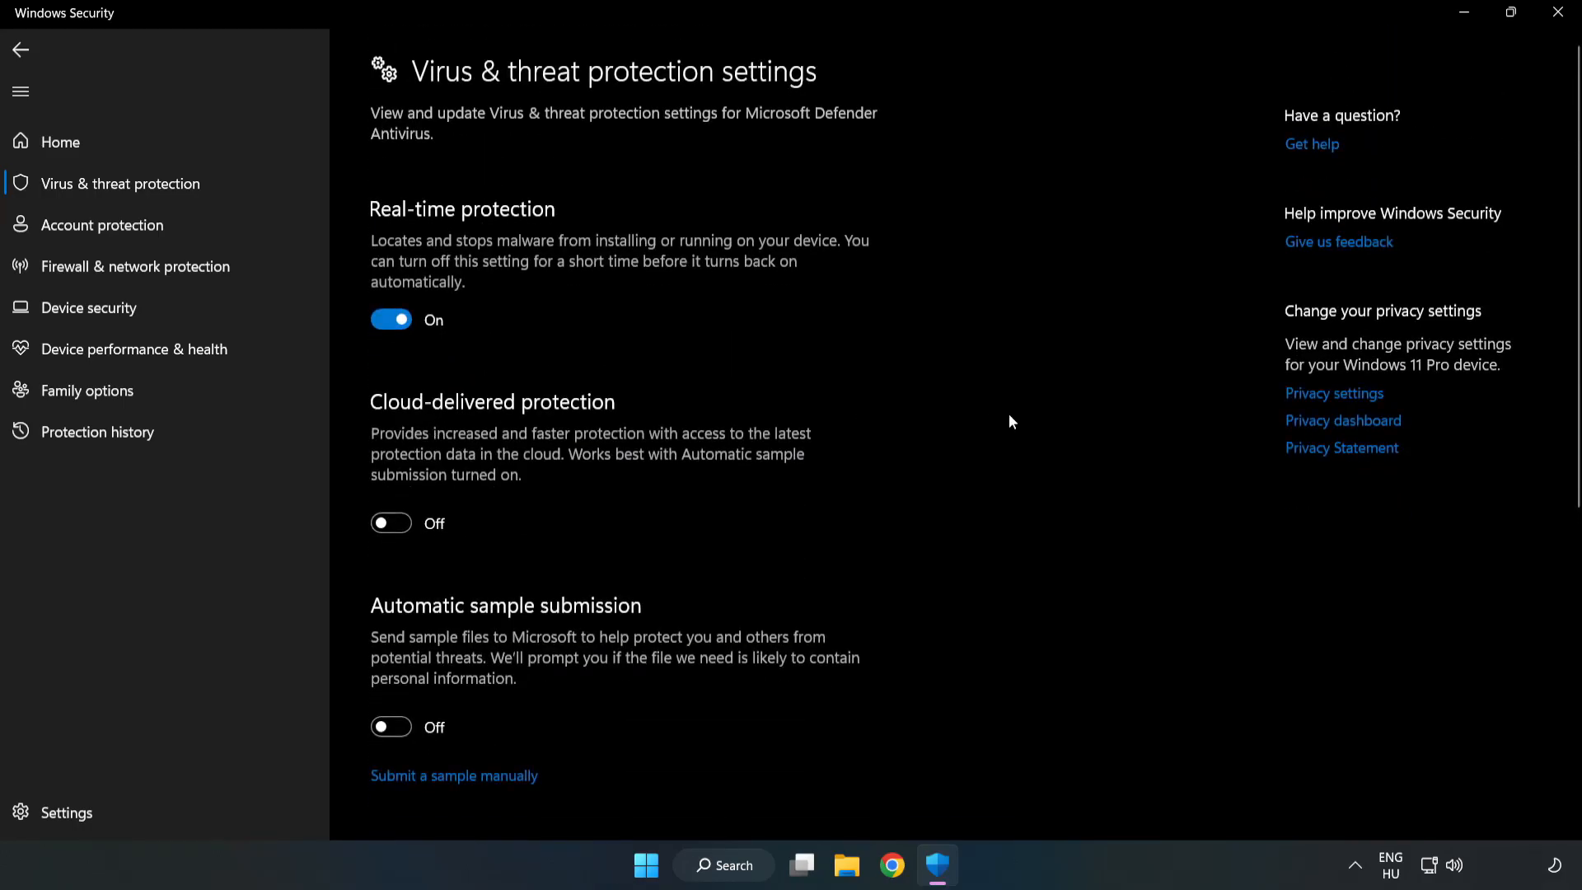
{"action": "scroll", "scroll_direction": "down", "scroll_amount": 3}
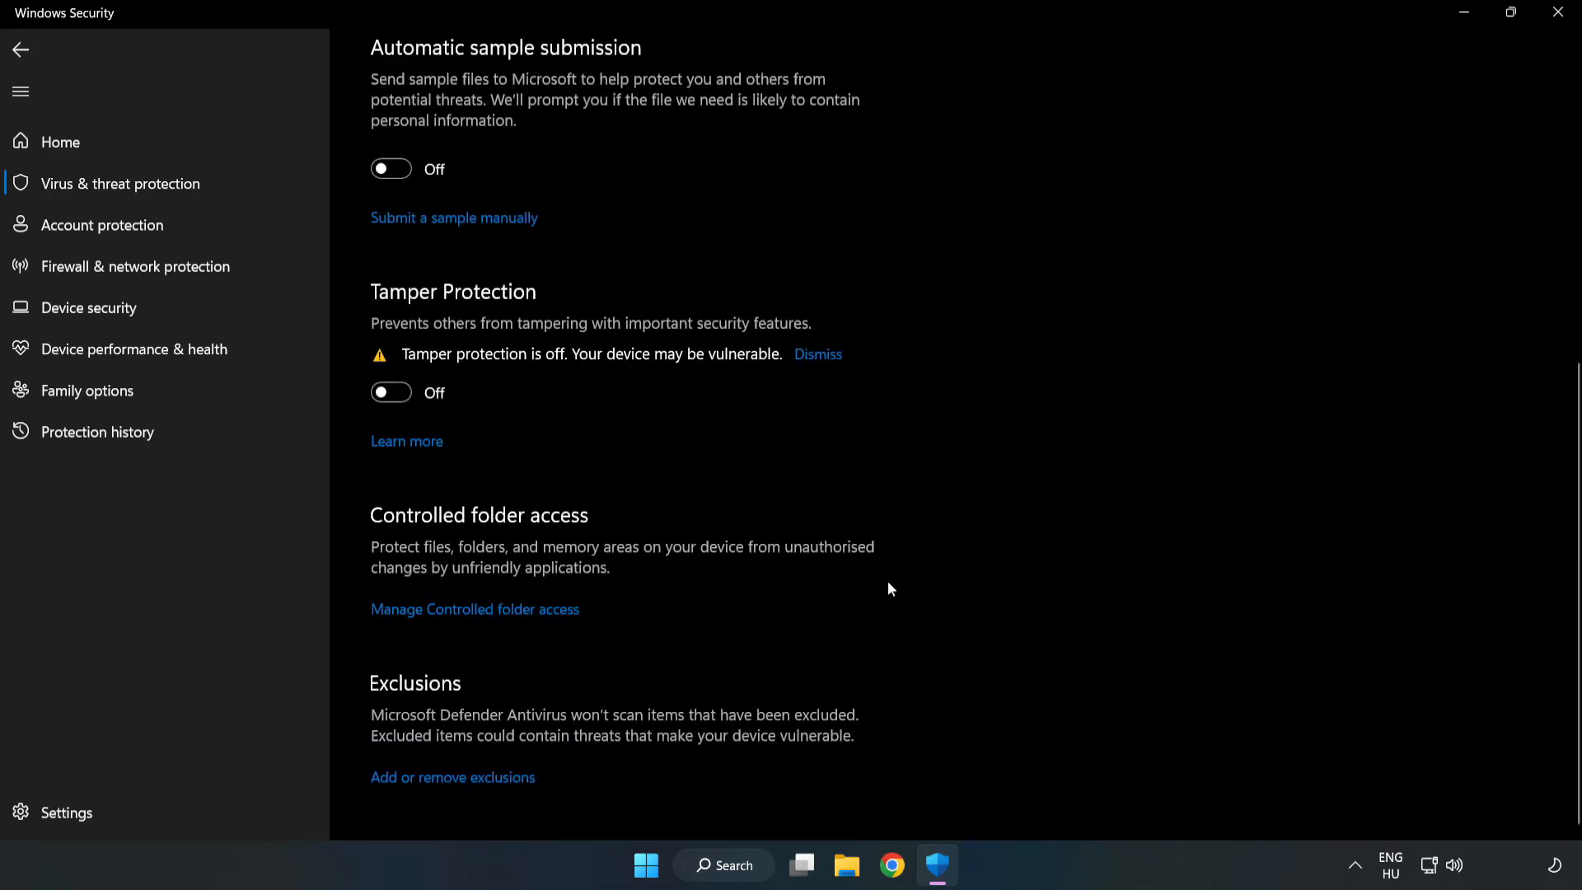
{"action": "mouse_move", "coordinate": [452, 776]}
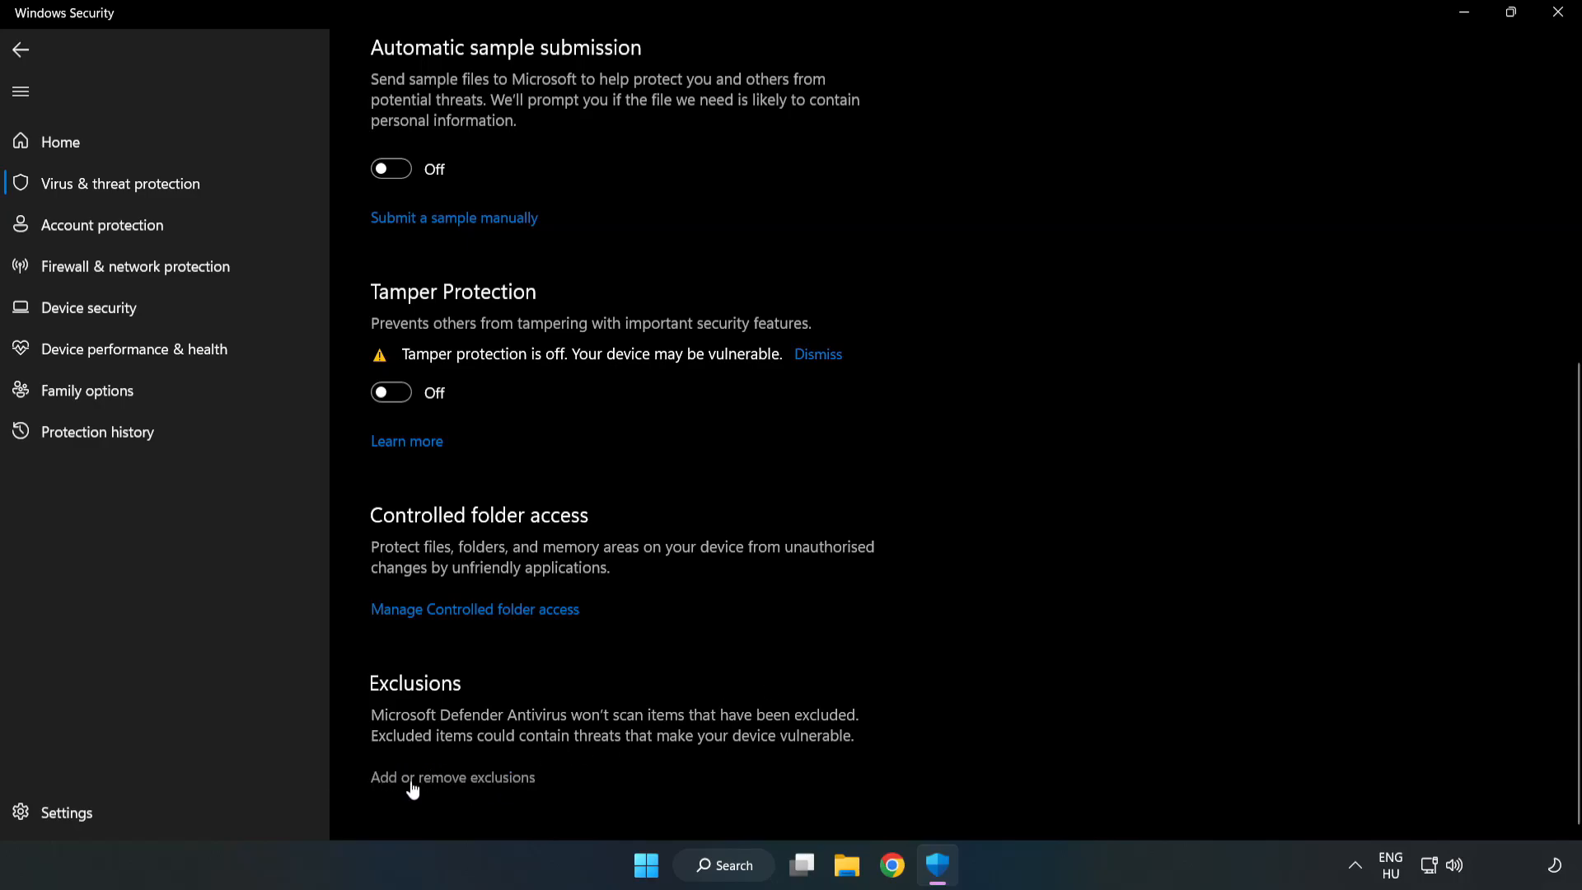
- From Defender's empty Exclusions page, add a new File exclusion
{"action": "left_click", "coordinate": [452, 777]}
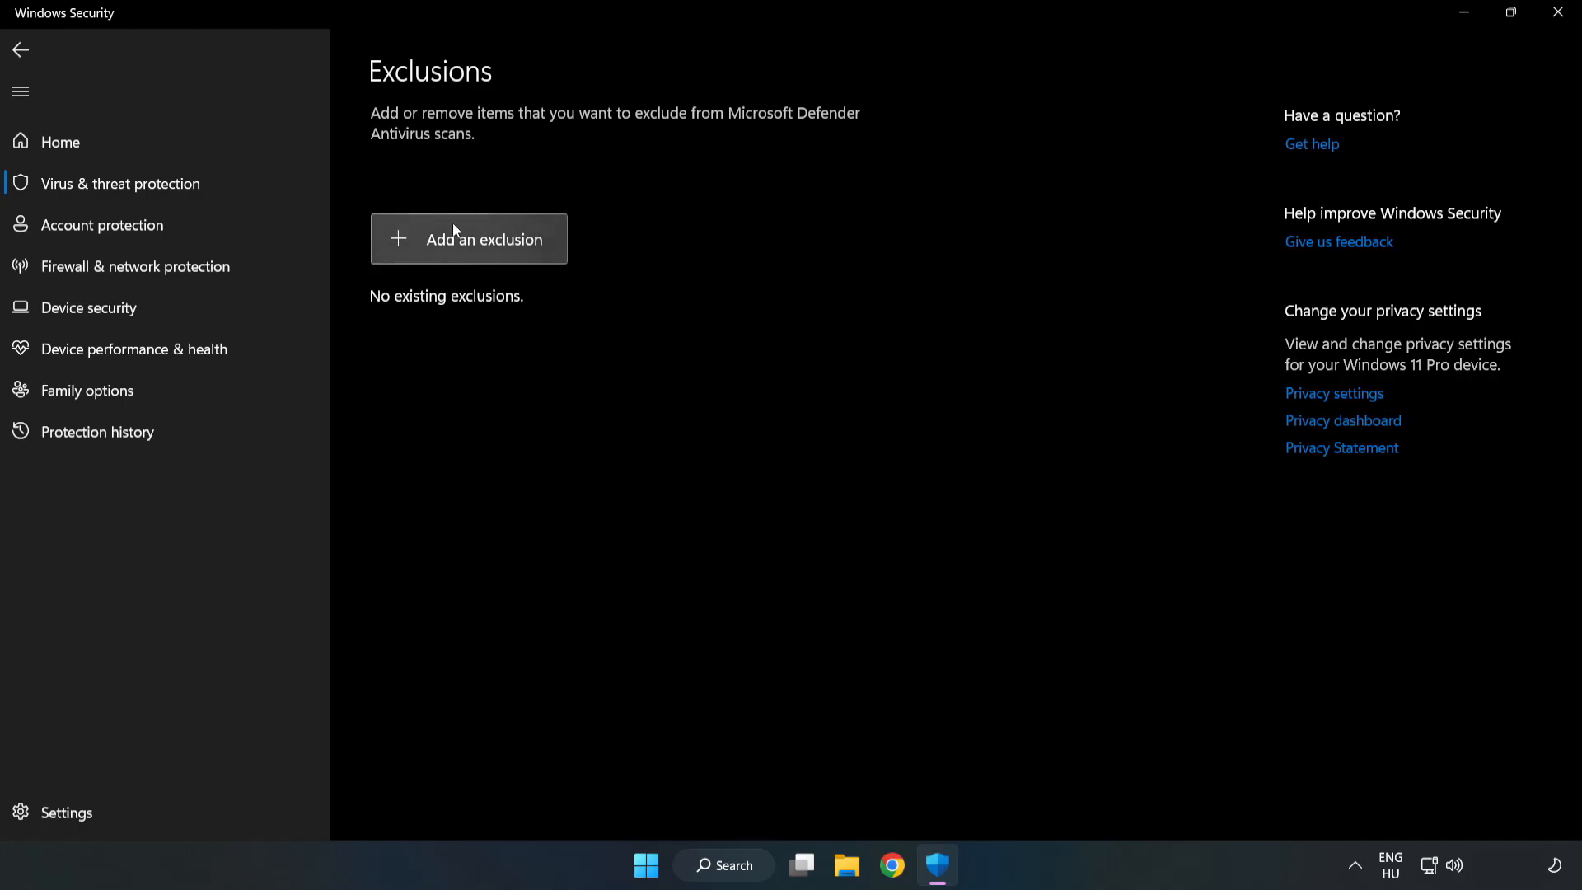
{"action": "left_click", "coordinate": [485, 239]}
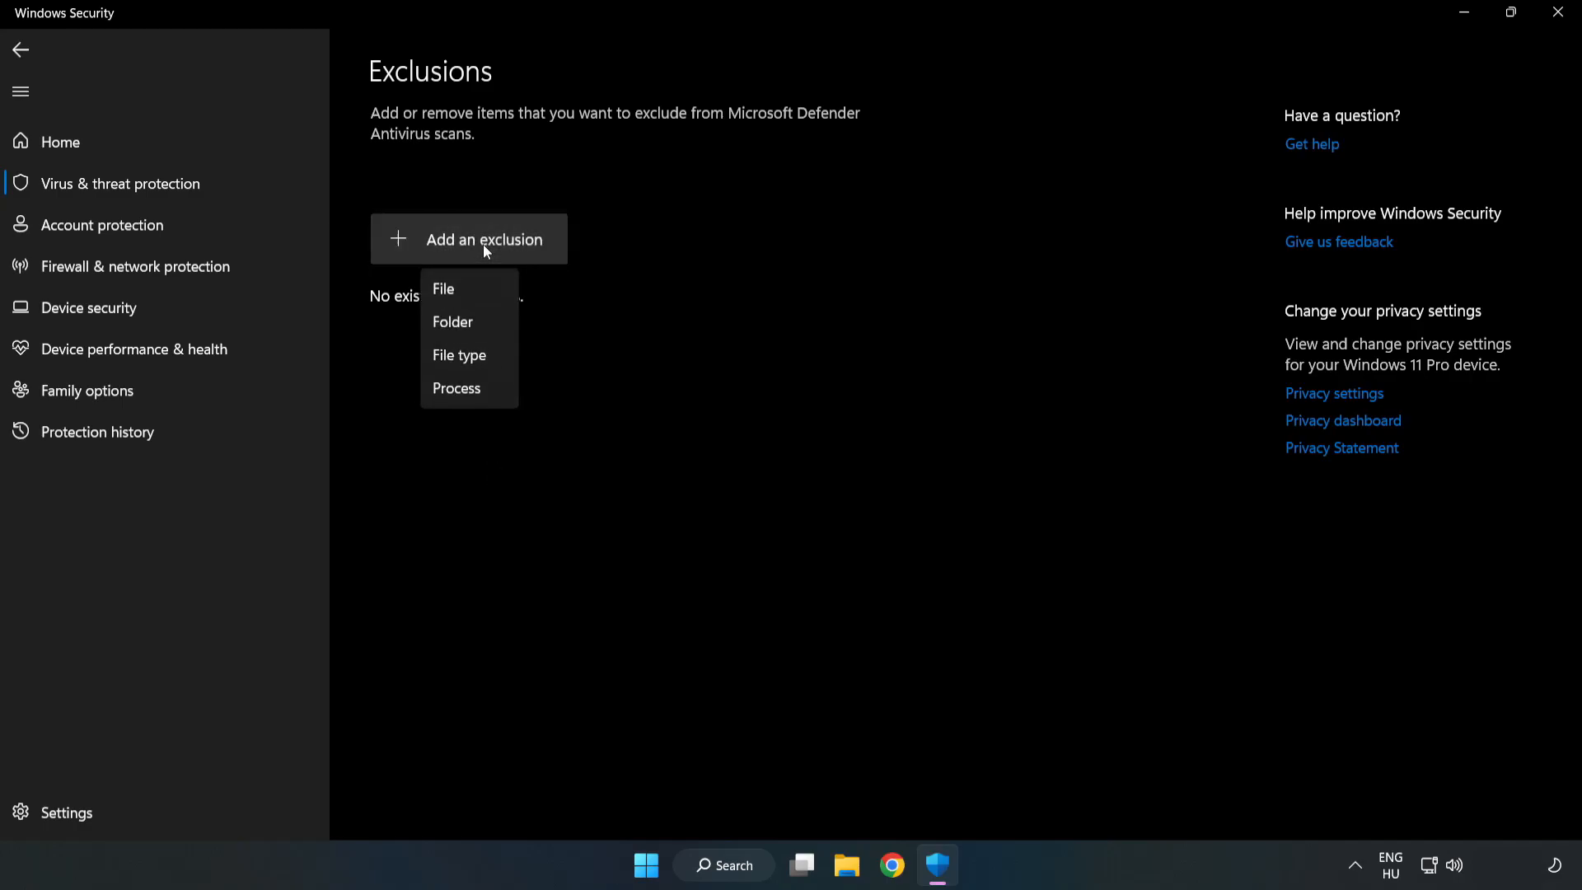
{"action": "mouse_move", "coordinate": [441, 289]}
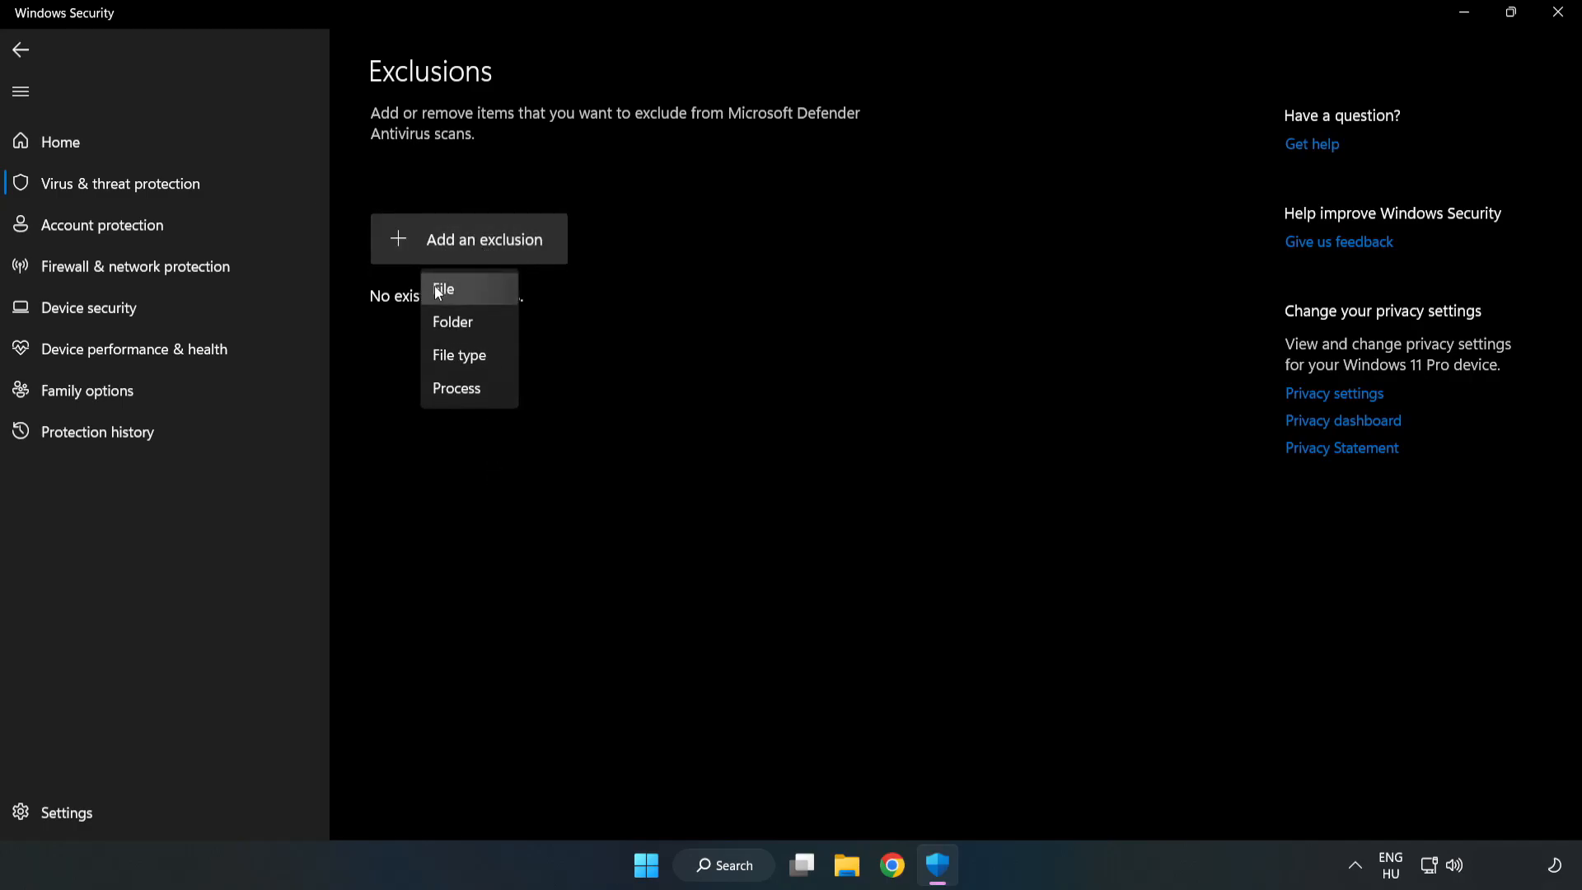
{"action": "left_click", "coordinate": [468, 239]}
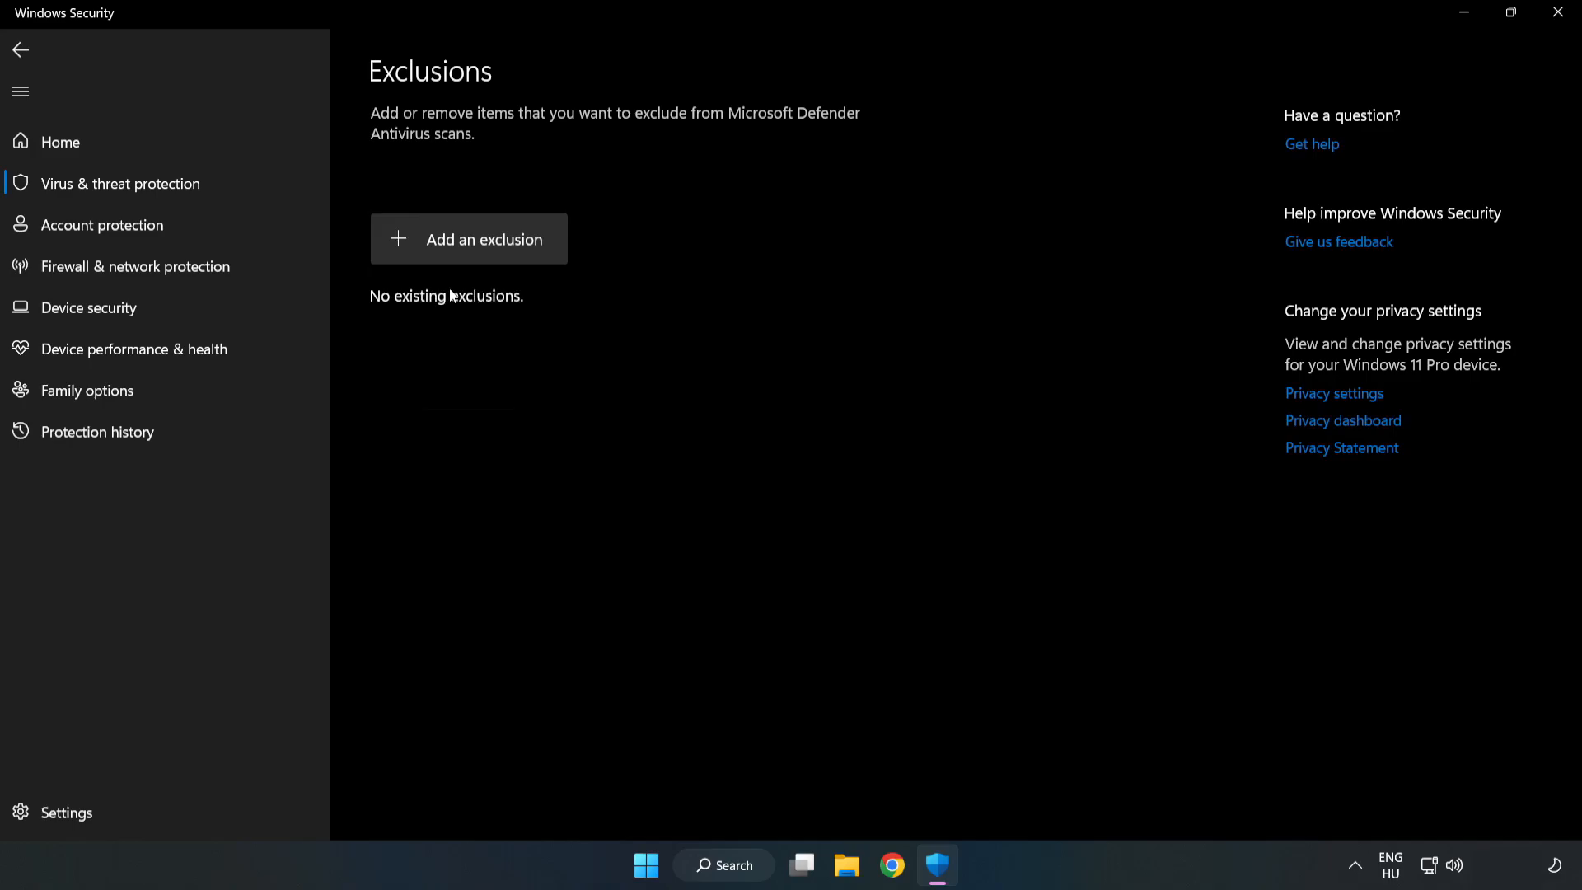
{"action": "left_click", "coordinate": [468, 239]}
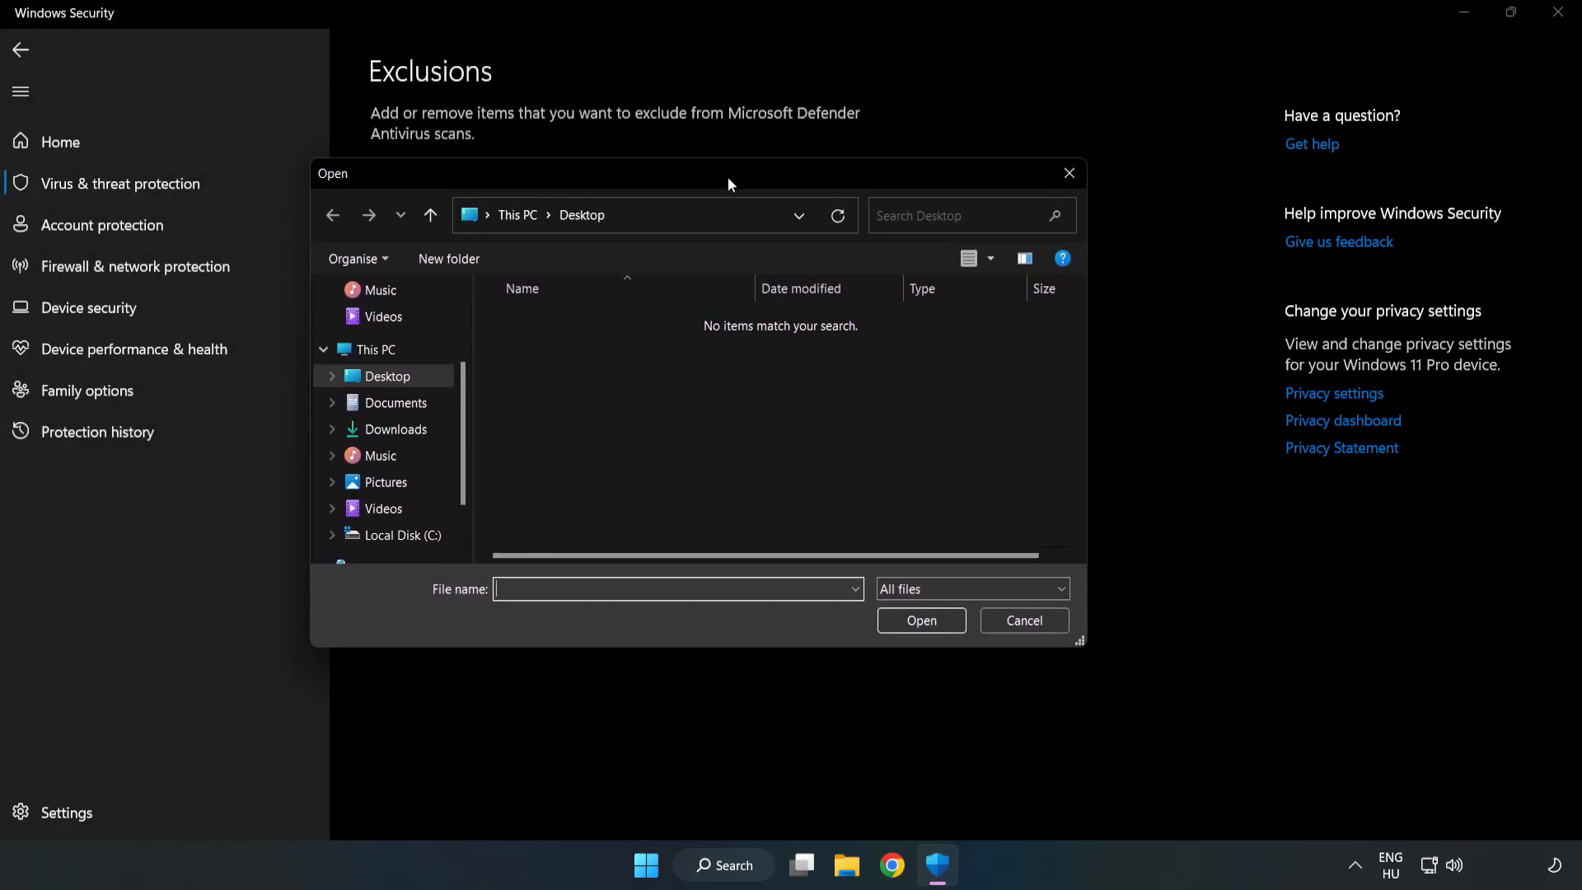
- Exclude the shortcut in C:\Program Files (x86)\NOT WORKING APP from Defender scans
{"action": "left_click", "coordinate": [402, 535]}
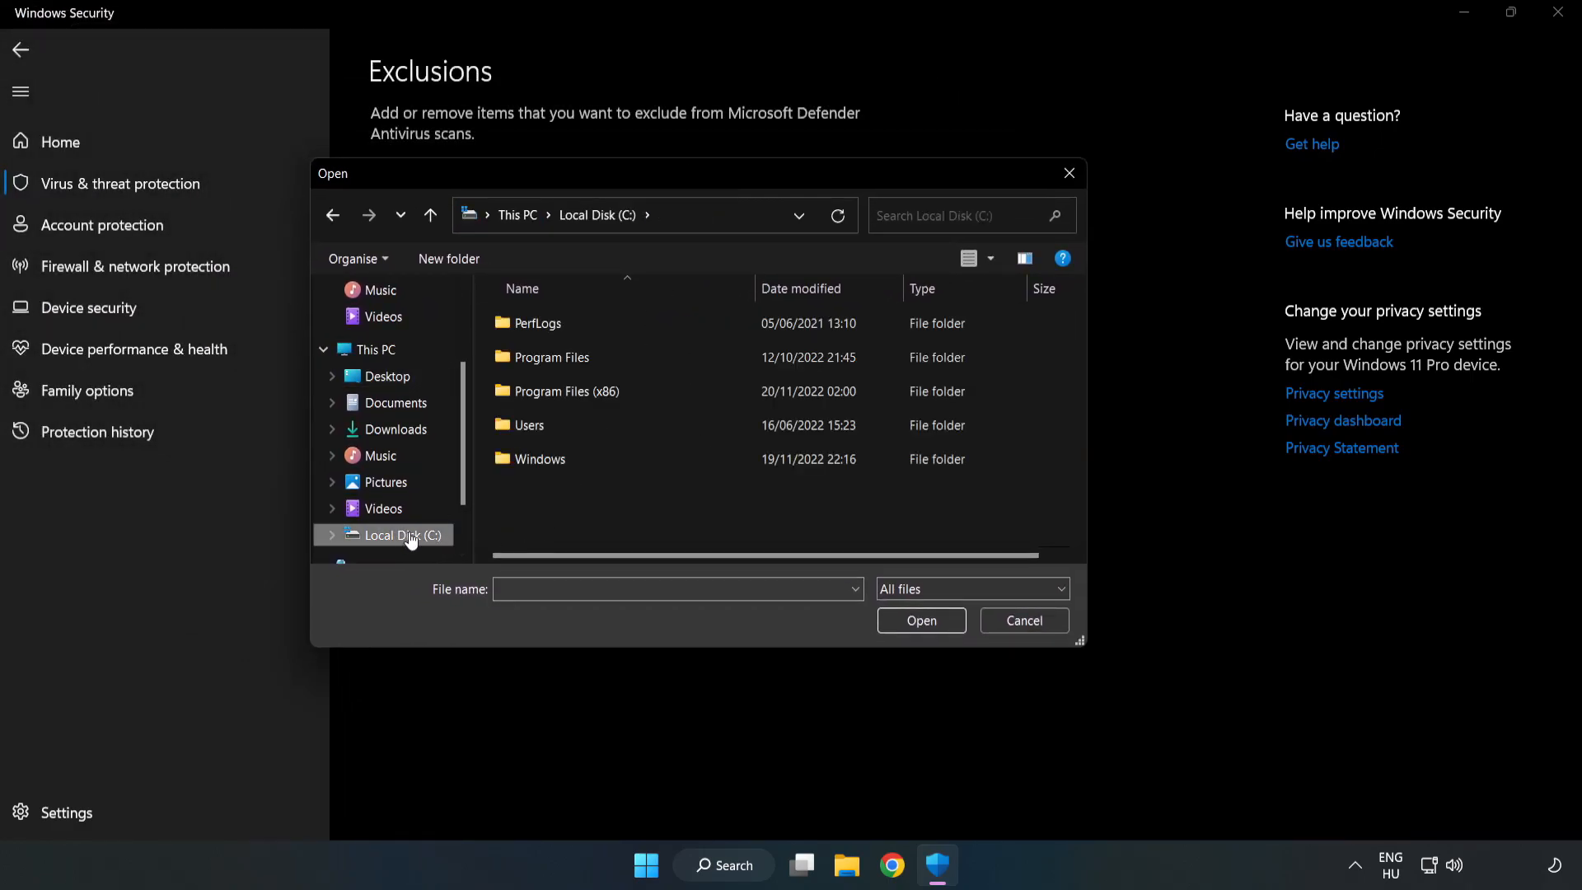
{"action": "double_click", "coordinate": [554, 392]}
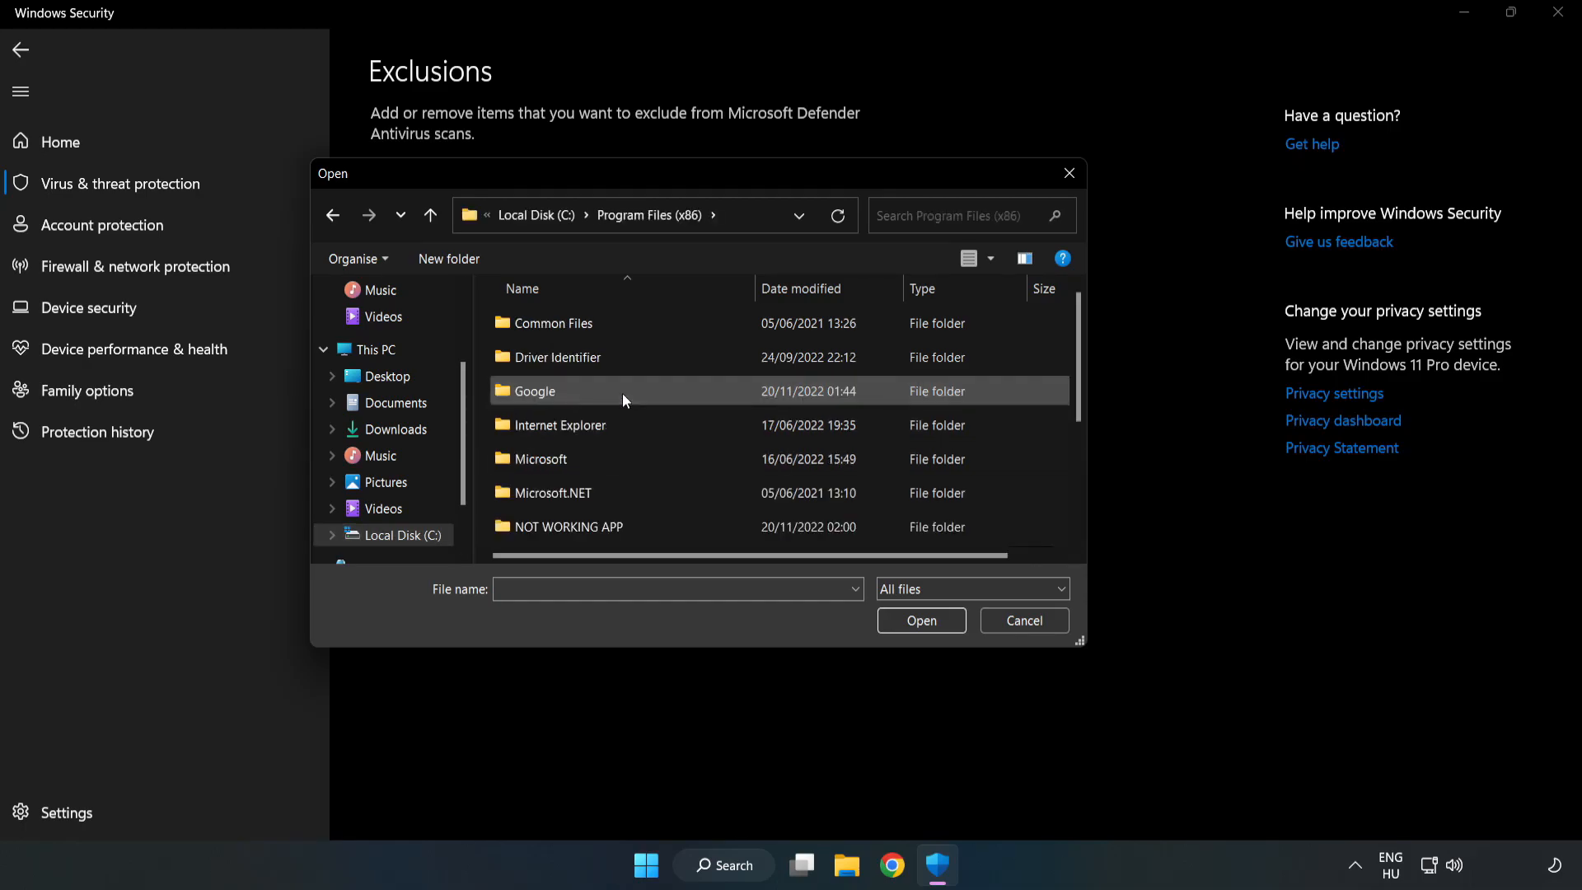
{"action": "double_click", "coordinate": [574, 525]}
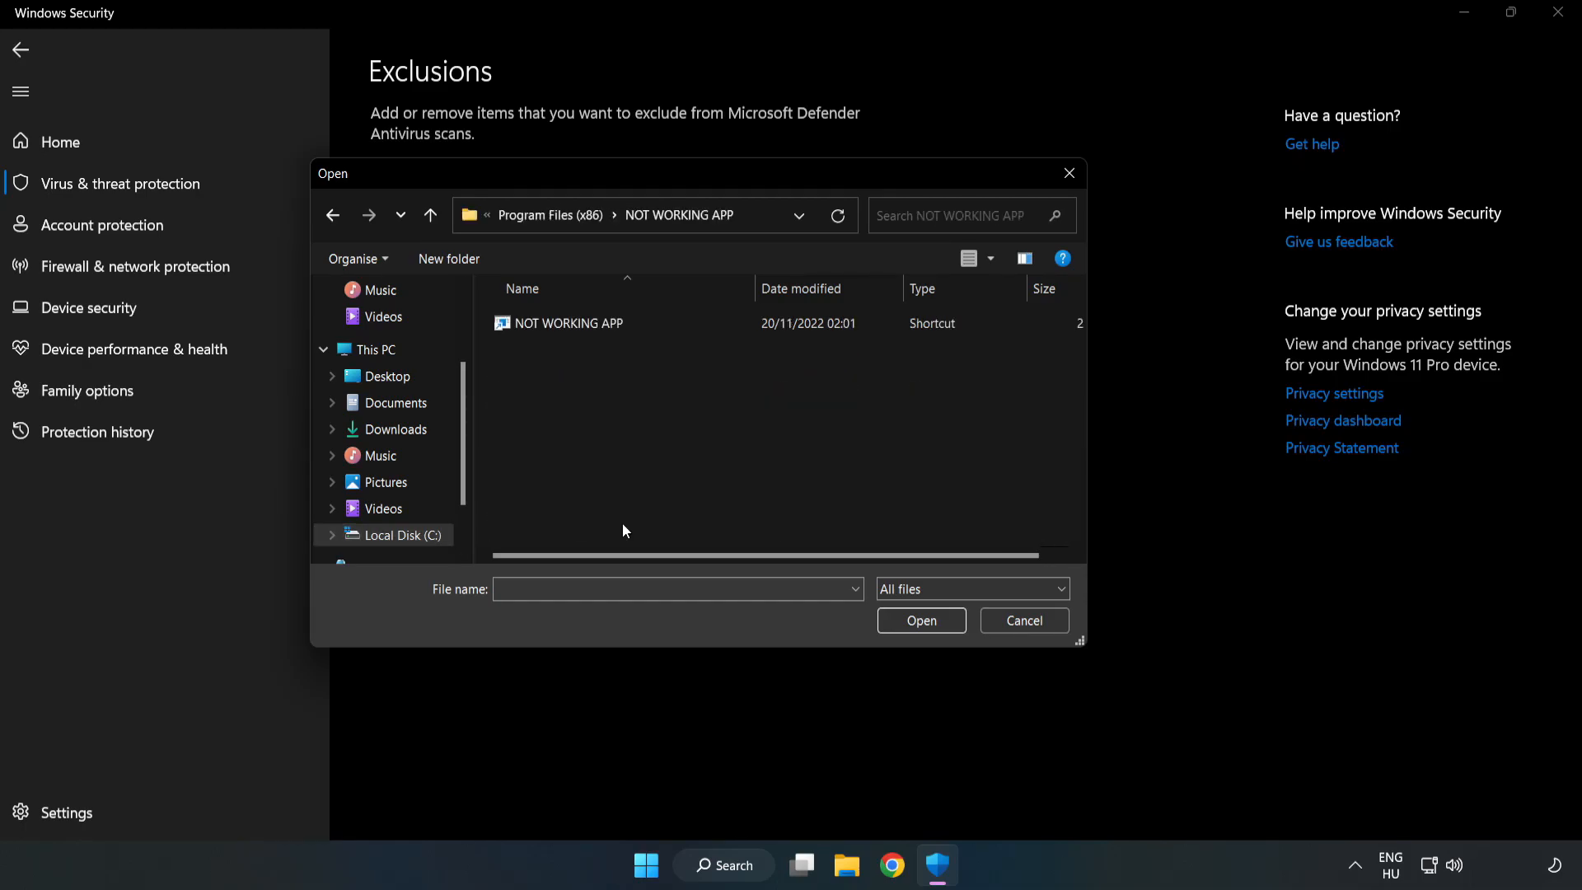
{"action": "left_click", "coordinate": [567, 323]}
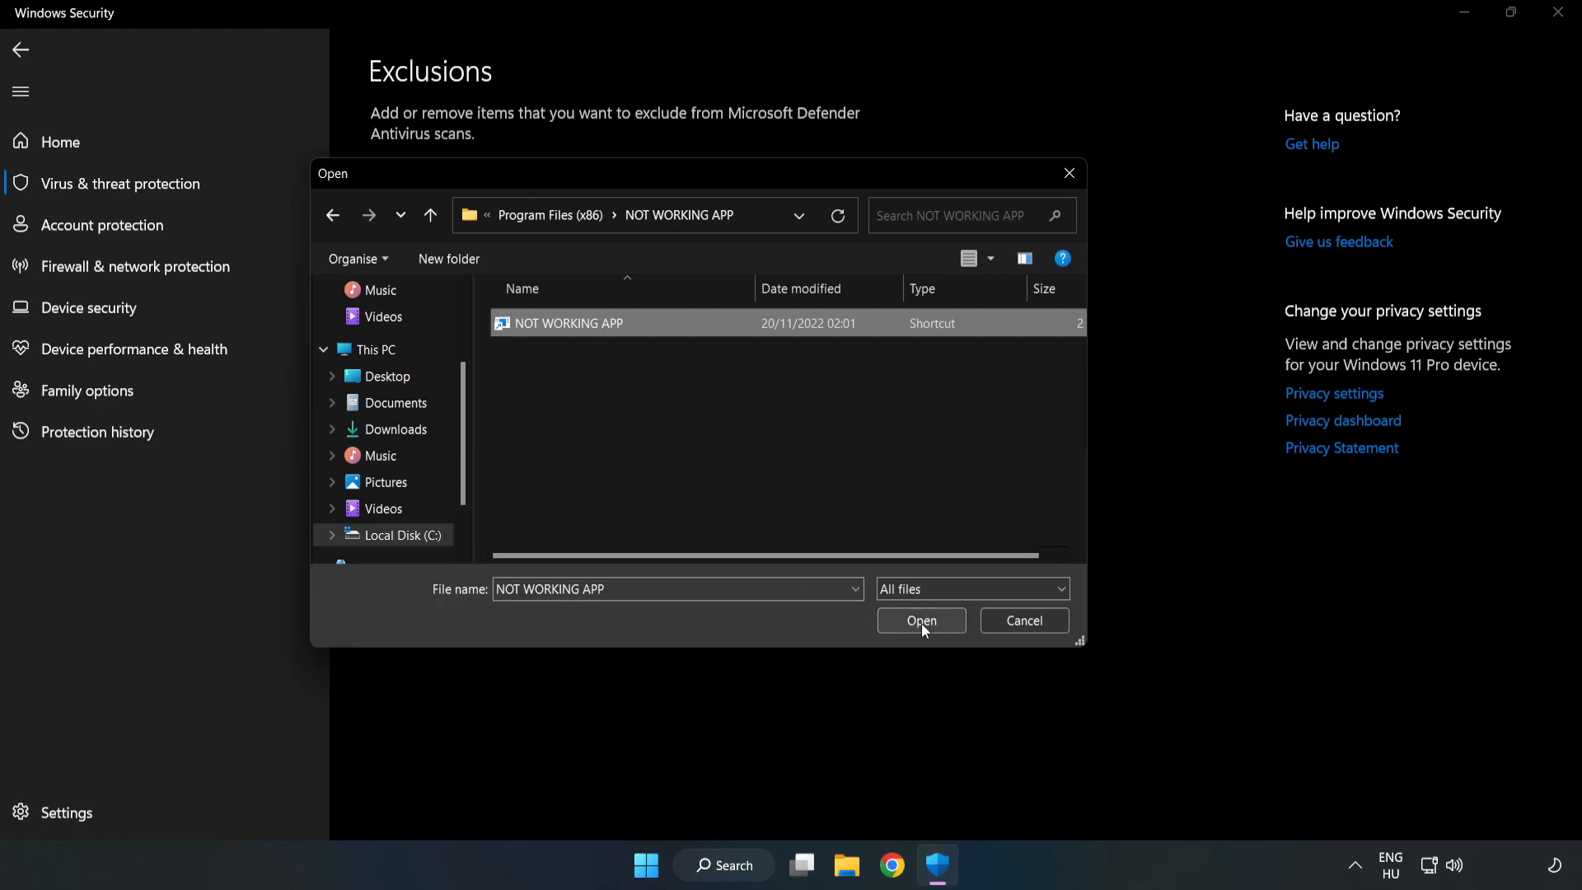
{"action": "left_click", "coordinate": [919, 619]}
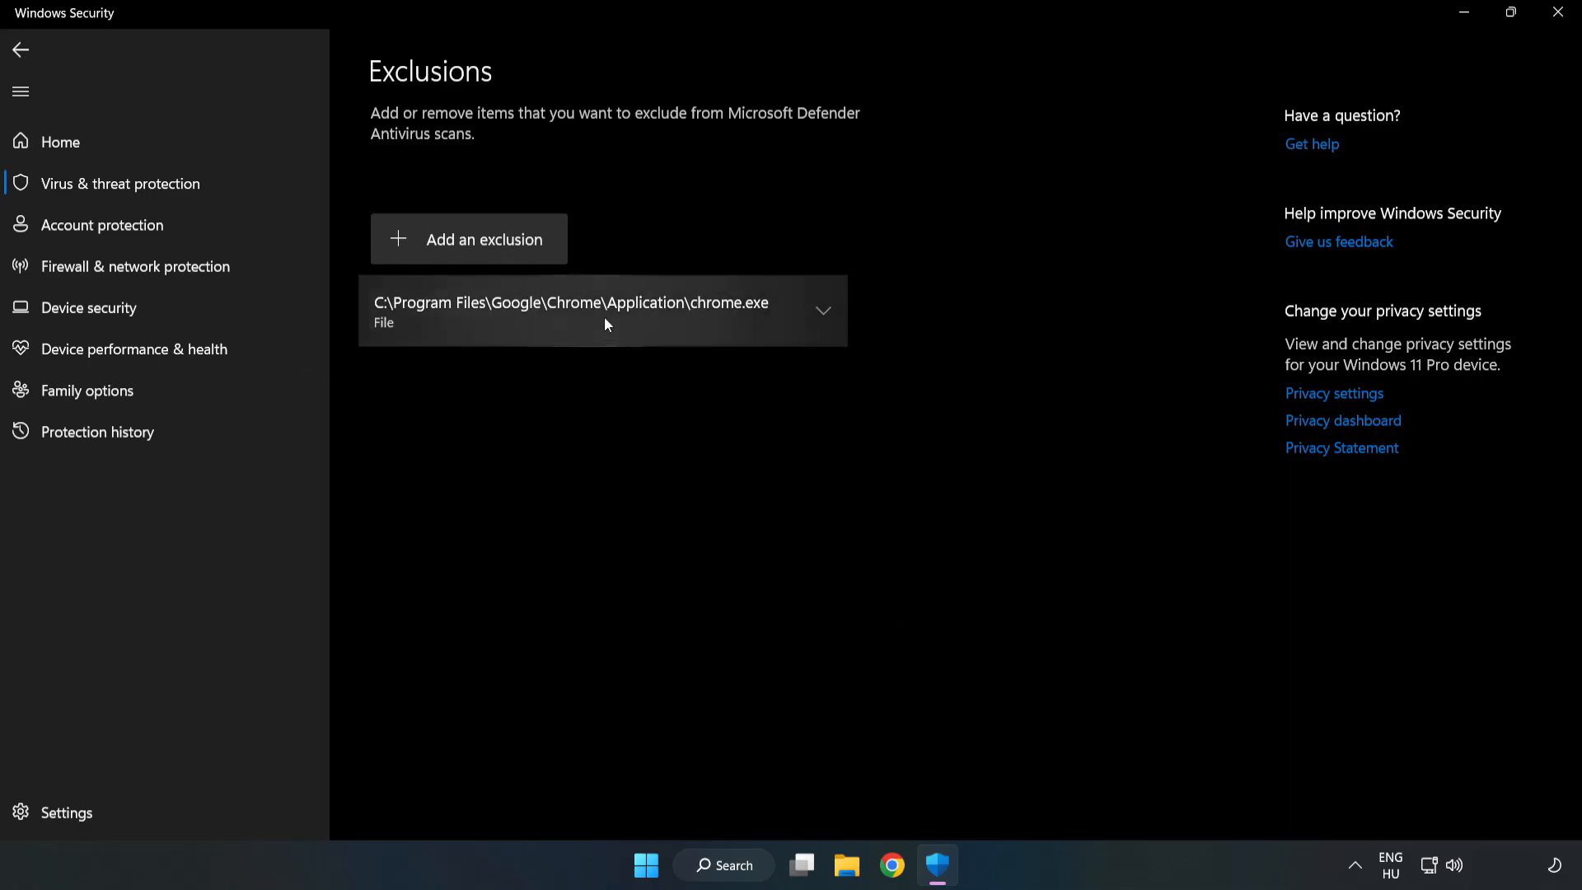
{"action": "mouse_move", "coordinate": [780, 454]}
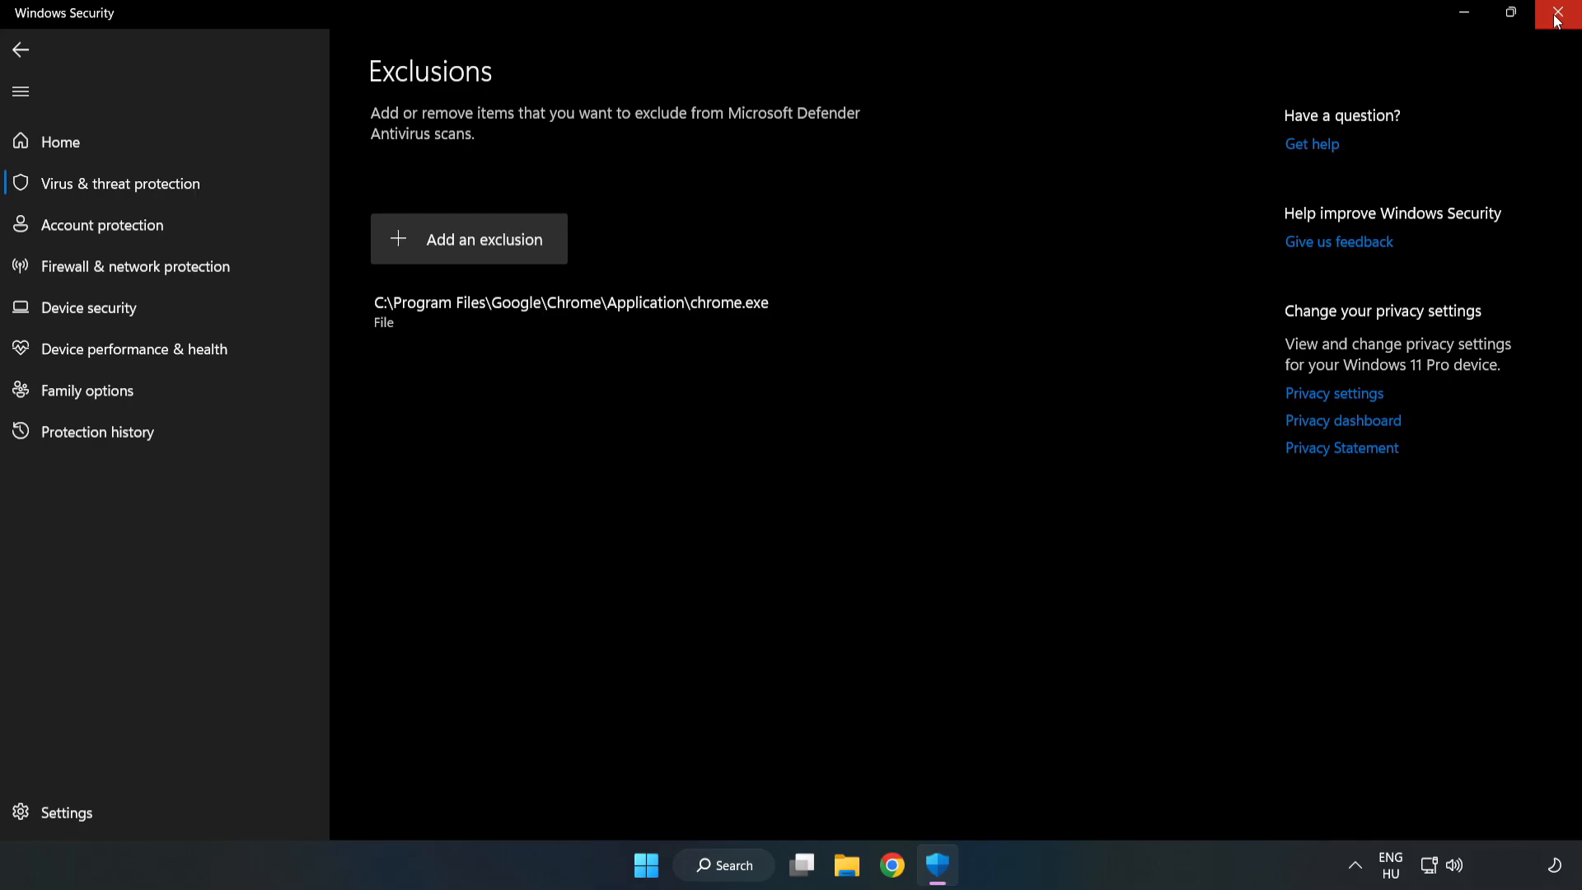
{"action": "mouse_move", "coordinate": [1563, 18]}
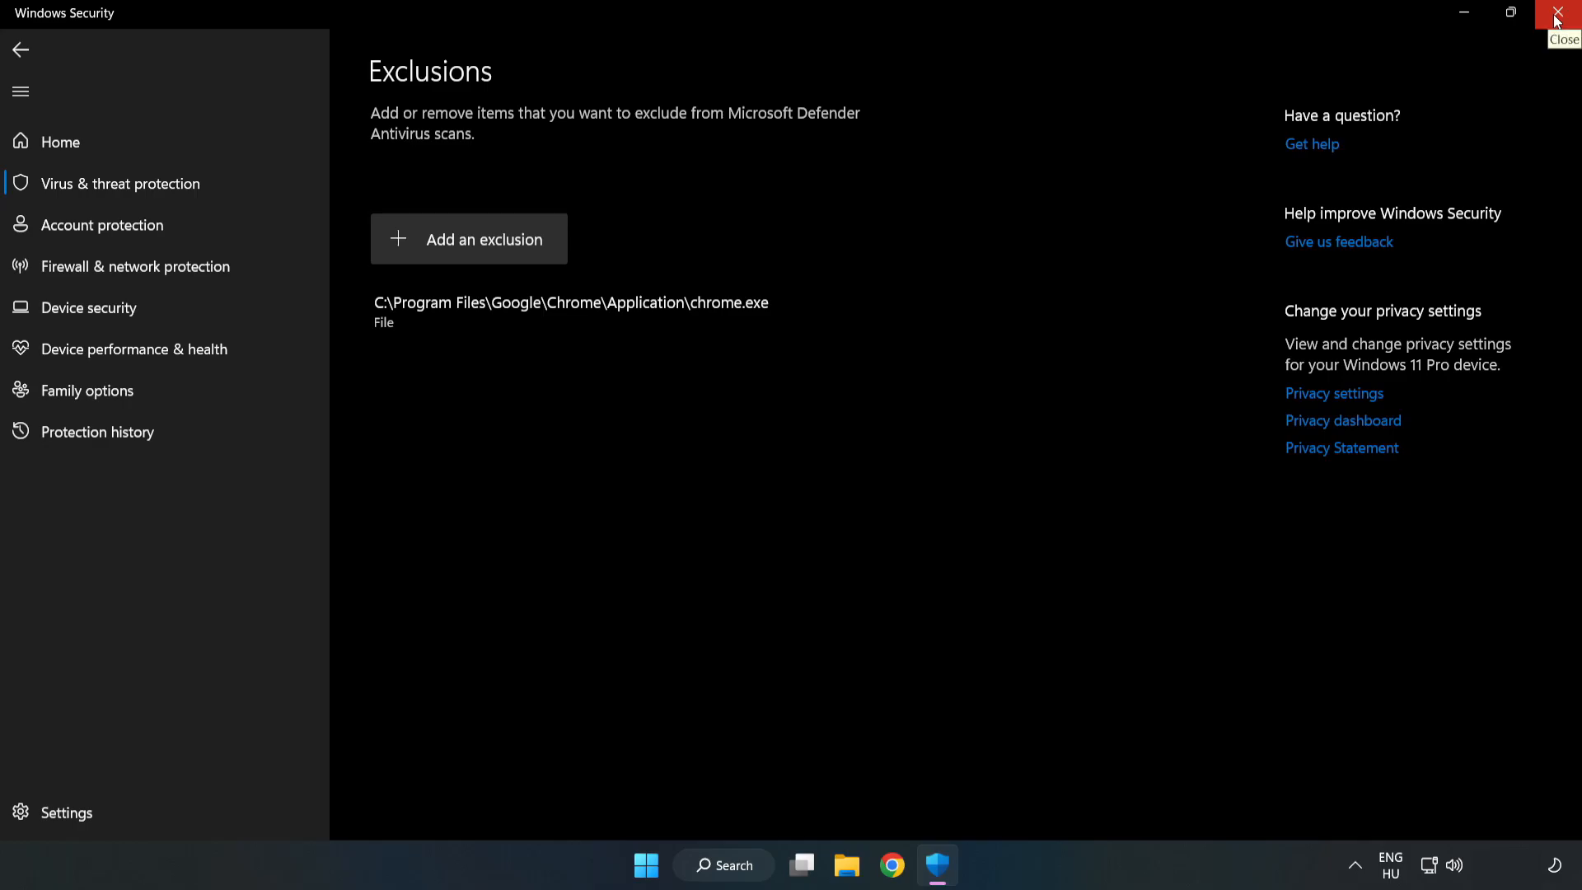
- Close Windows Security
{"action": "left_click", "coordinate": [1555, 12]}
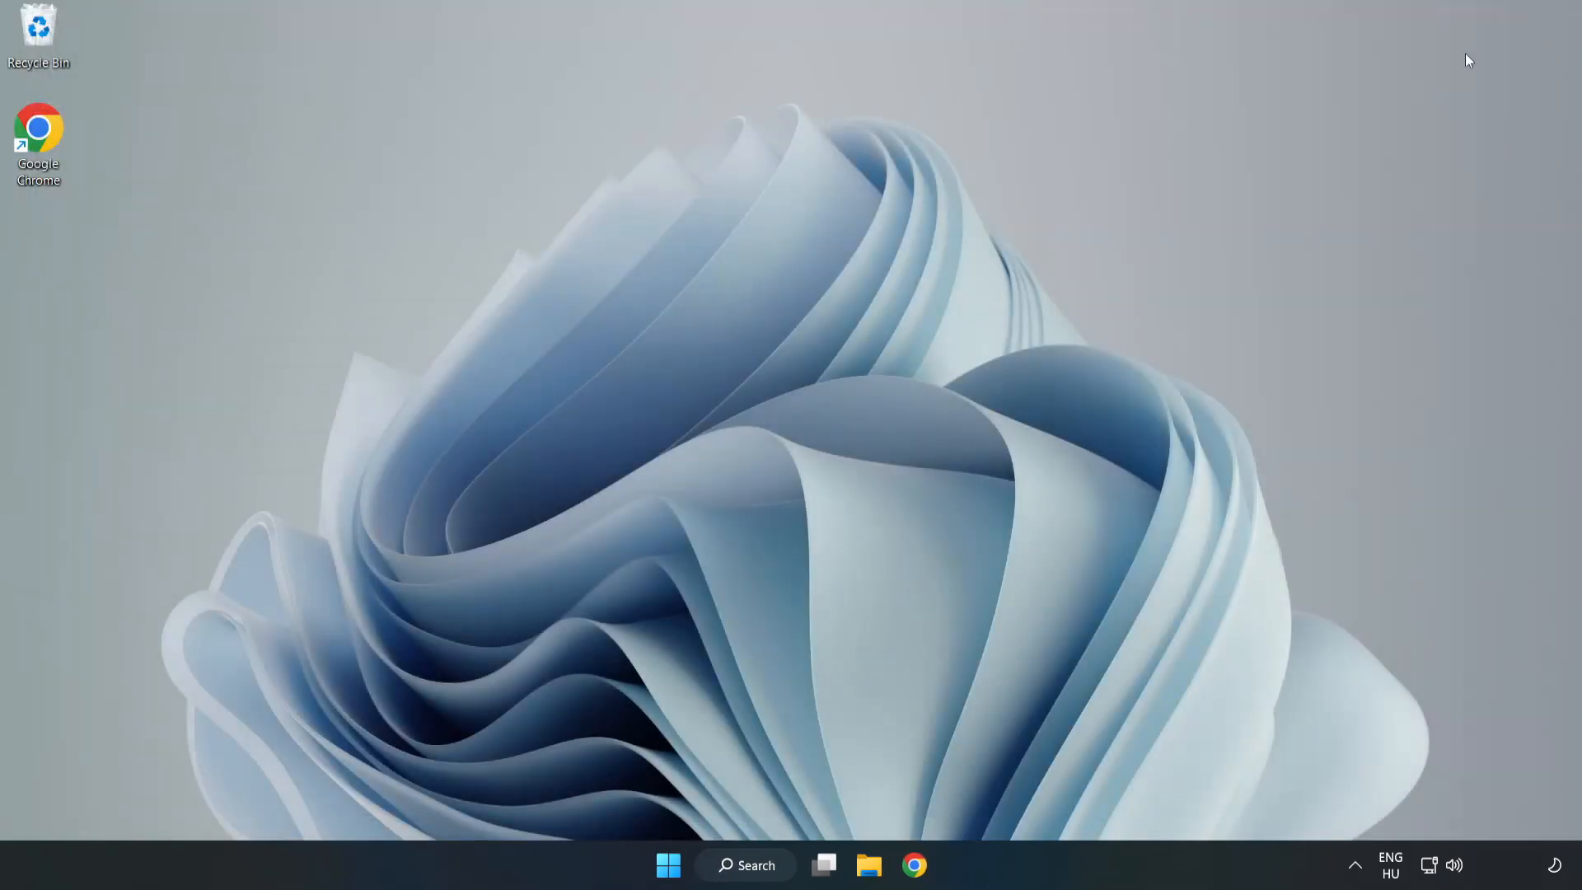
{"action": "mouse_move", "coordinate": [802, 446]}
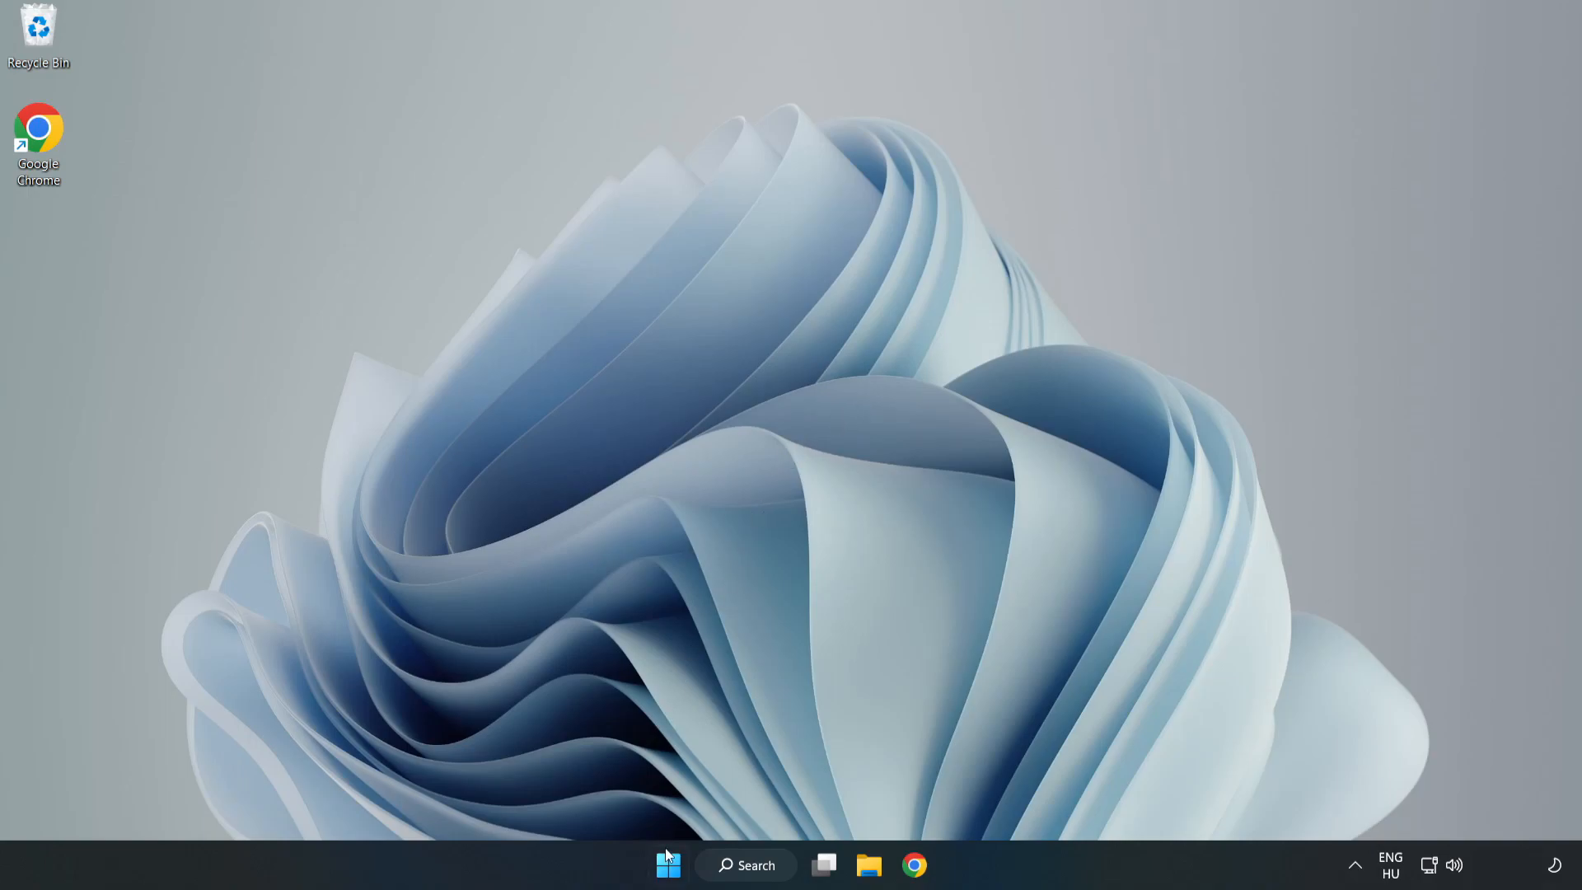
- Open the Start menu's power options to reach Restart
{"action": "left_click", "coordinate": [667, 864]}
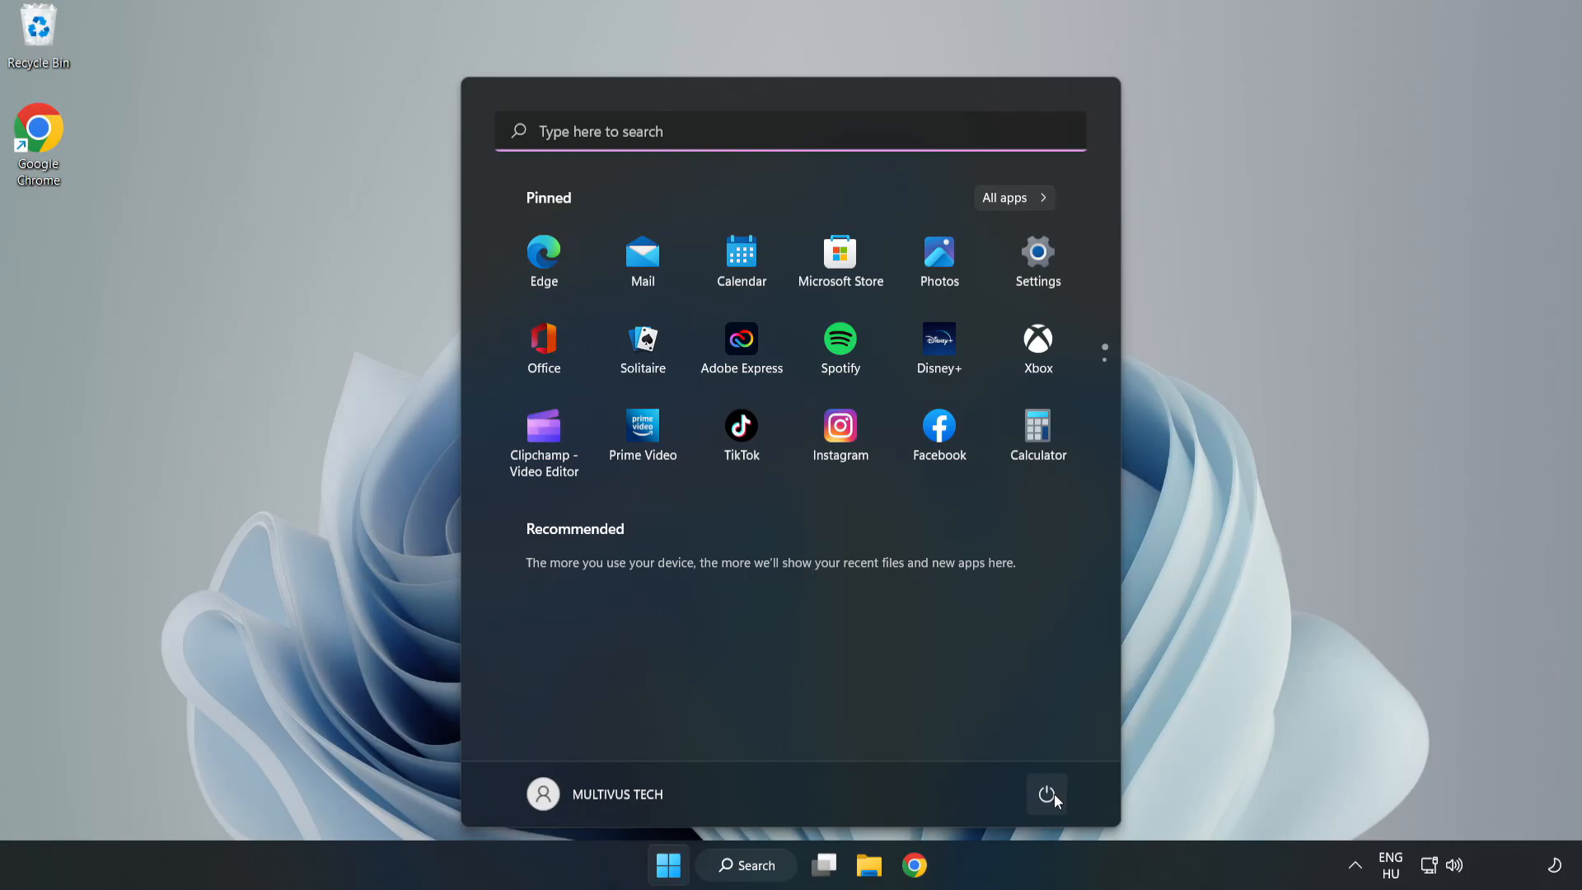
{"action": "left_click", "coordinate": [1047, 794]}
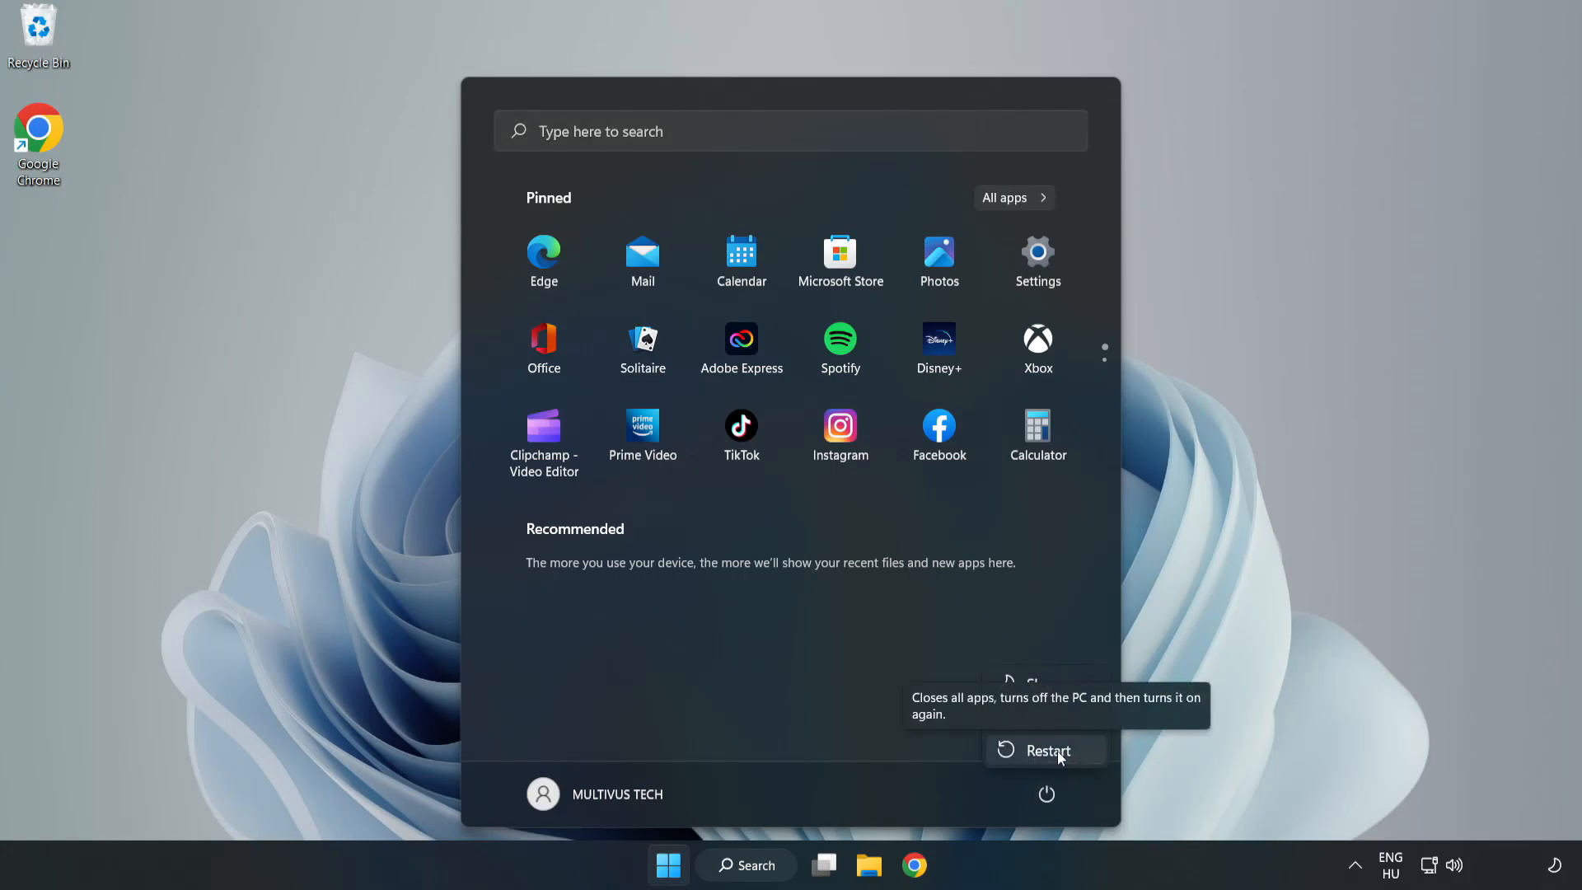